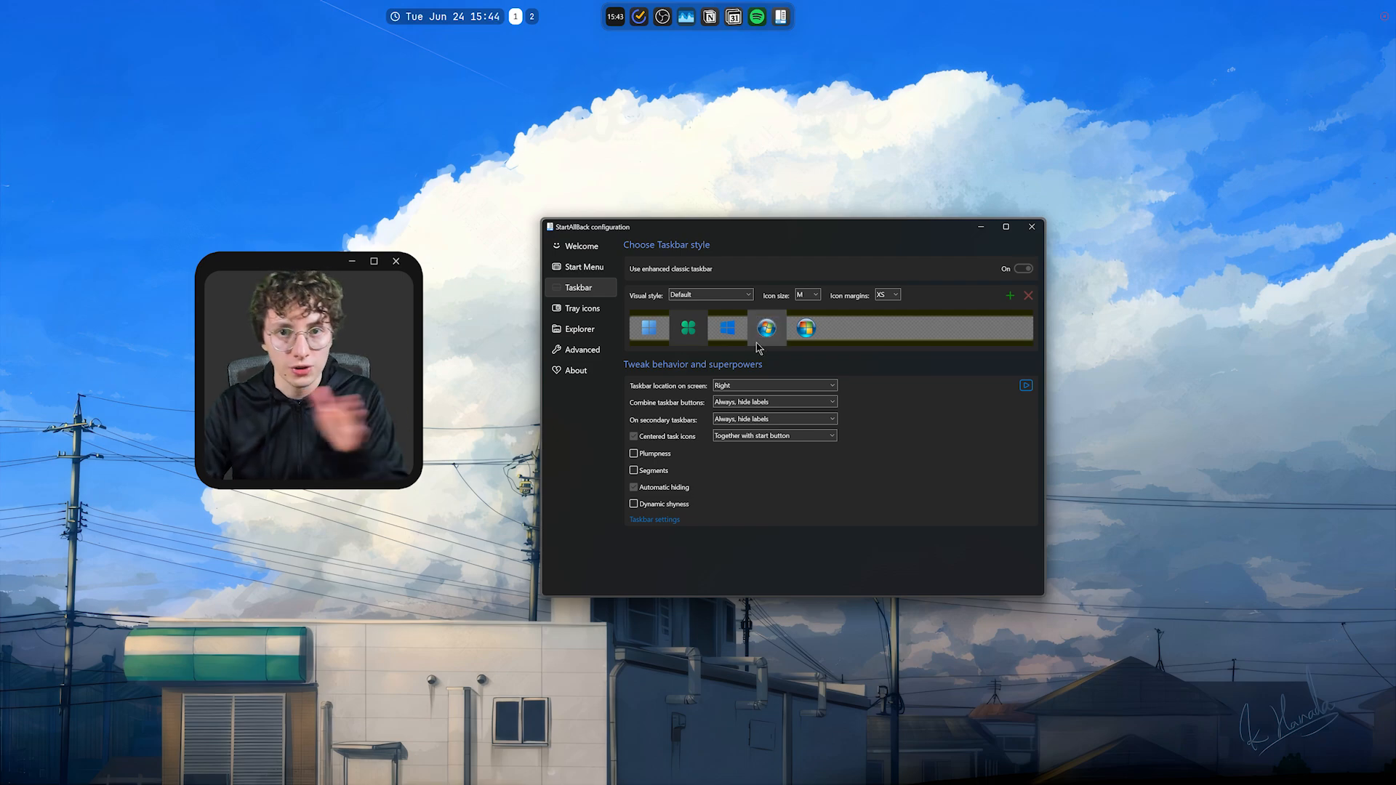
- Close the StartAllBack window after reviewing the Taskbar style settings
left_click(688, 329)
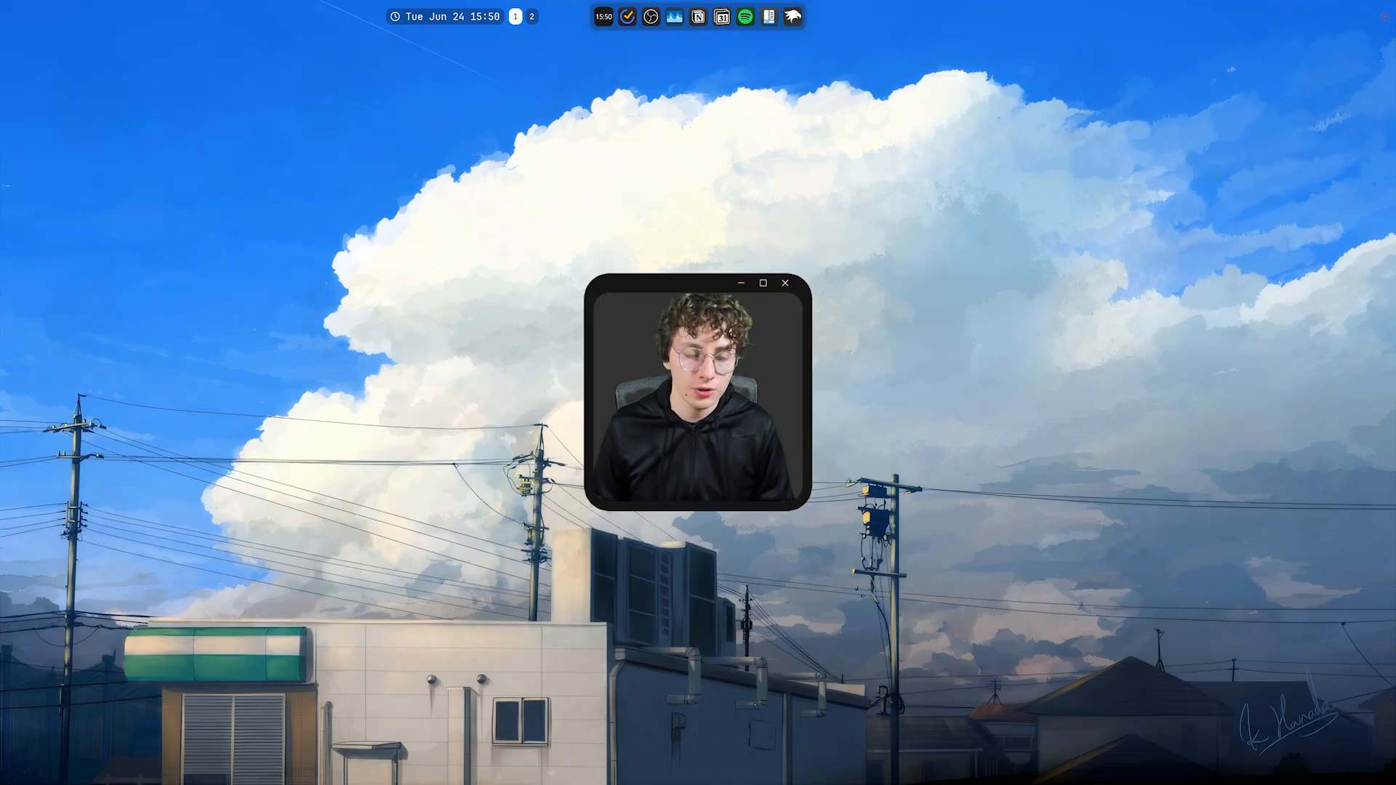
key("Win+X")
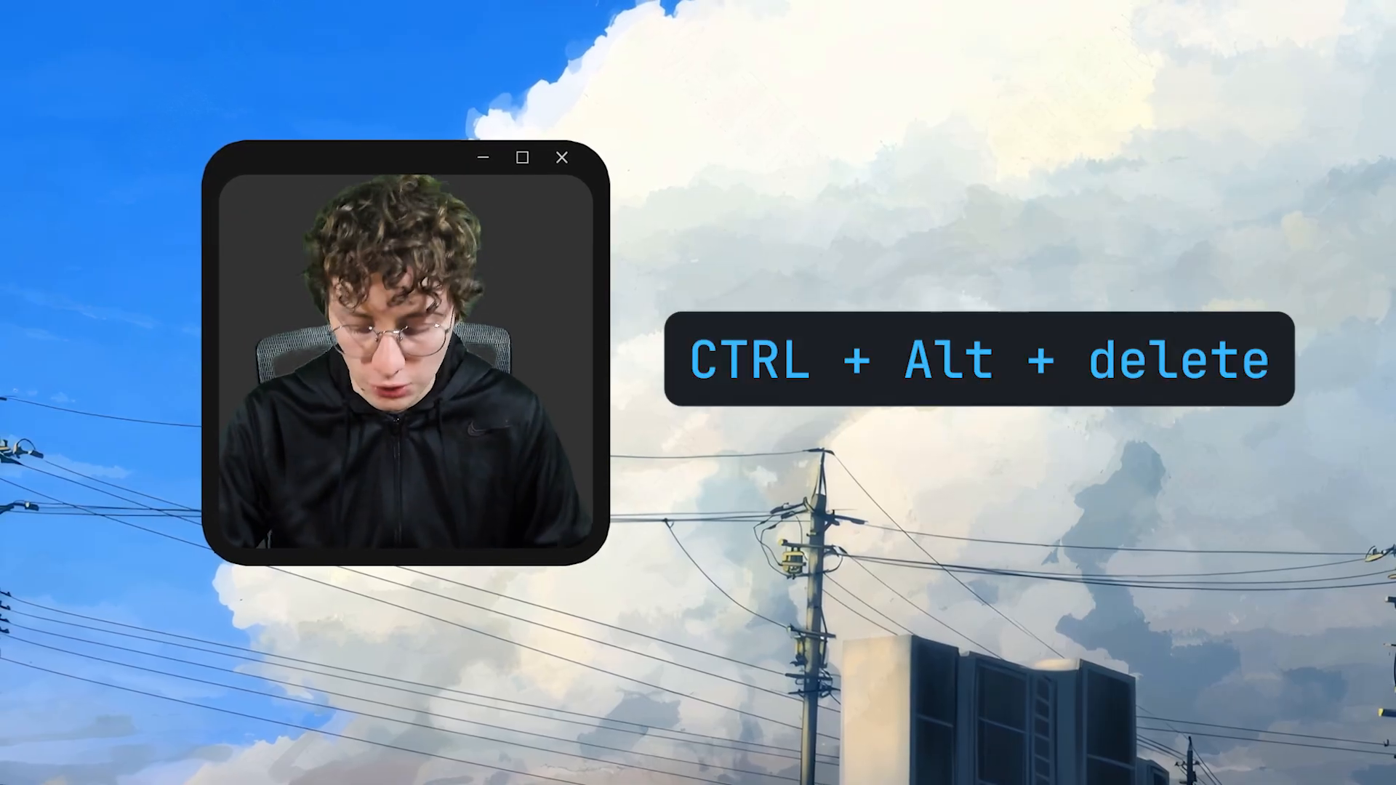
key("ctrl+alt+delete")
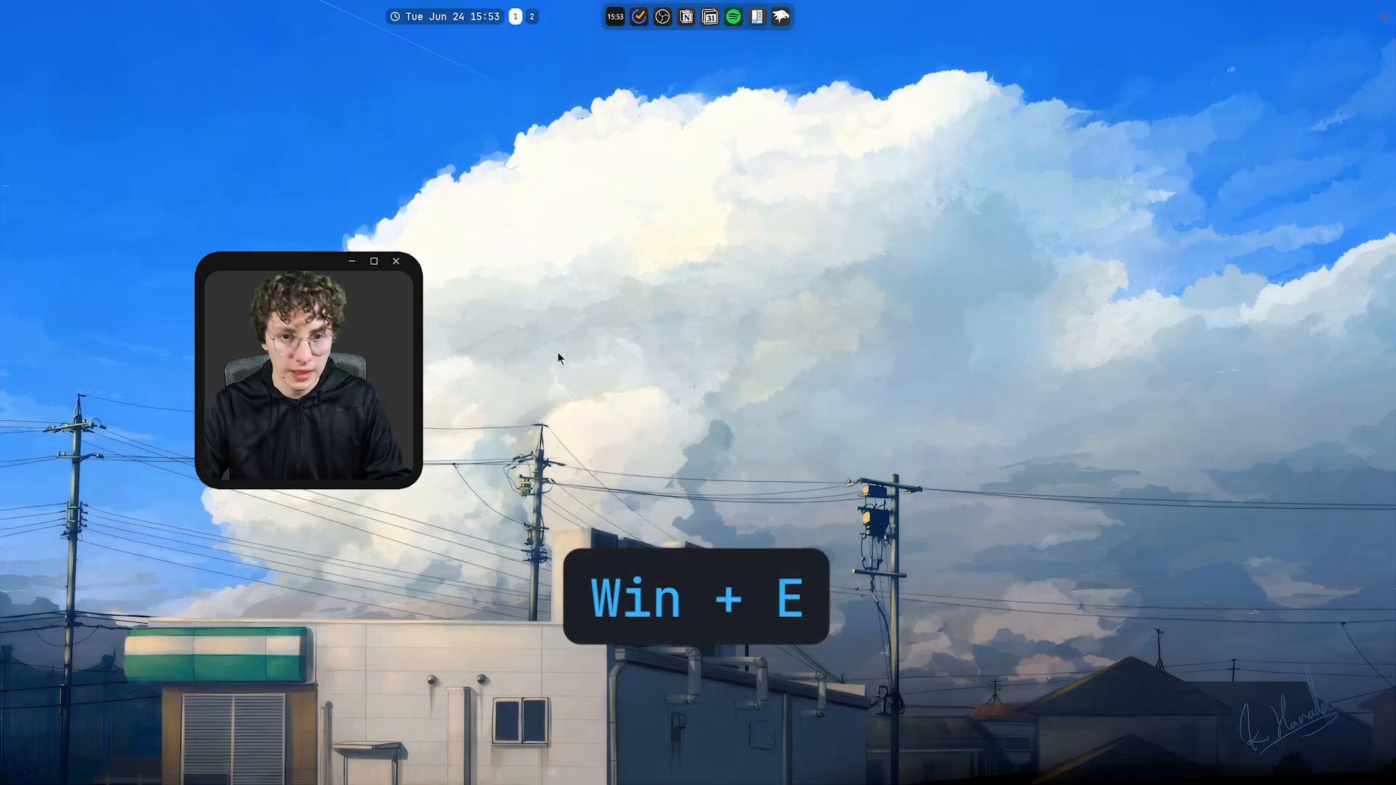
key("Win+E")
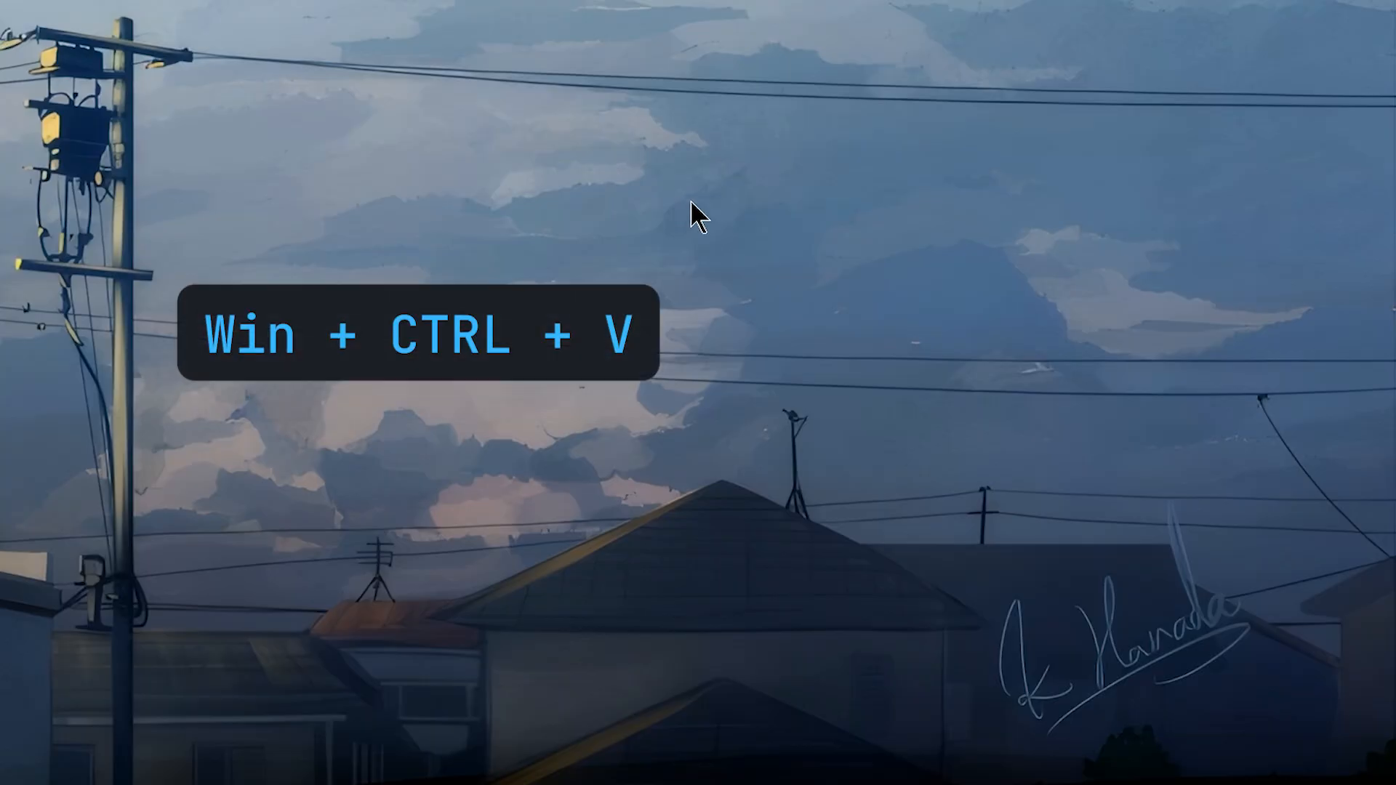
key("Win+CTRL+V")
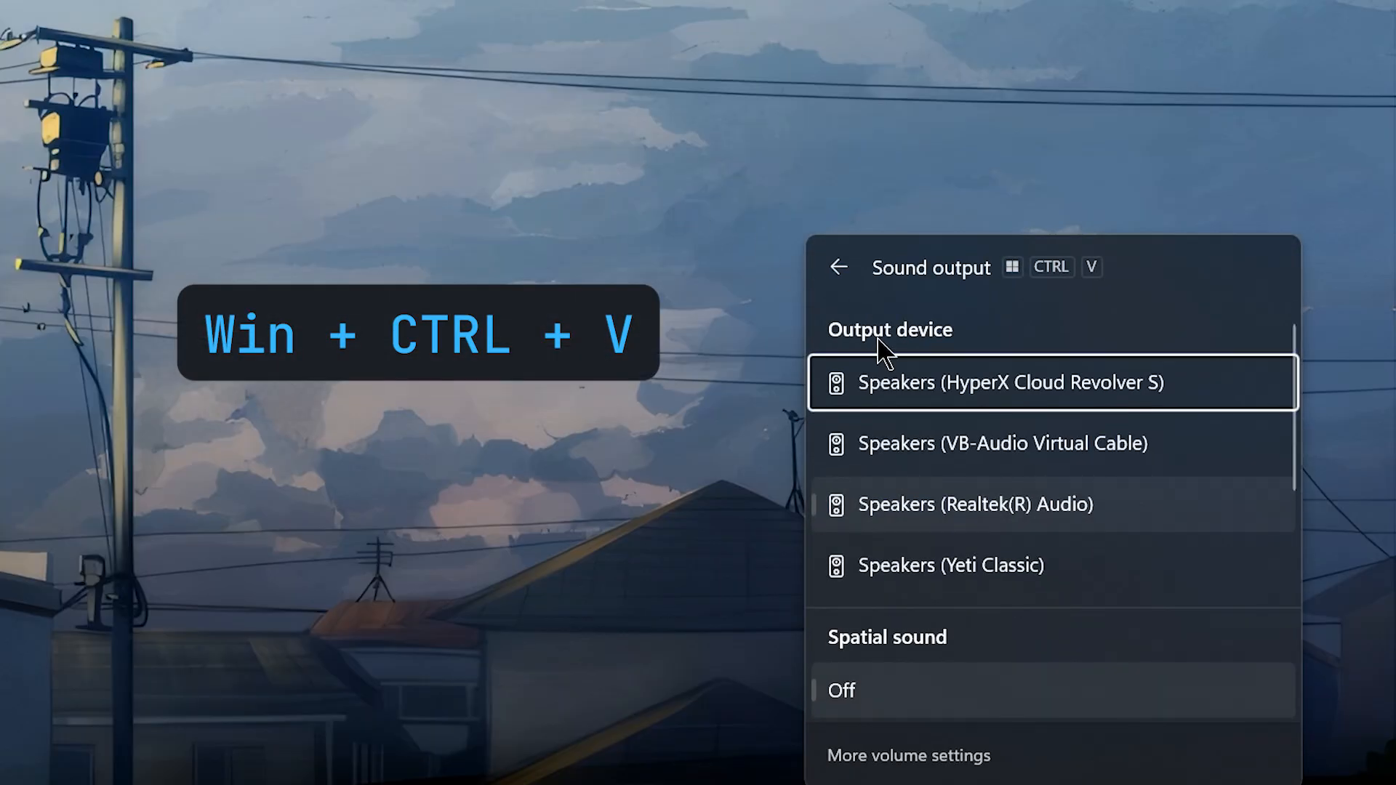
scroll("down", 3)
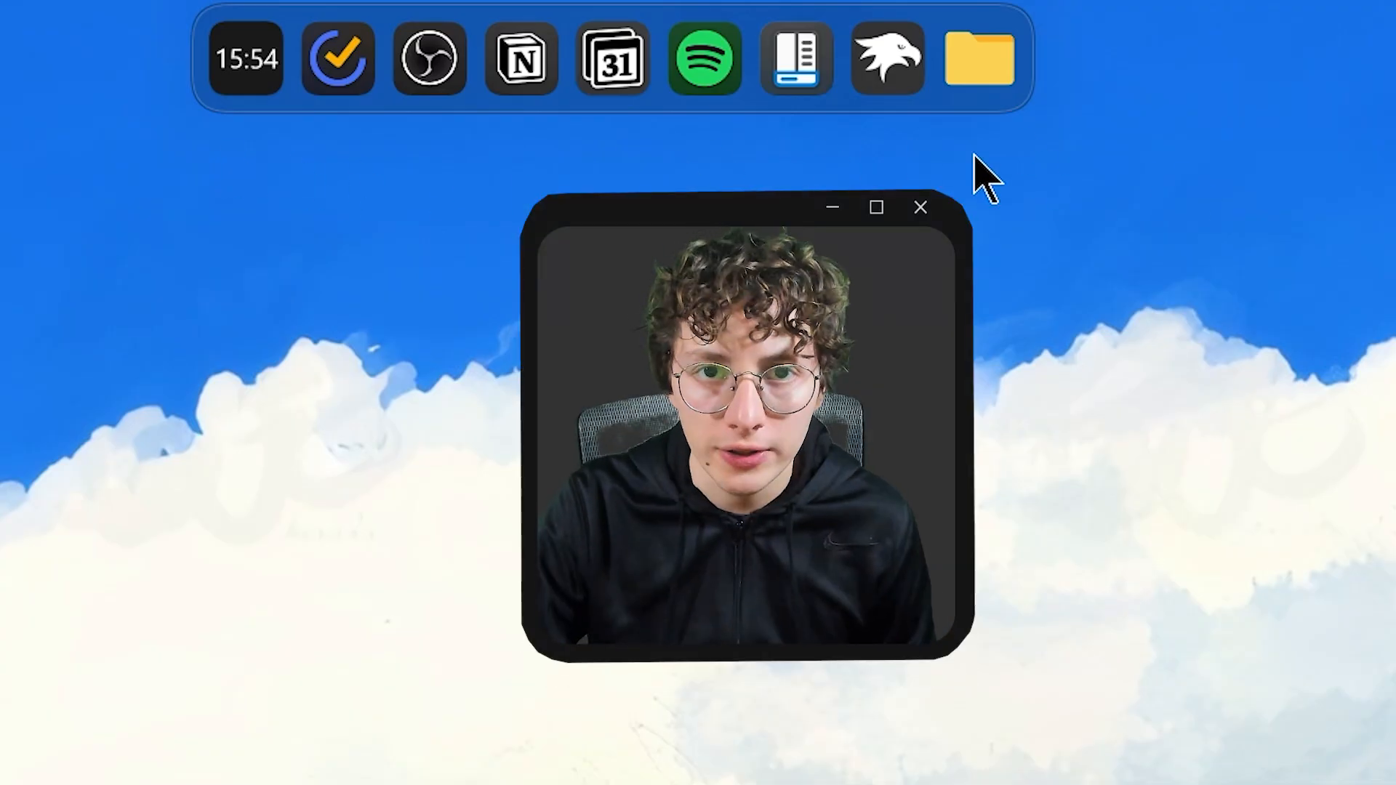
- Bring up the MyDockFinder settings window on its General page from the dock
left_click(920, 208)
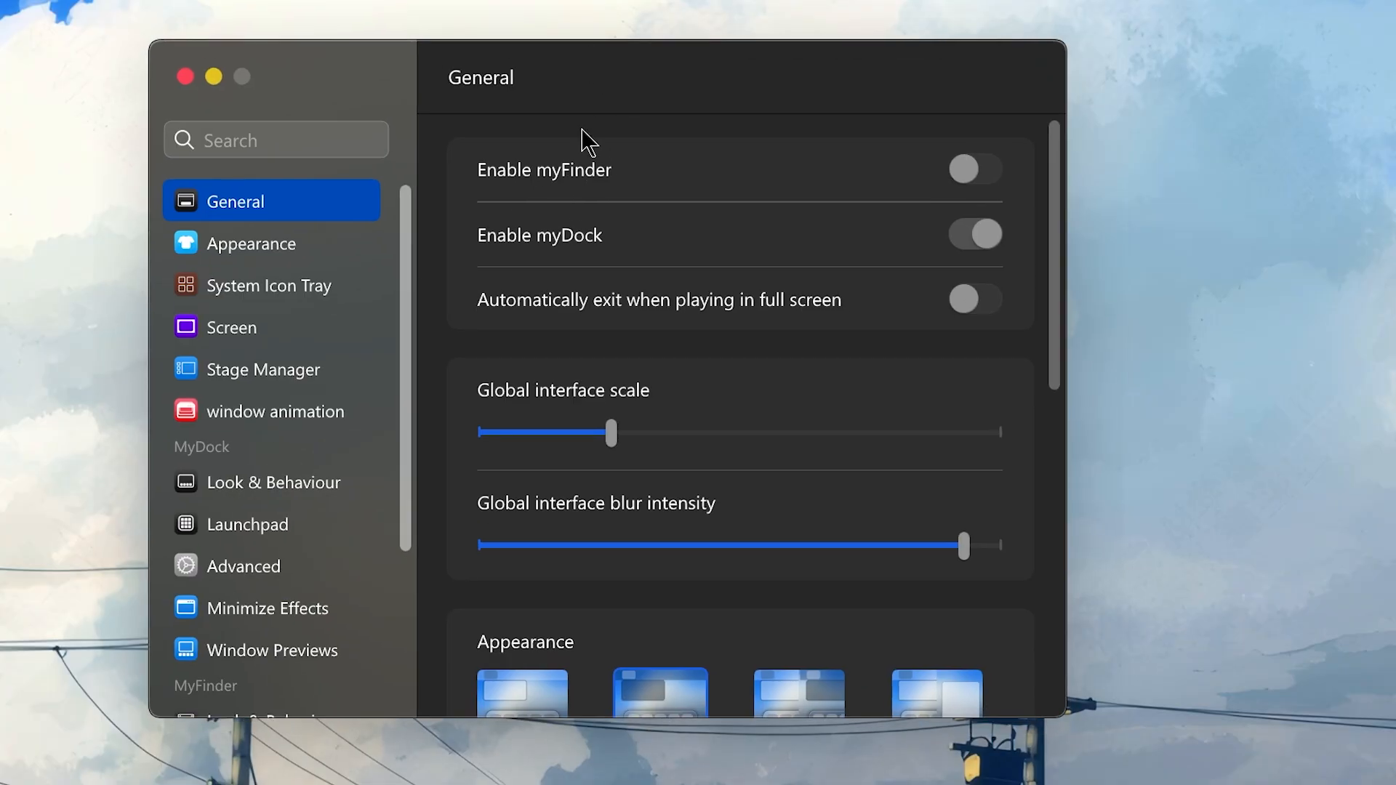
- Toggle myFinder on then off again and review the Dock appearance blur and transparency options
left_click(974, 235)
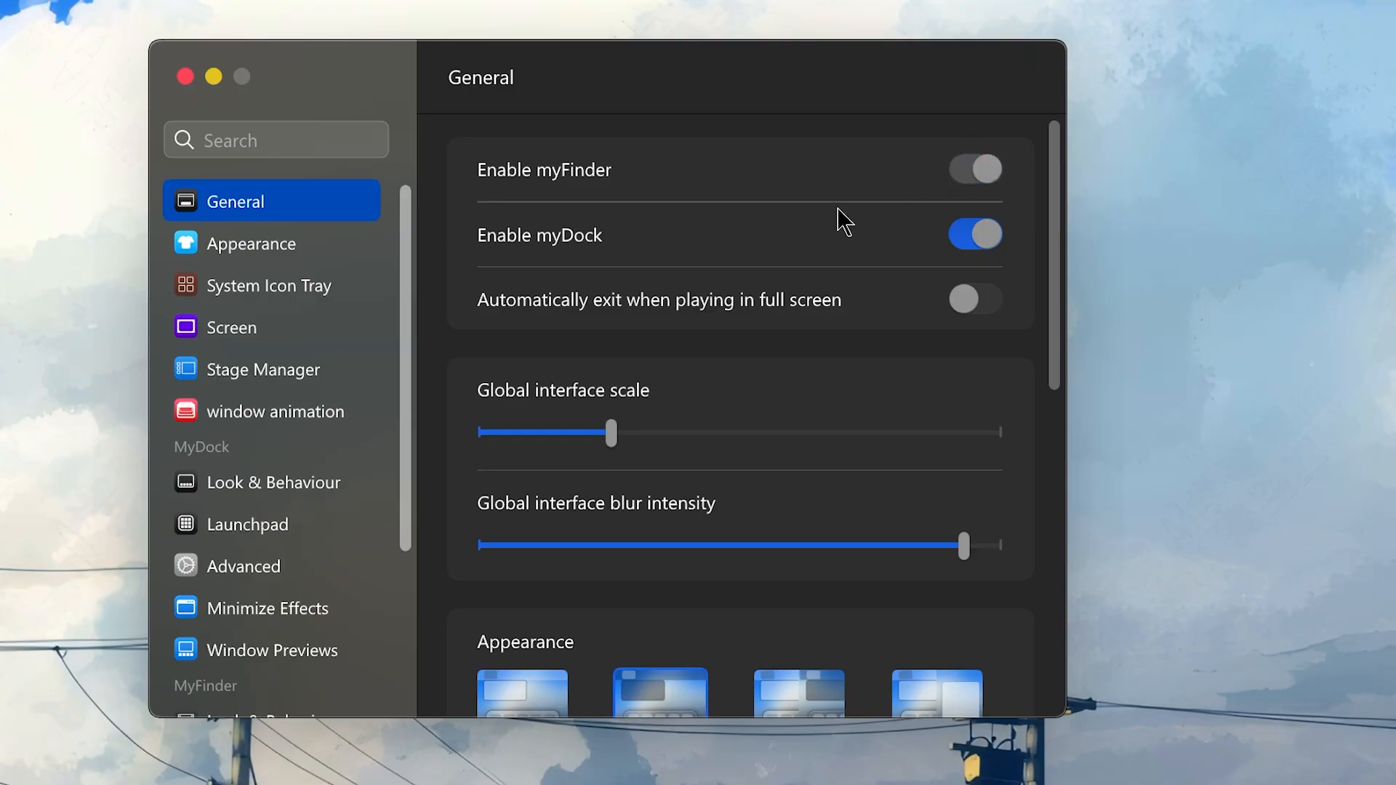
left_click(975, 169)
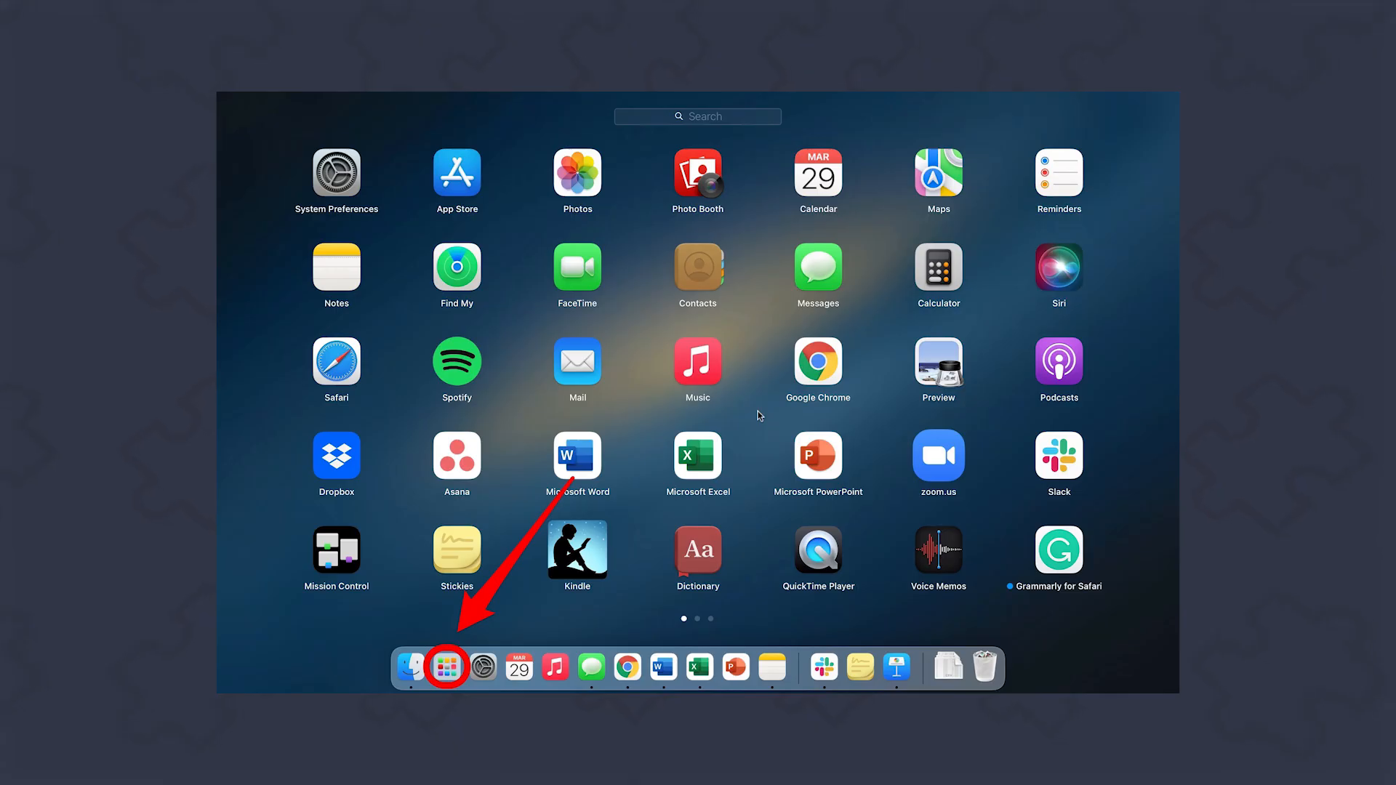
left_click(447, 666)
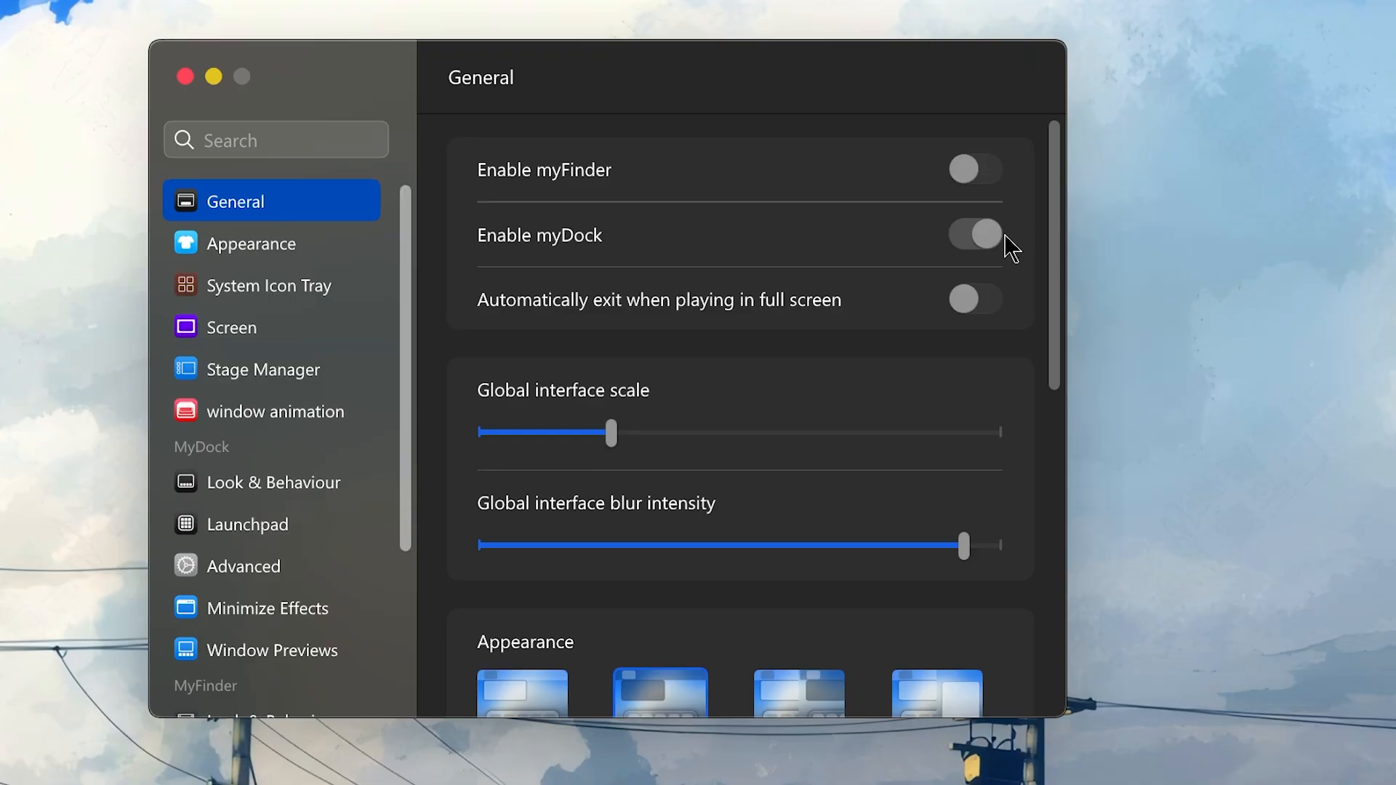
scroll("down", 3)
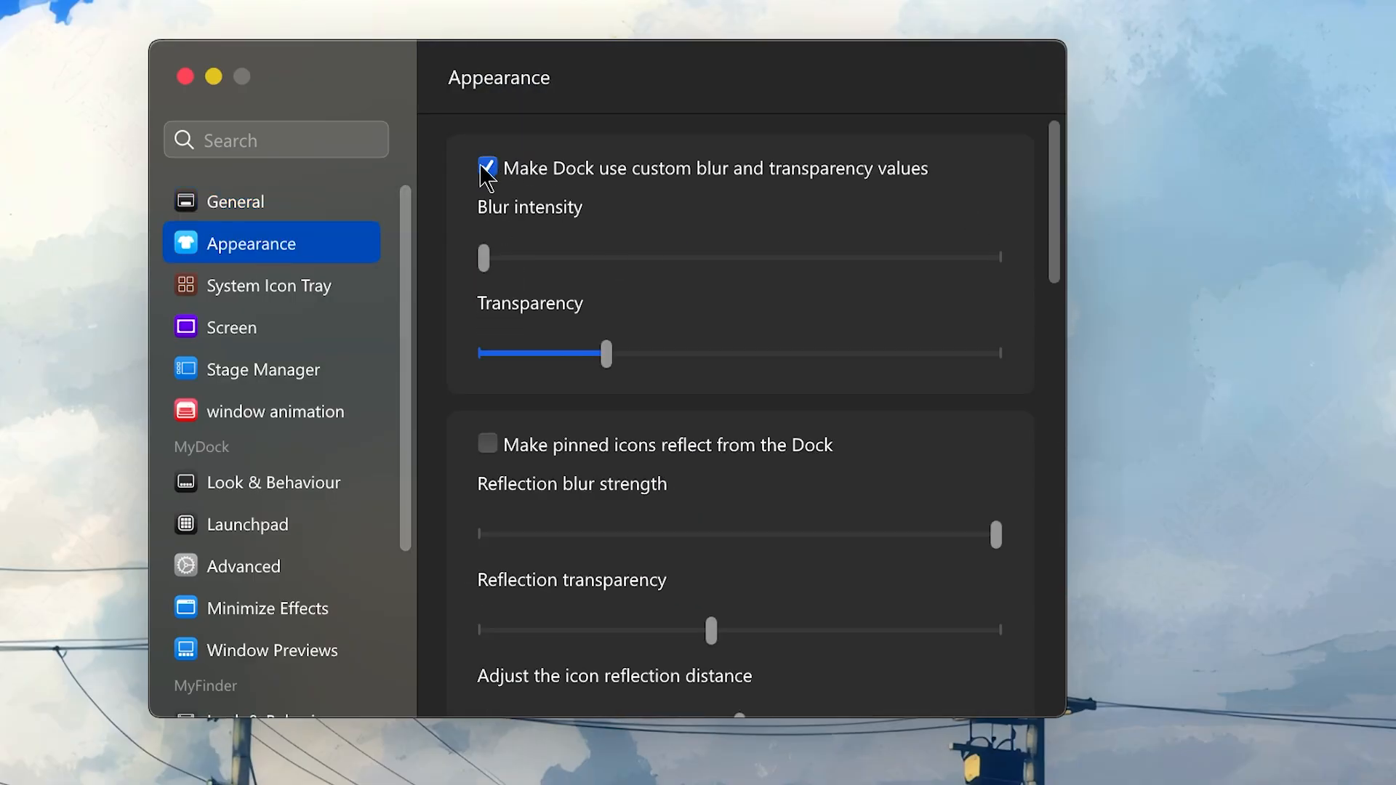
scroll("down", 3)
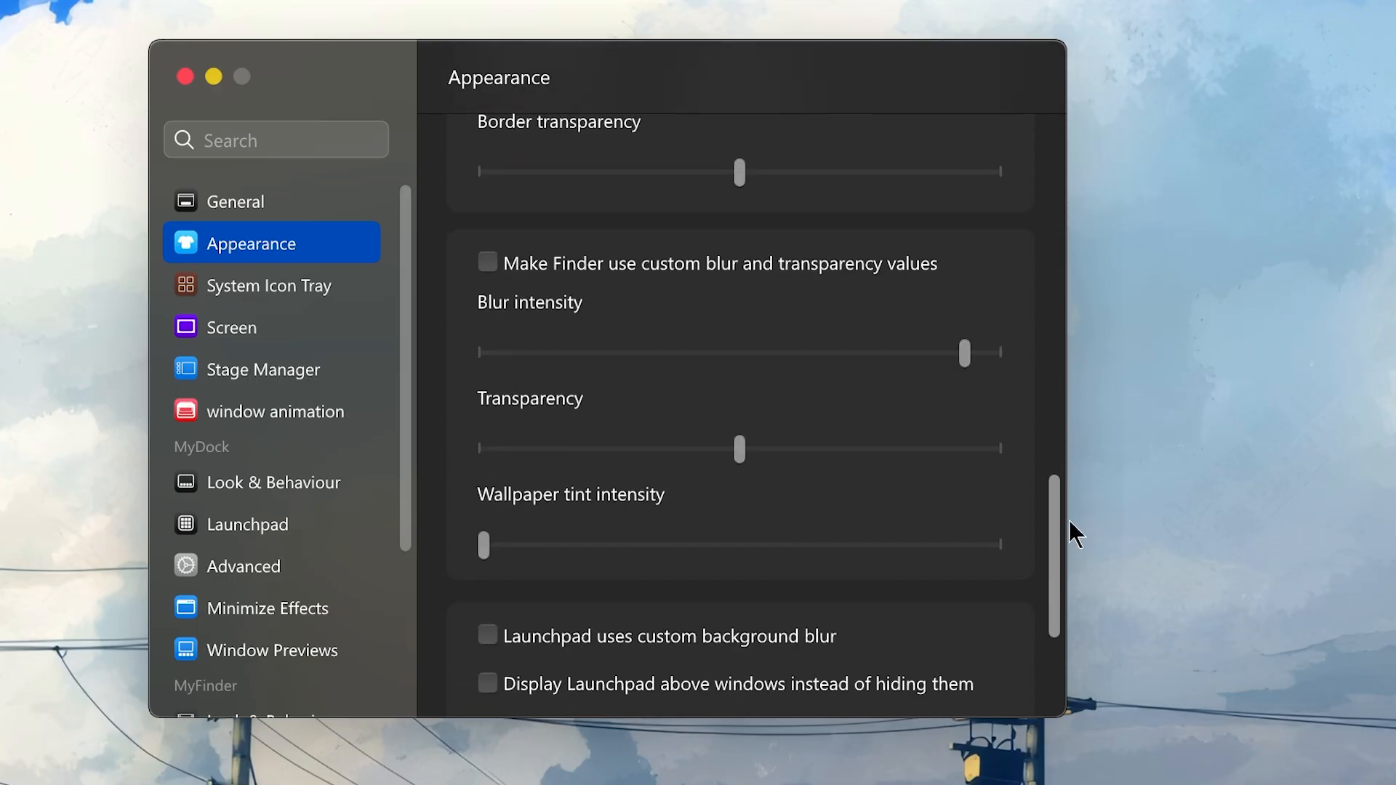
- Enable window close animation and show the animation speed list at 1.25x
left_click(276, 411)
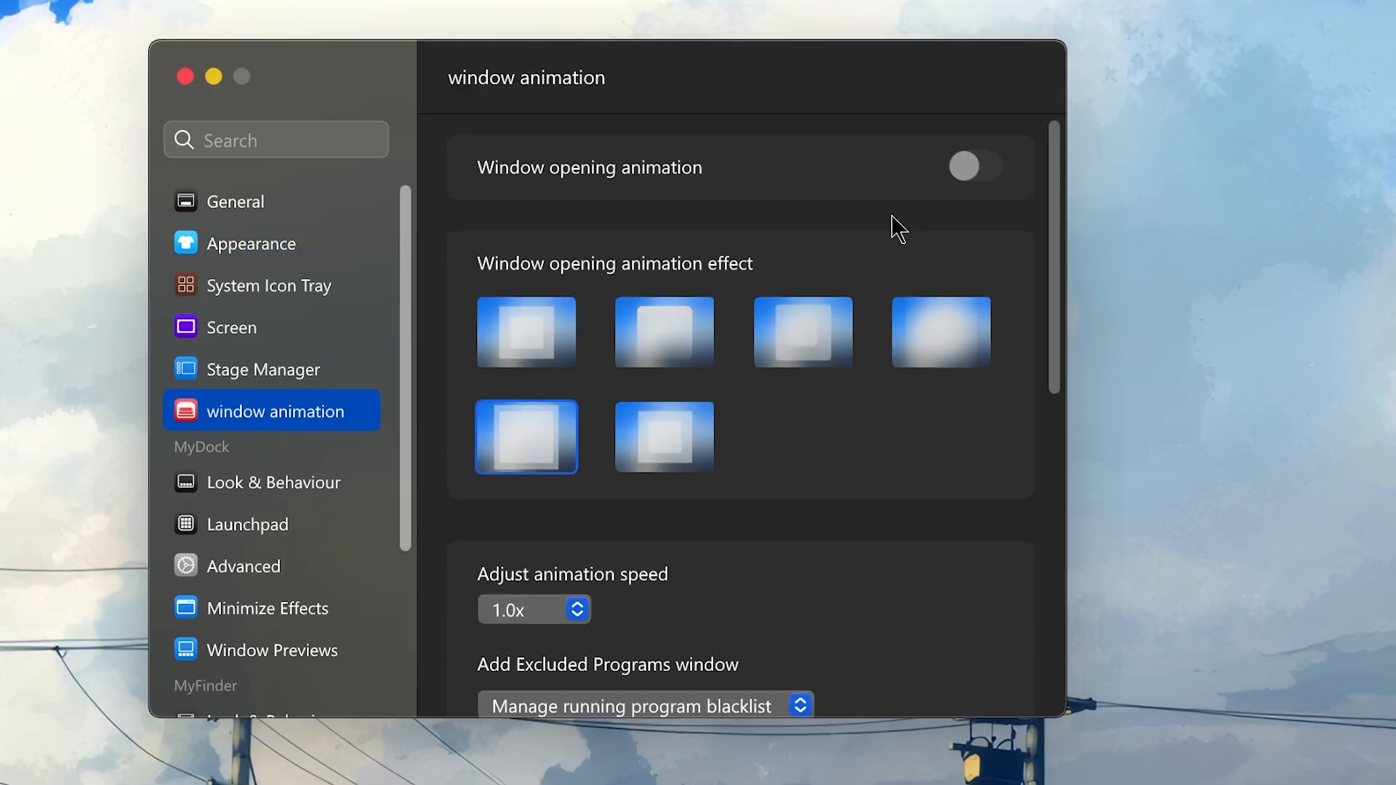
left_click(971, 166)
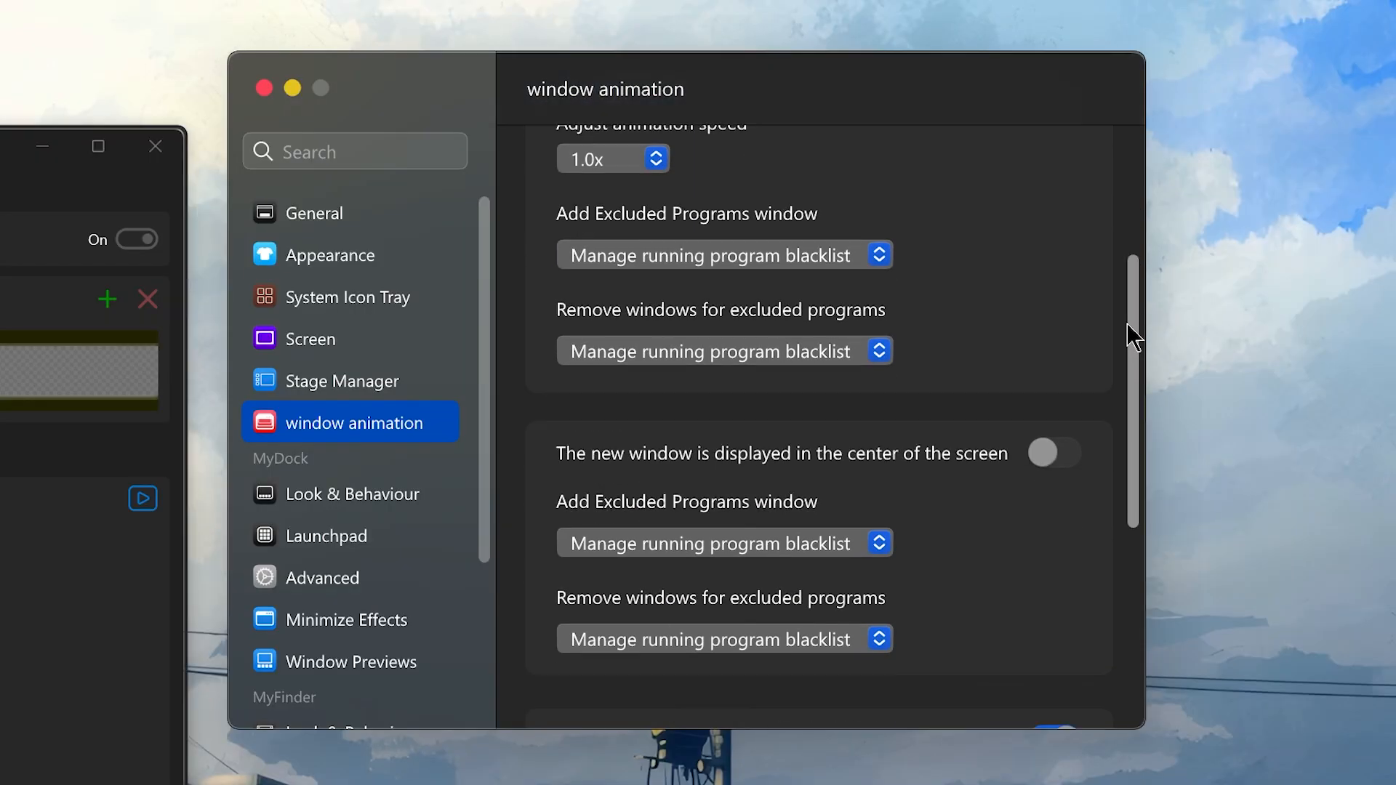
scroll("down", 3)
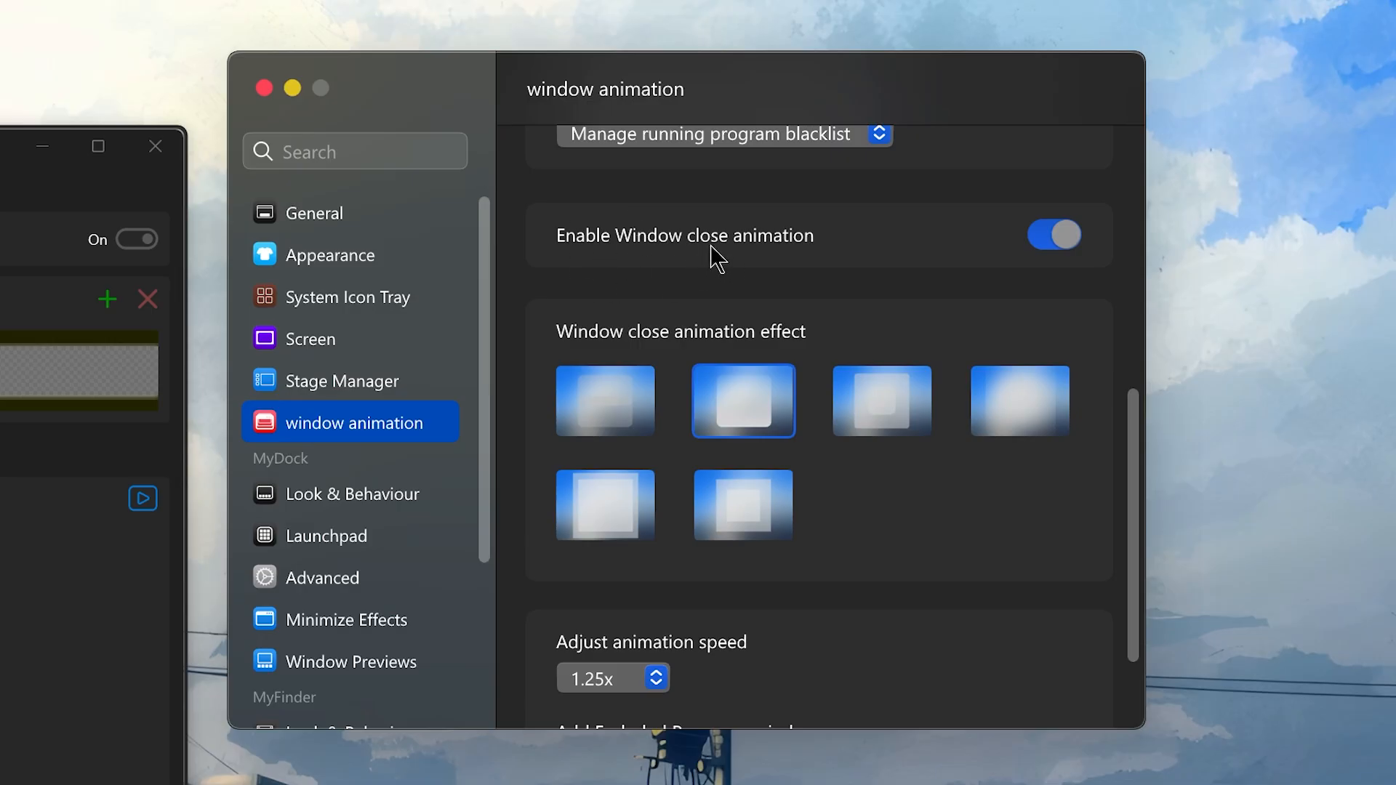
mouse_move(78, 178)
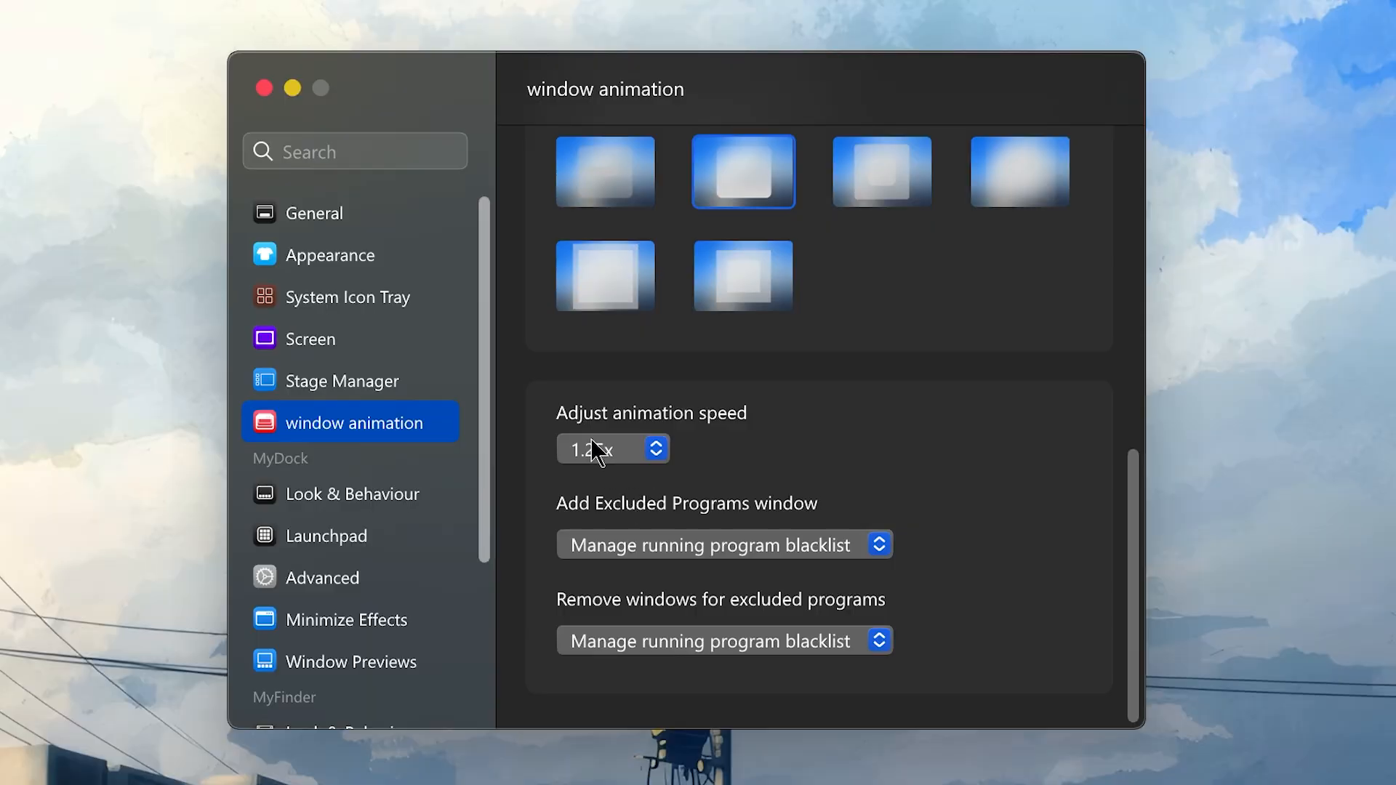
left_click(612, 448)
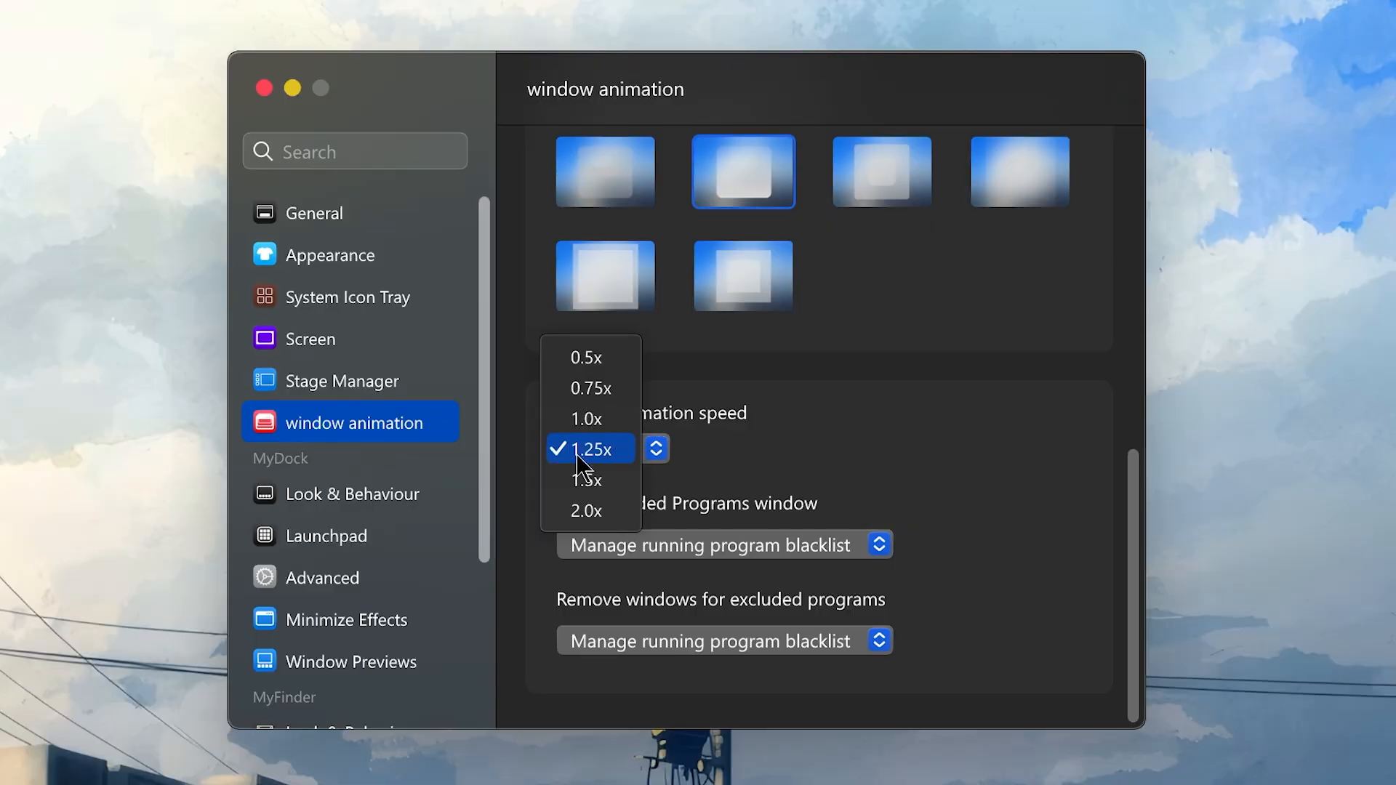
- In Look & Behaviour keep the dock at the top and adjust its distance from the screen edge
left_click(352, 493)
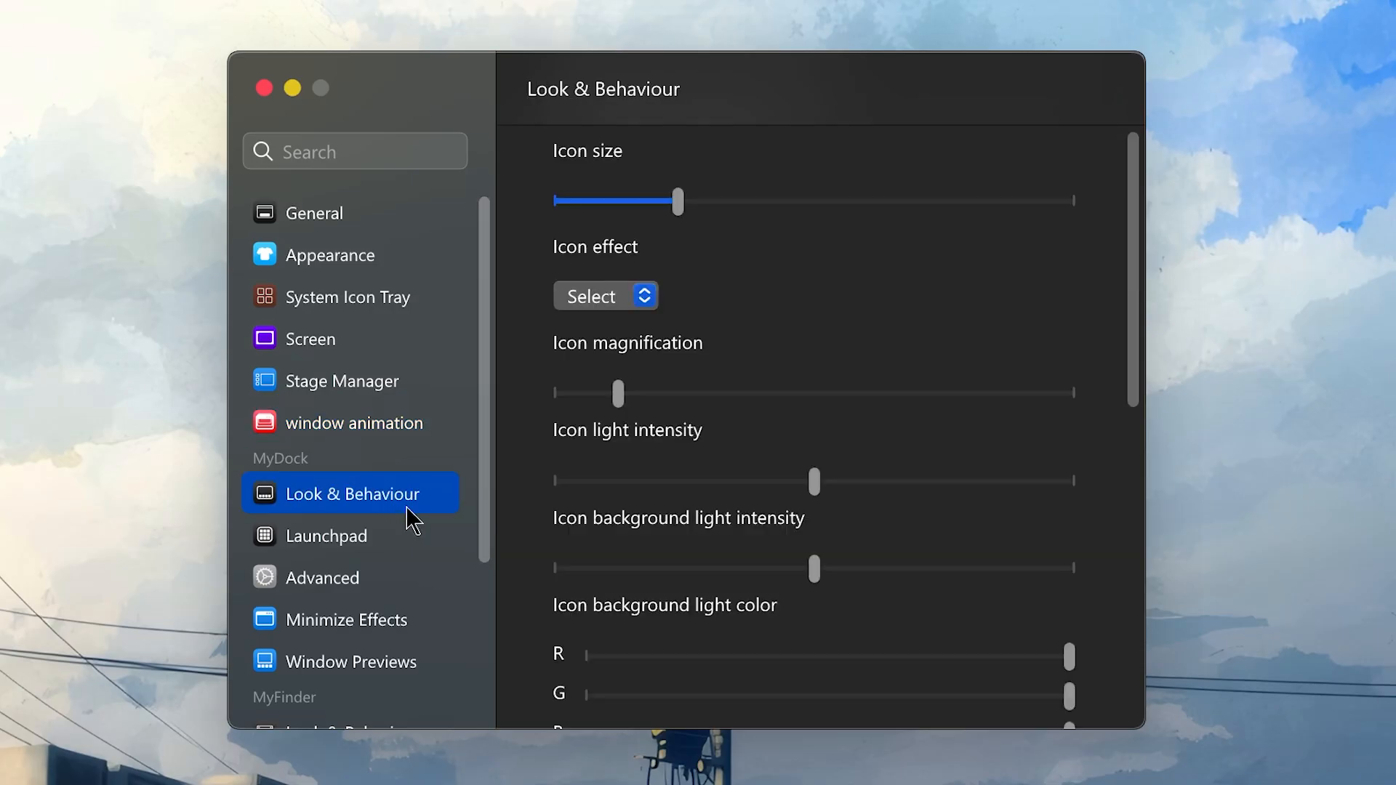
left_click(605, 295)
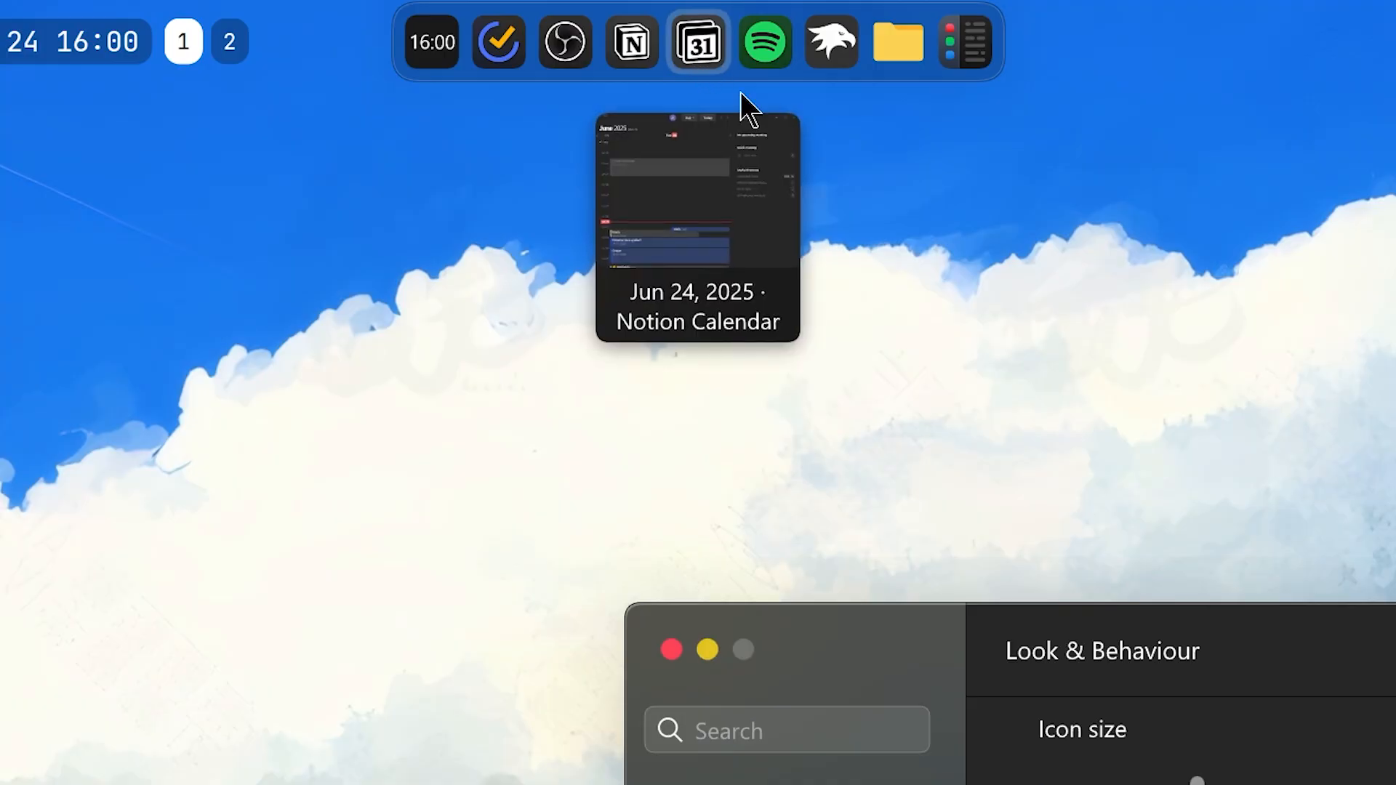
mouse_move(764, 42)
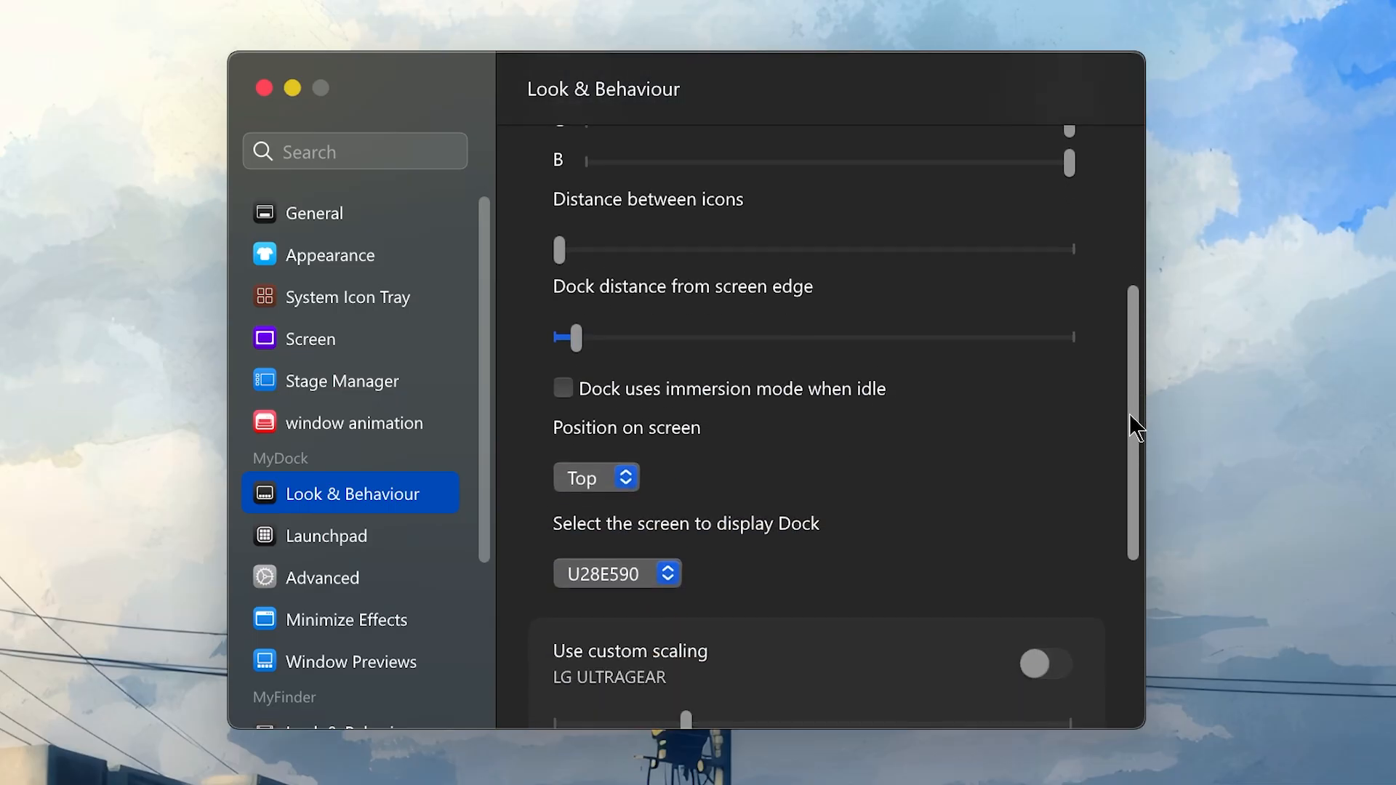
scroll("down", 3)
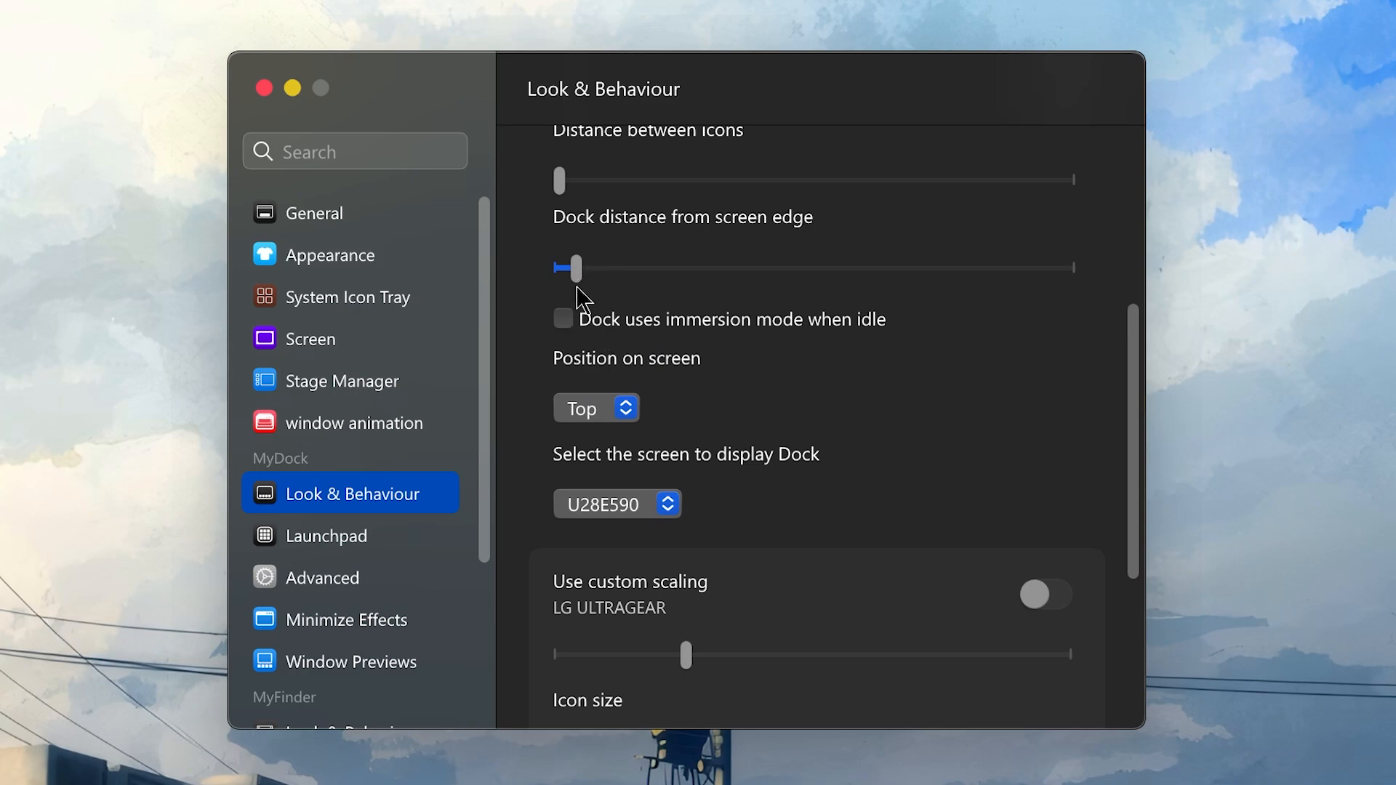
left_click_drag(574, 269, 561, 269)
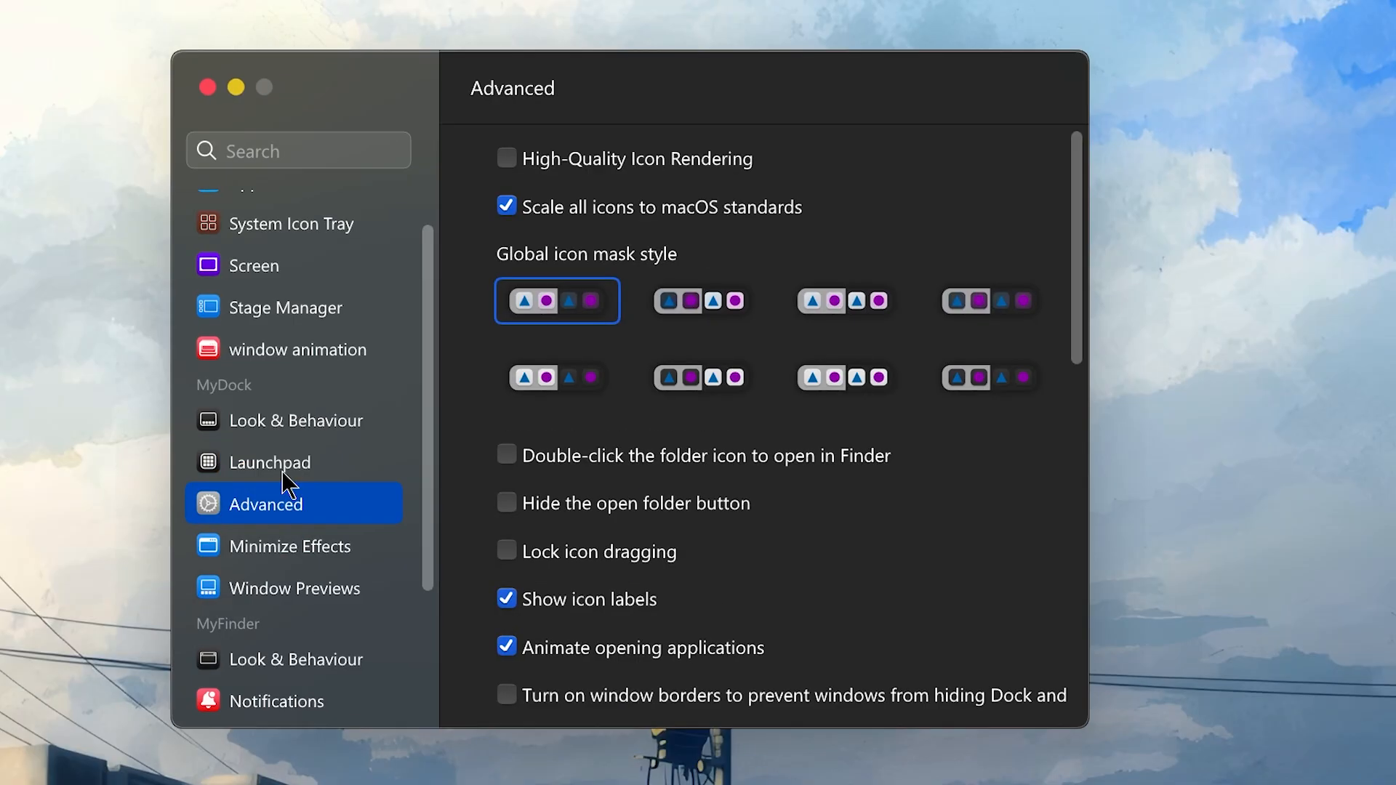
mouse_move(684, 196)
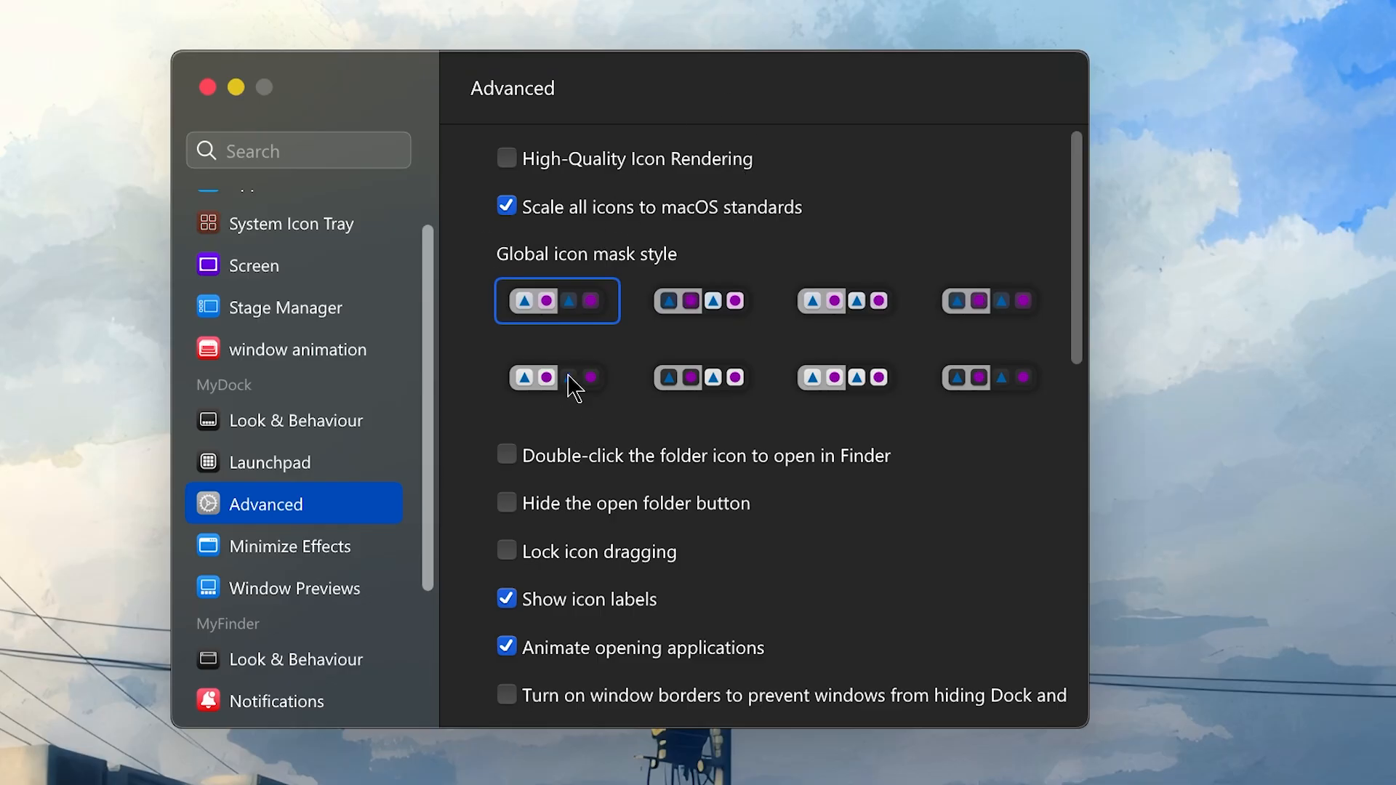
- Apply the second global icon mask style and review the Auto-Hide Dock and activation bar options
left_click(701, 301)
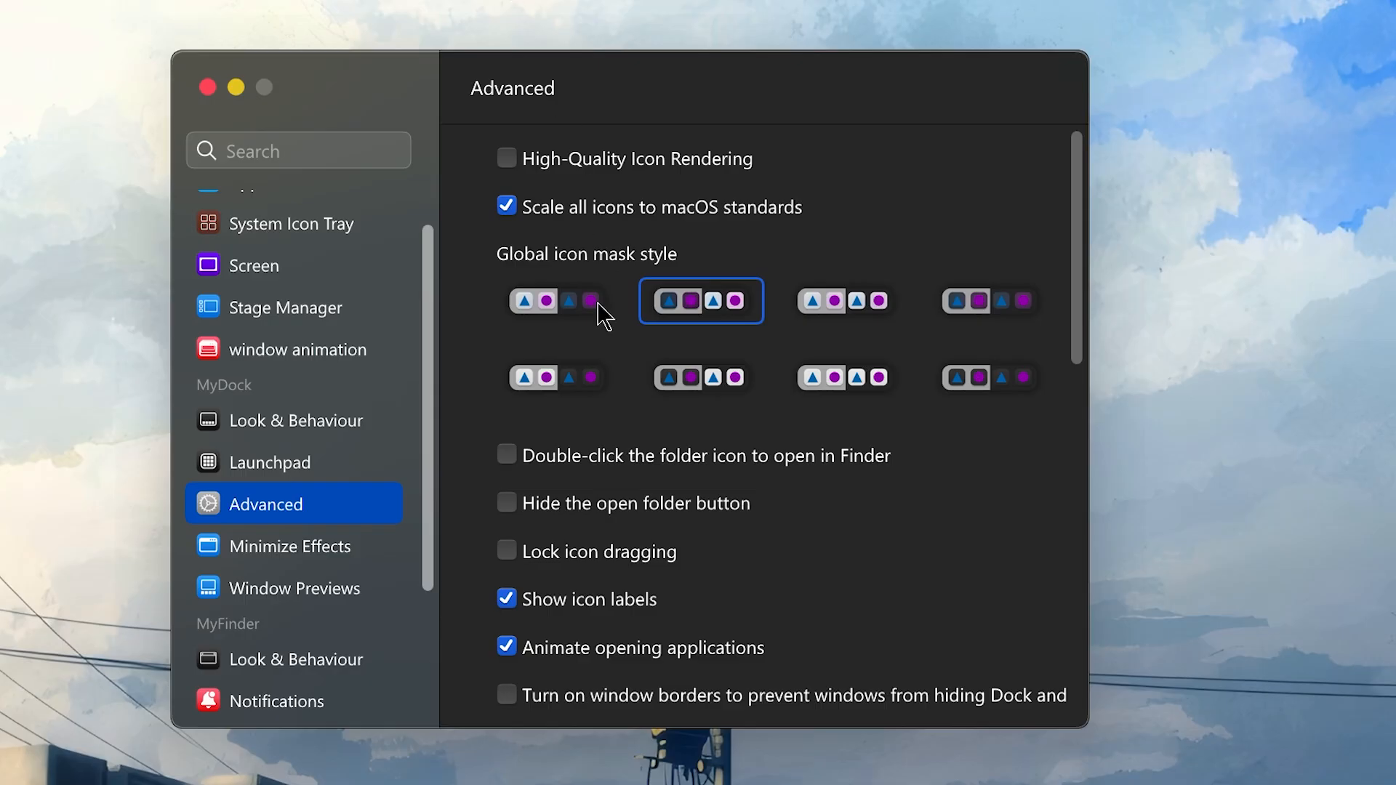
scroll("down", 3)
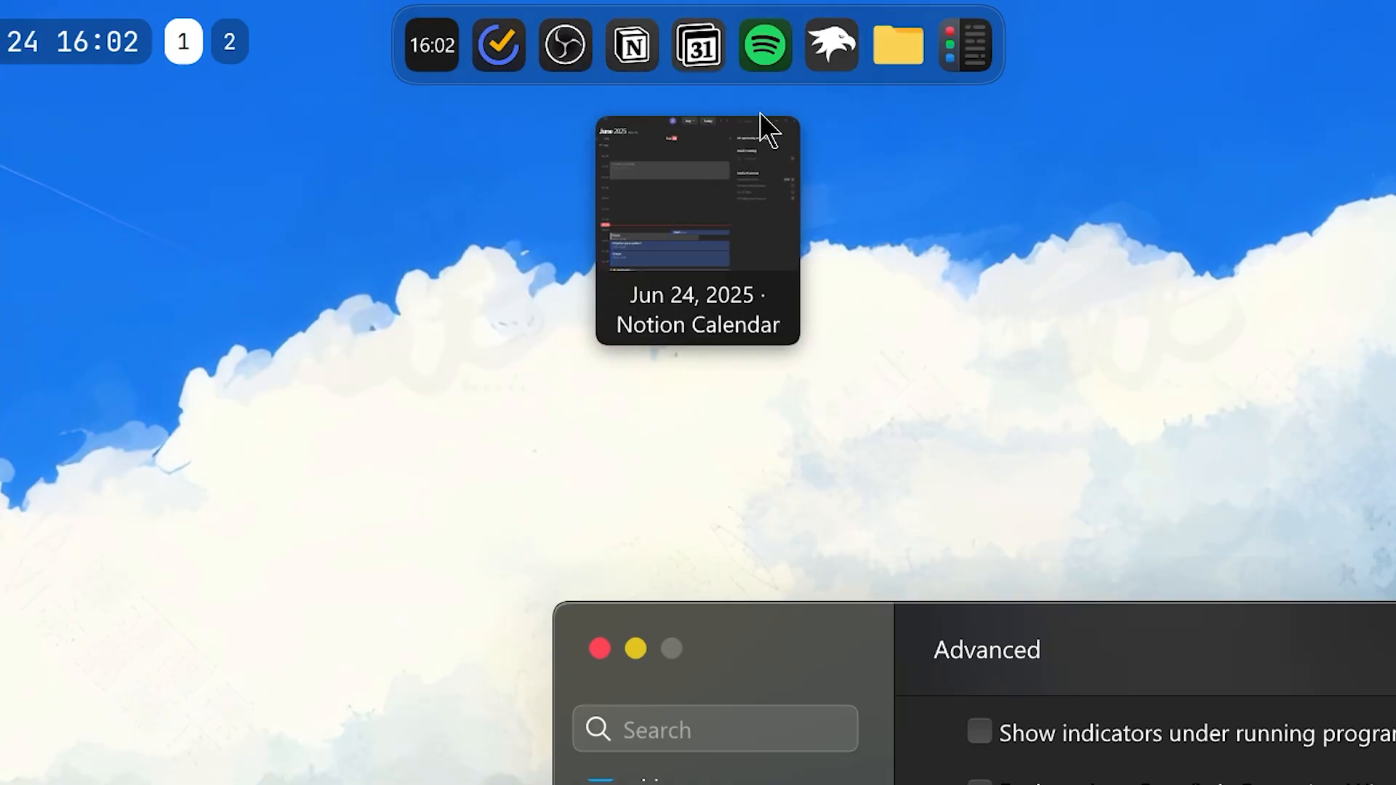
mouse_move(783, 373)
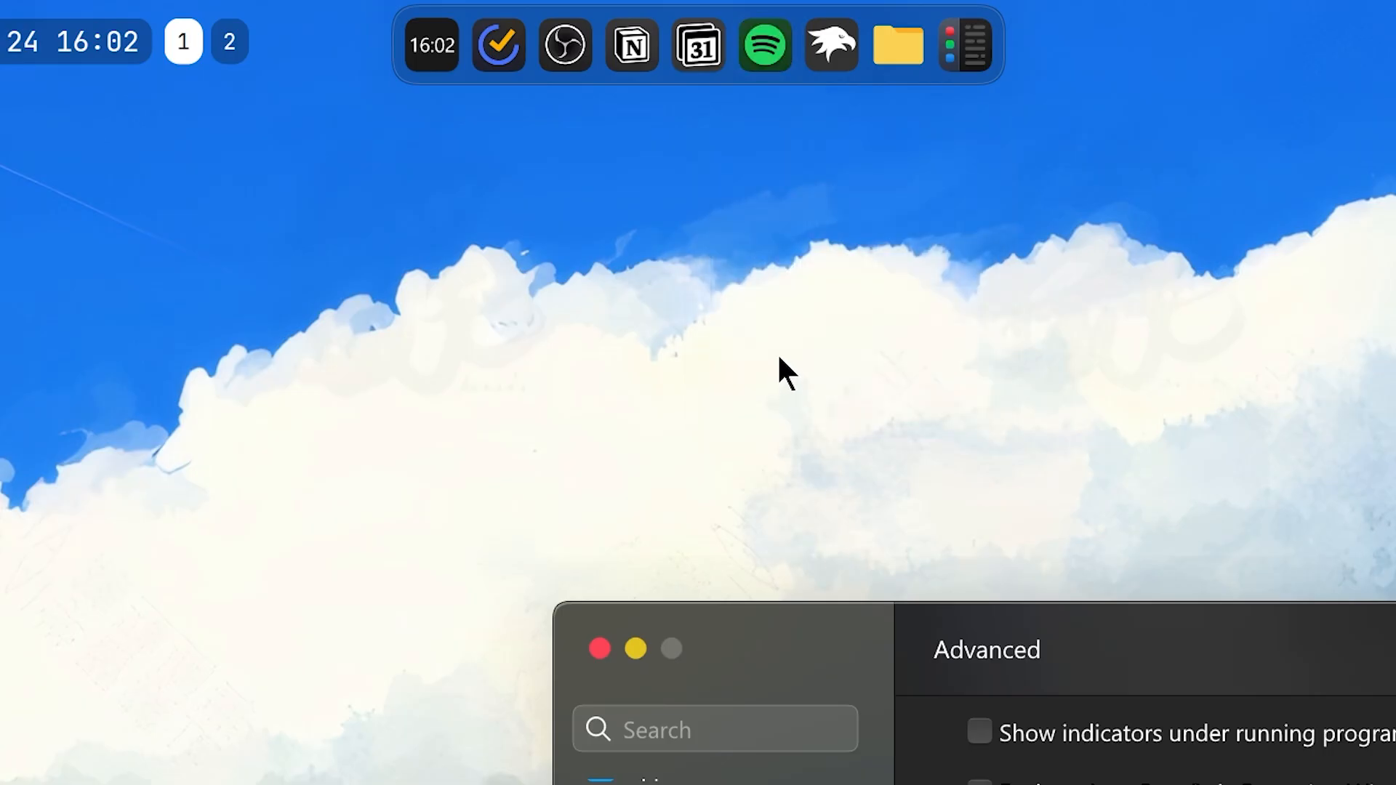
mouse_move(730, 46)
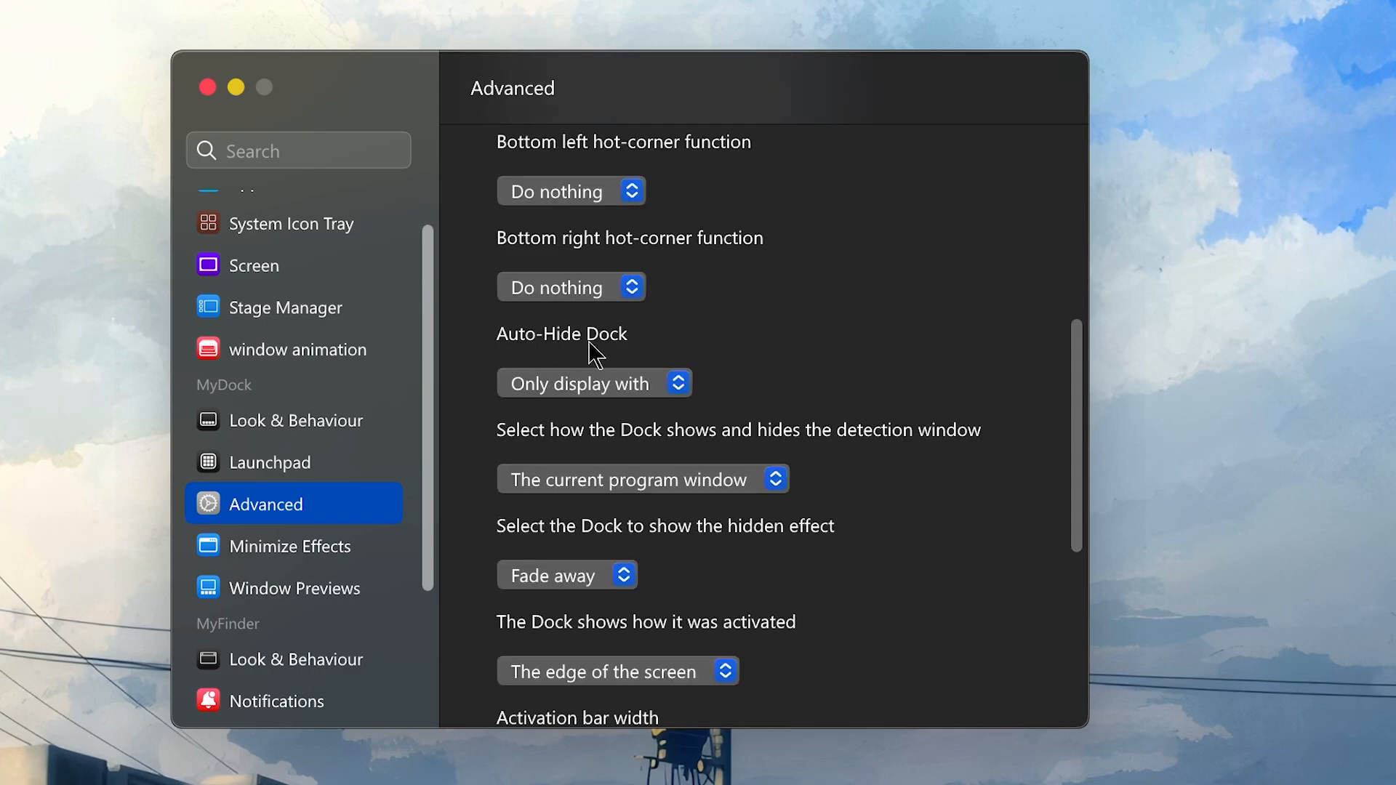
scroll("down", 3)
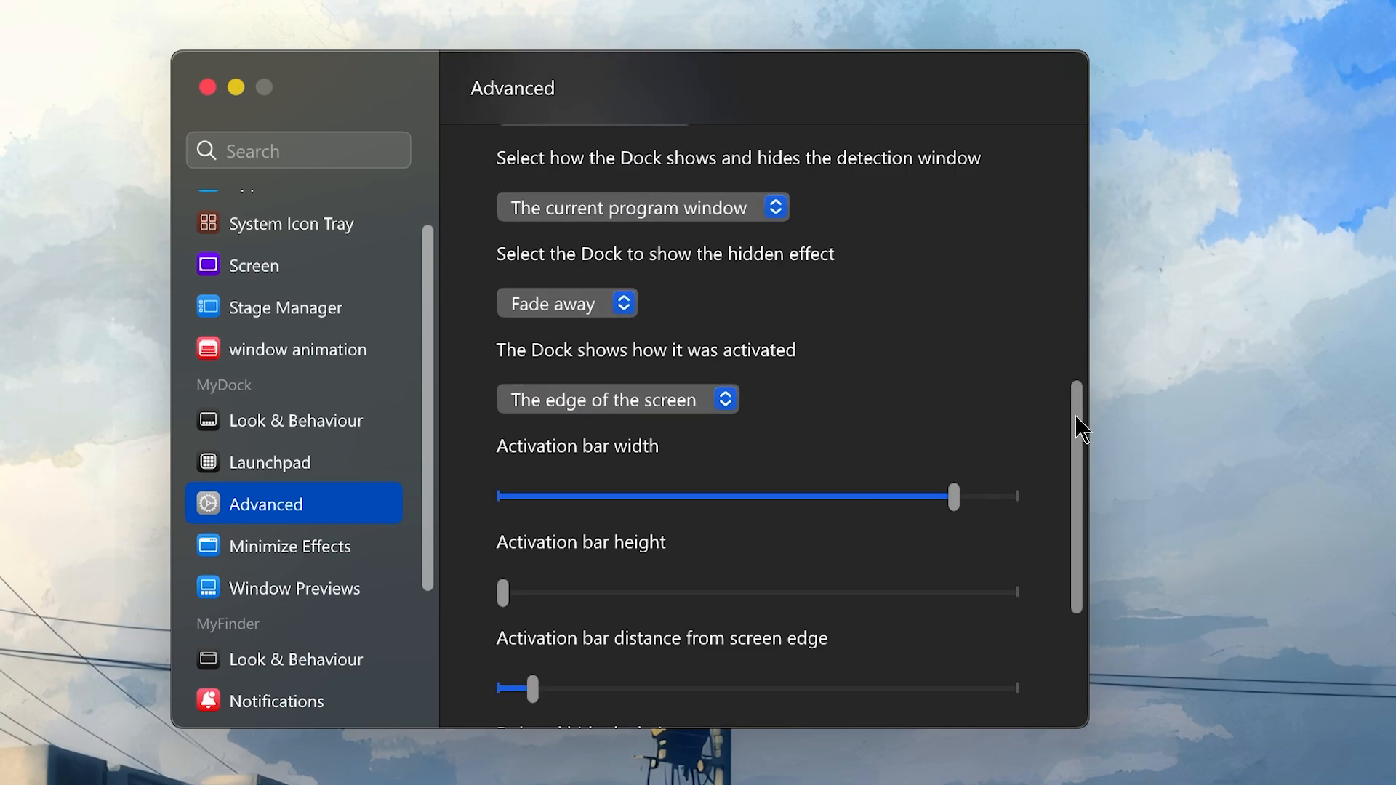
scroll("down", 3)
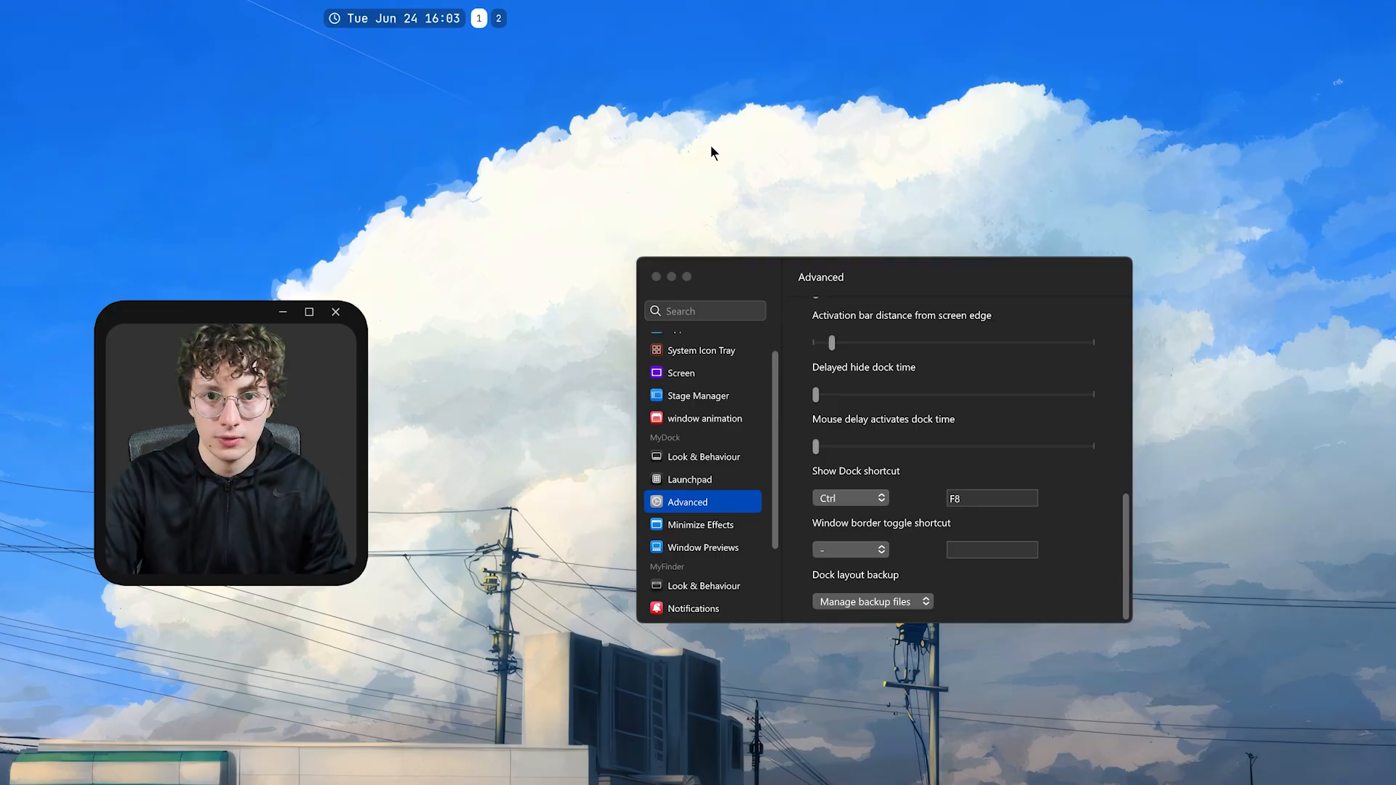
- Review the scale minimize effect and MyFinder Look & Behaviour, then close the settings
left_click(701, 525)
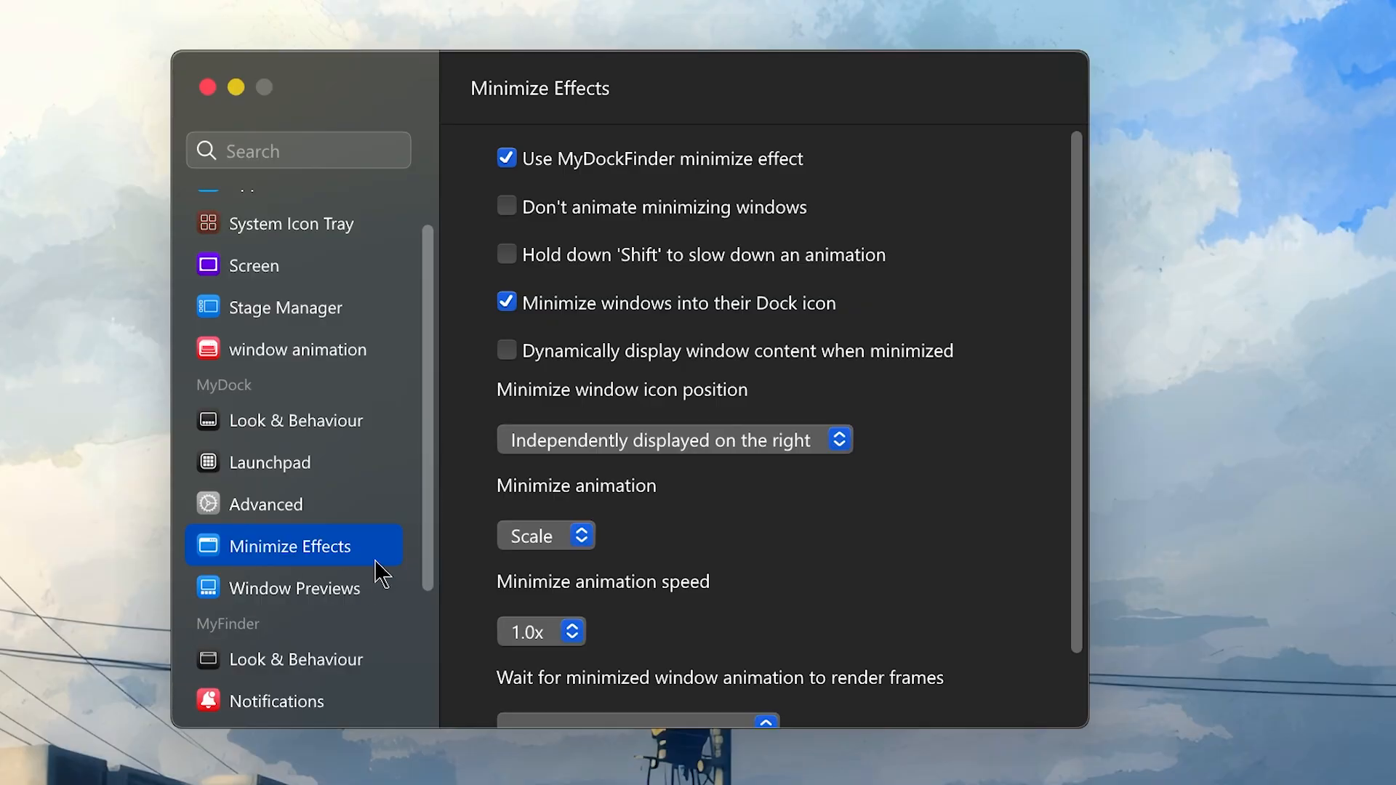
scroll("down", 3)
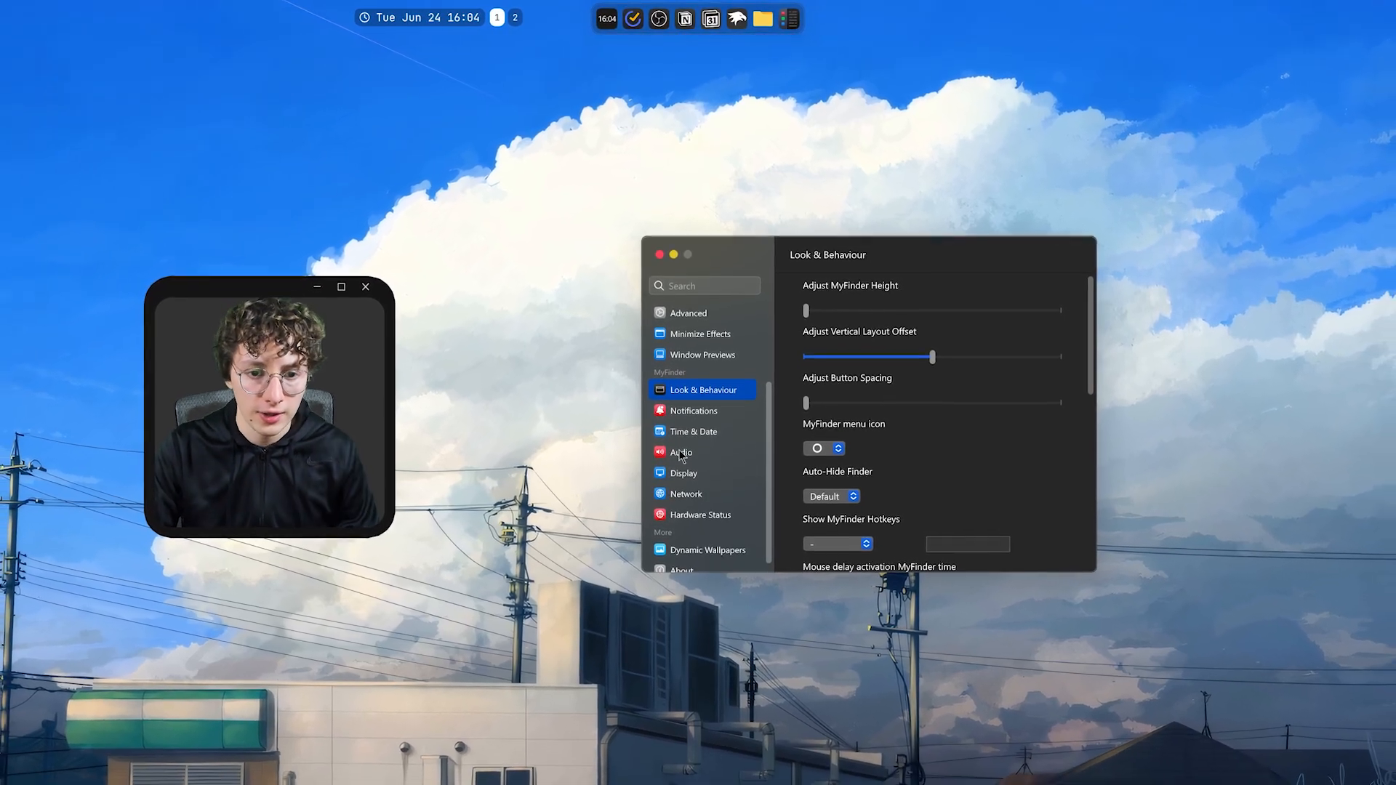
left_click(659, 253)
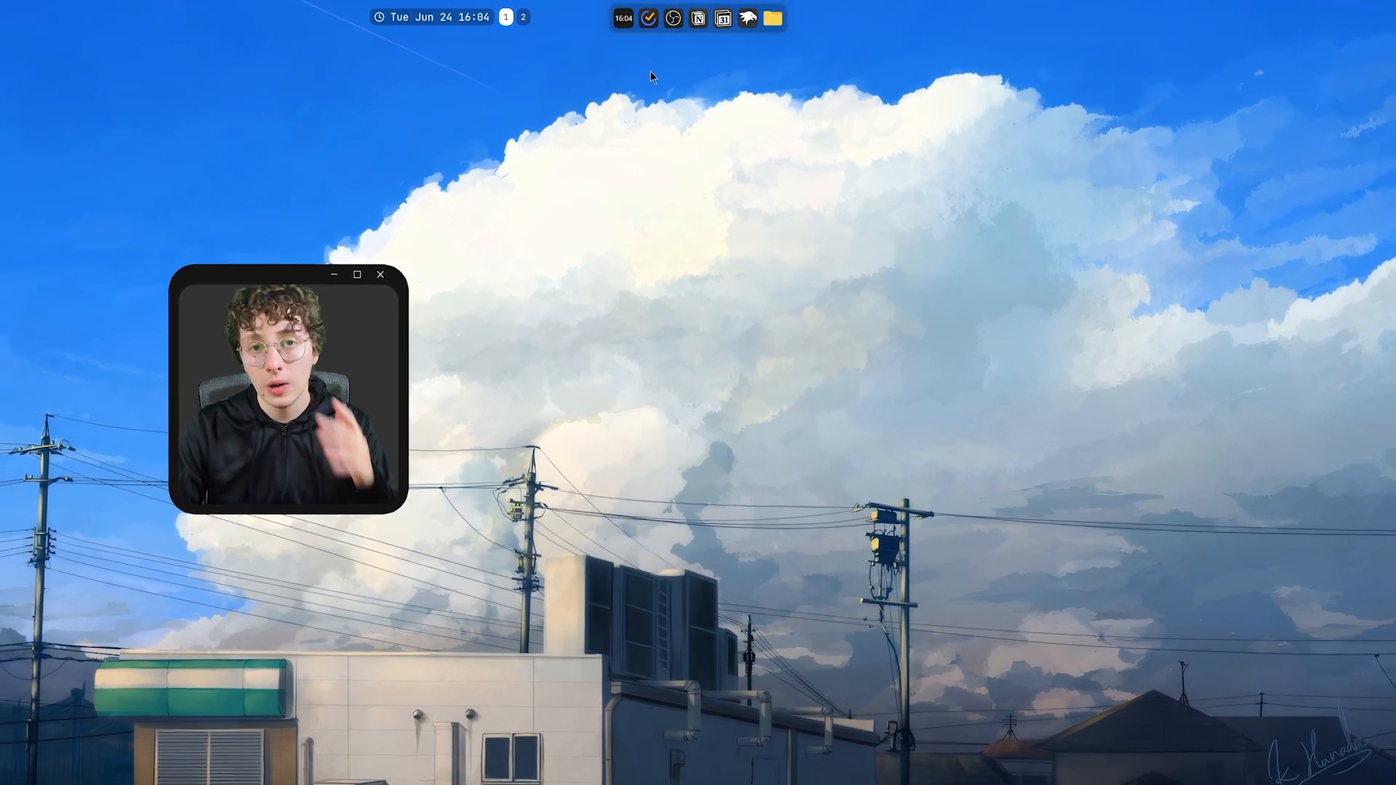
mouse_move(771, 18)
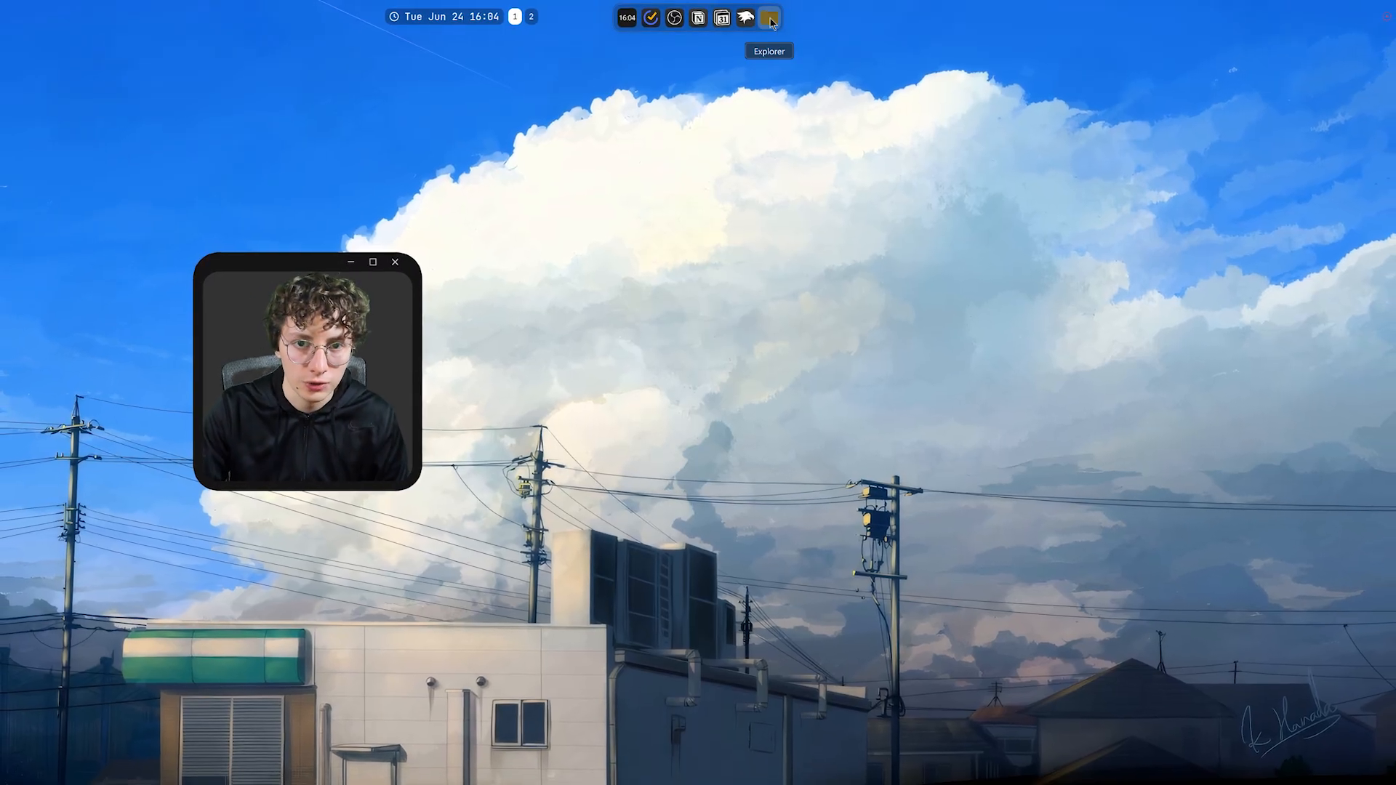
- Open File Explorer at steamapps > common > MyDockFinder and the Vivaldi dock item's options
left_click(770, 18)
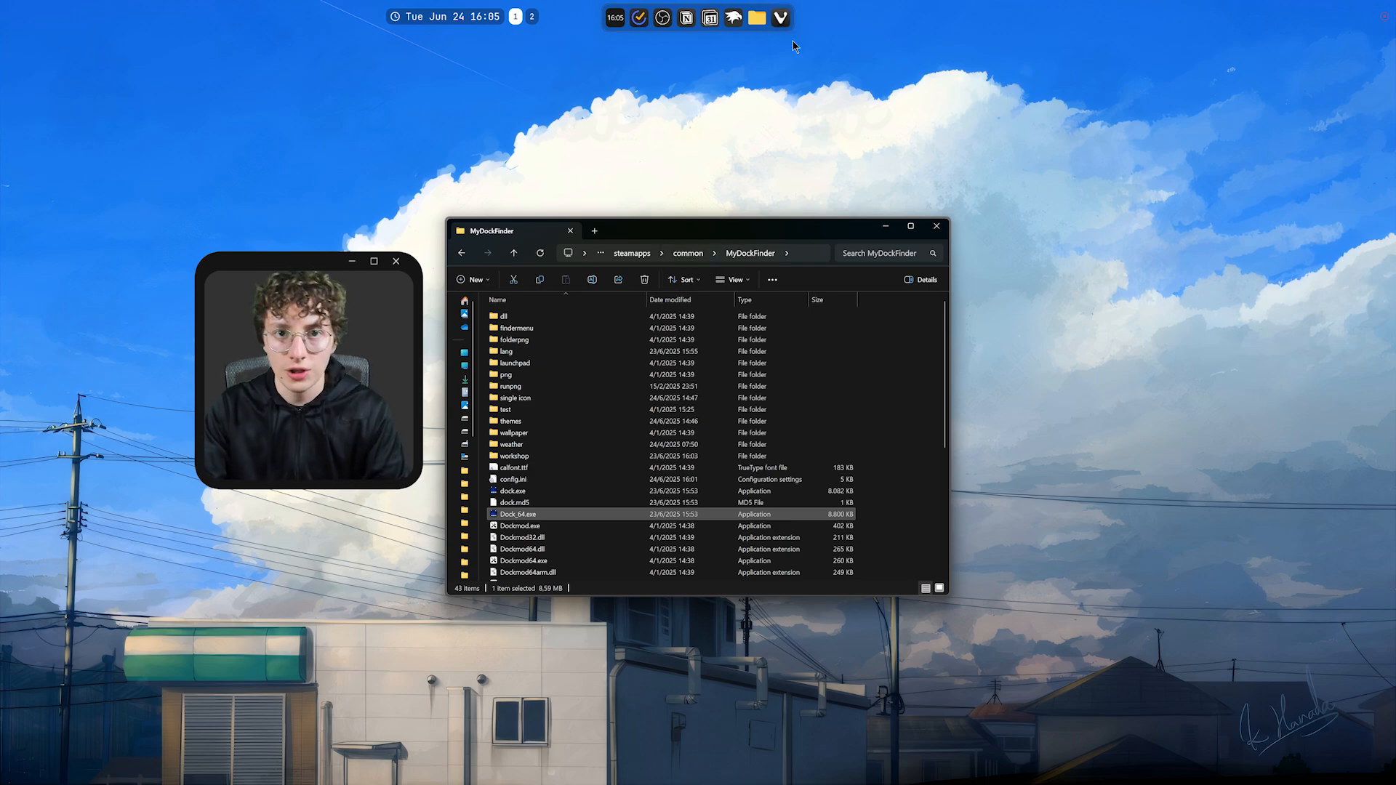
right_click(780, 17)
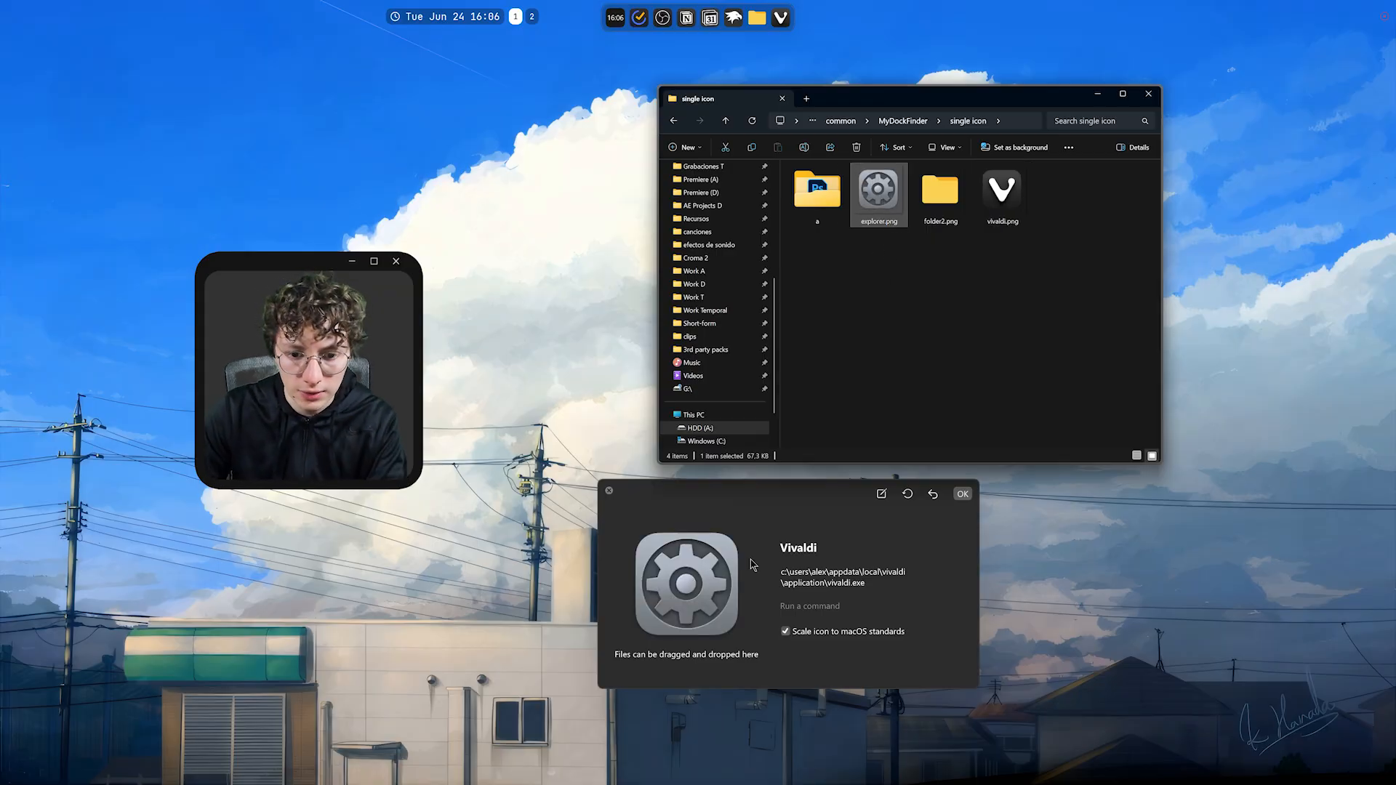
- Set vivaldi8.png from the single icon folder as the Vivaldi dock icon and confirm
left_click(1000, 187)
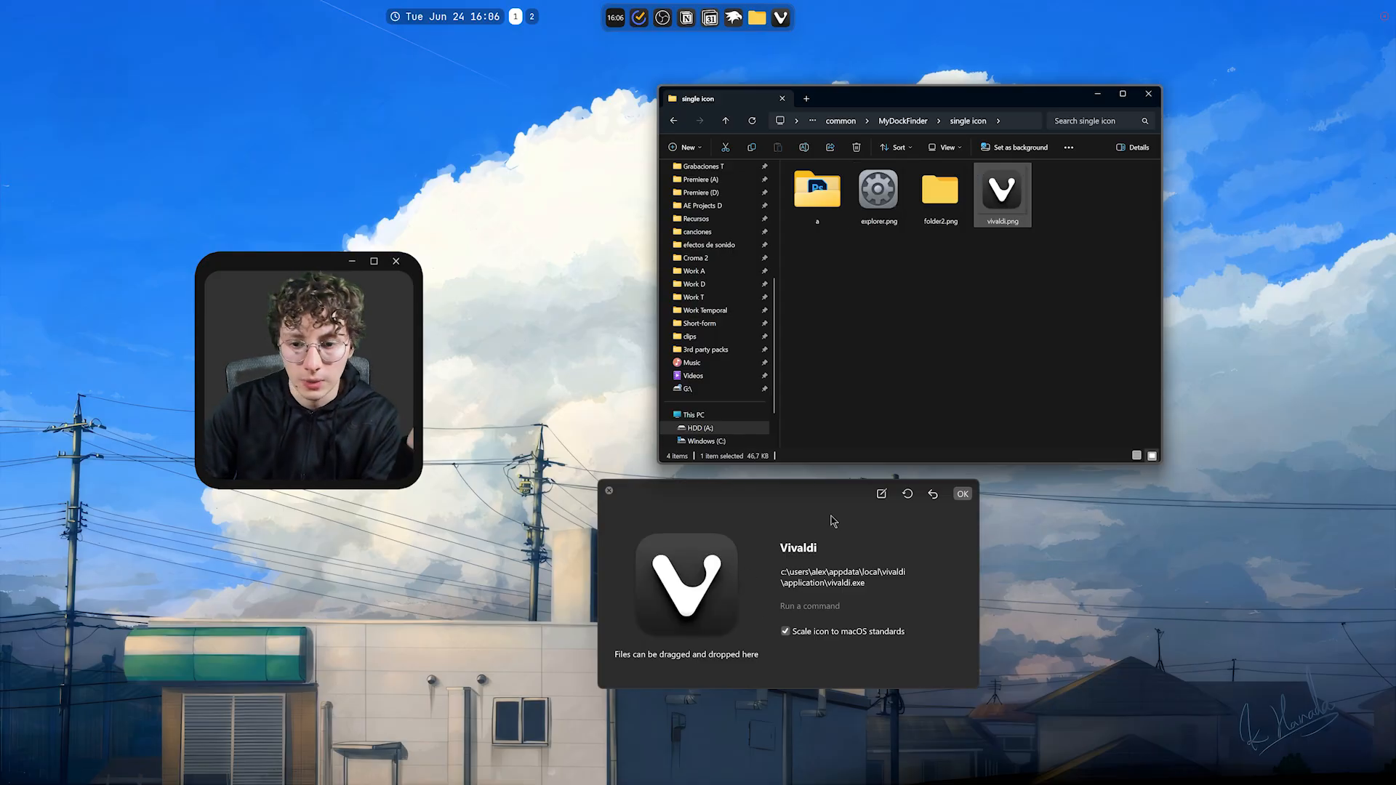
left_click(962, 493)
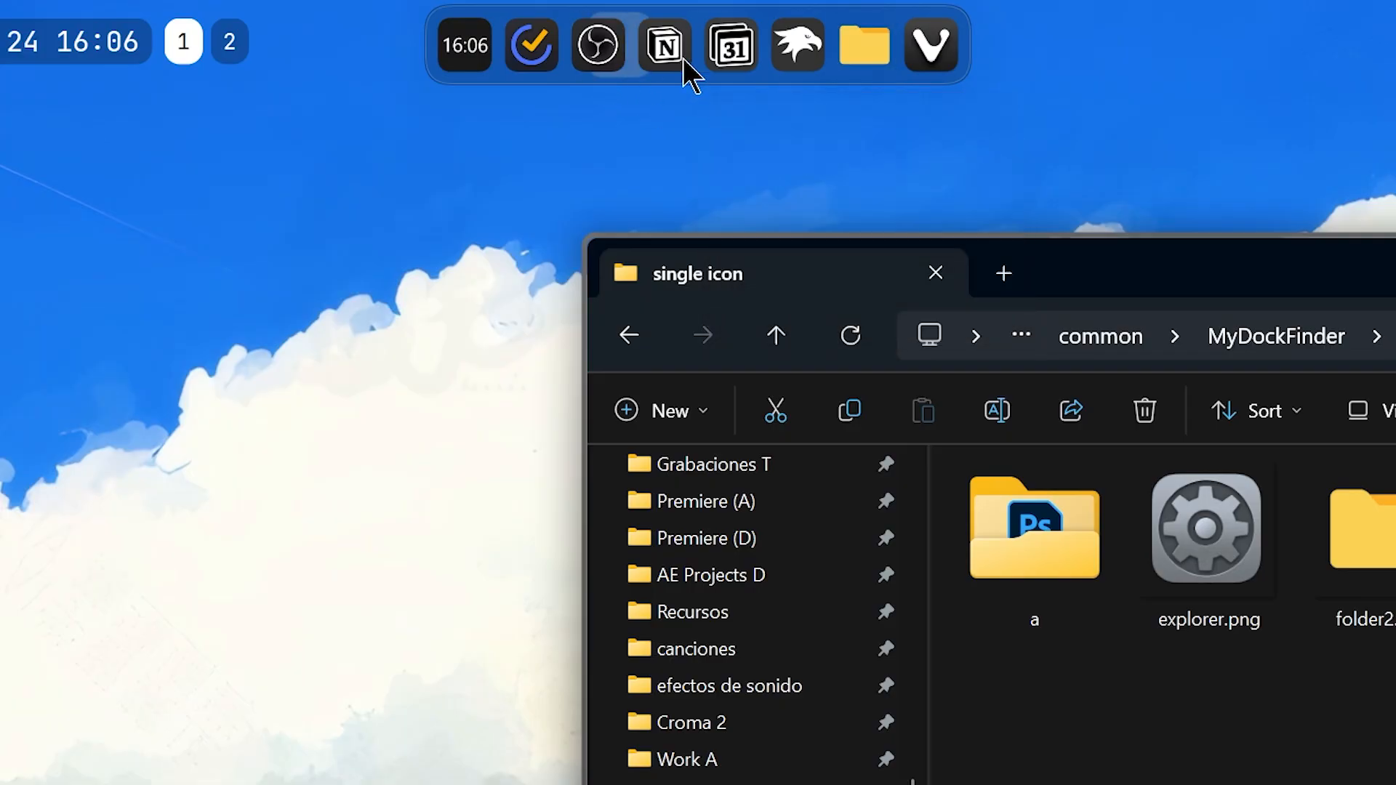
- From the dock's theme workshop create and name a new icon theme, listing its system icons
right_click(598, 45)
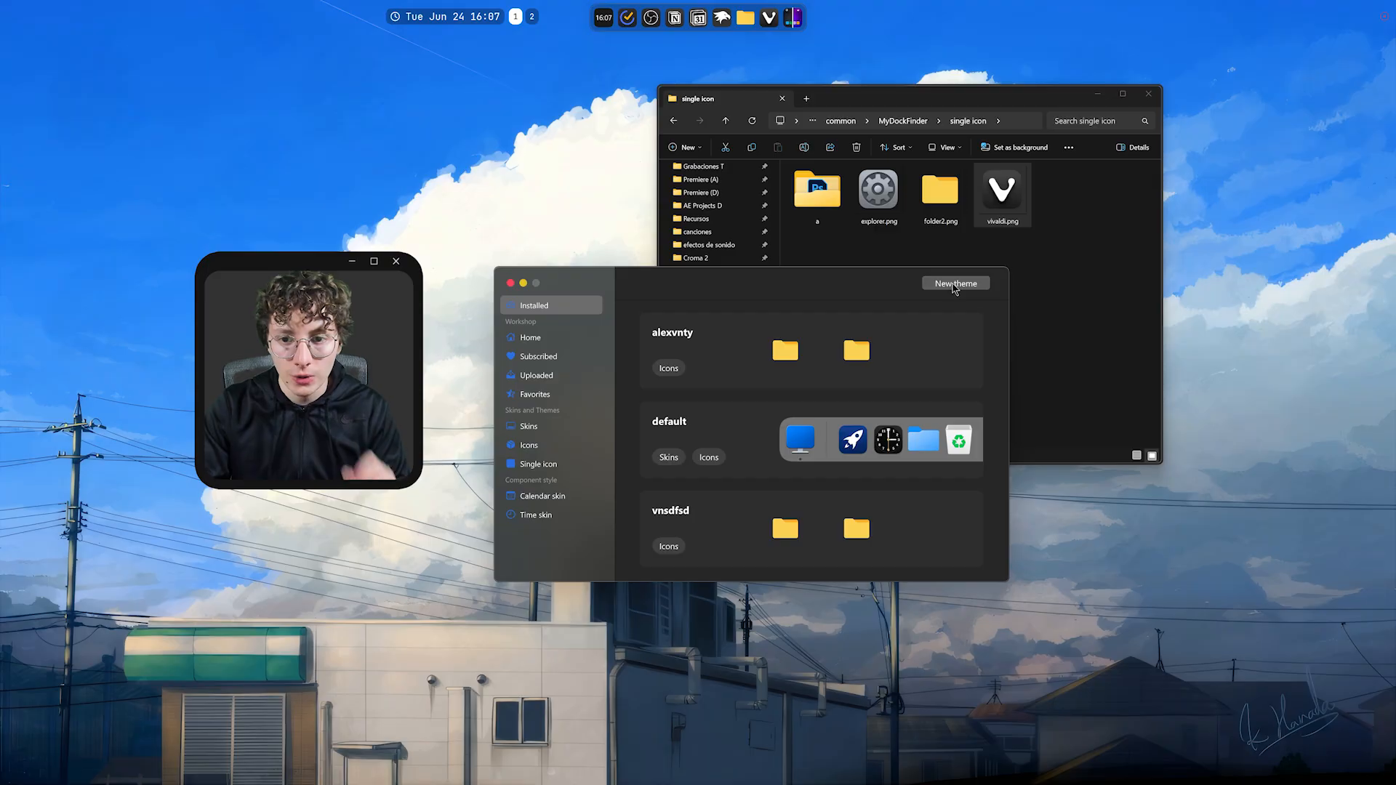
left_click(954, 283)
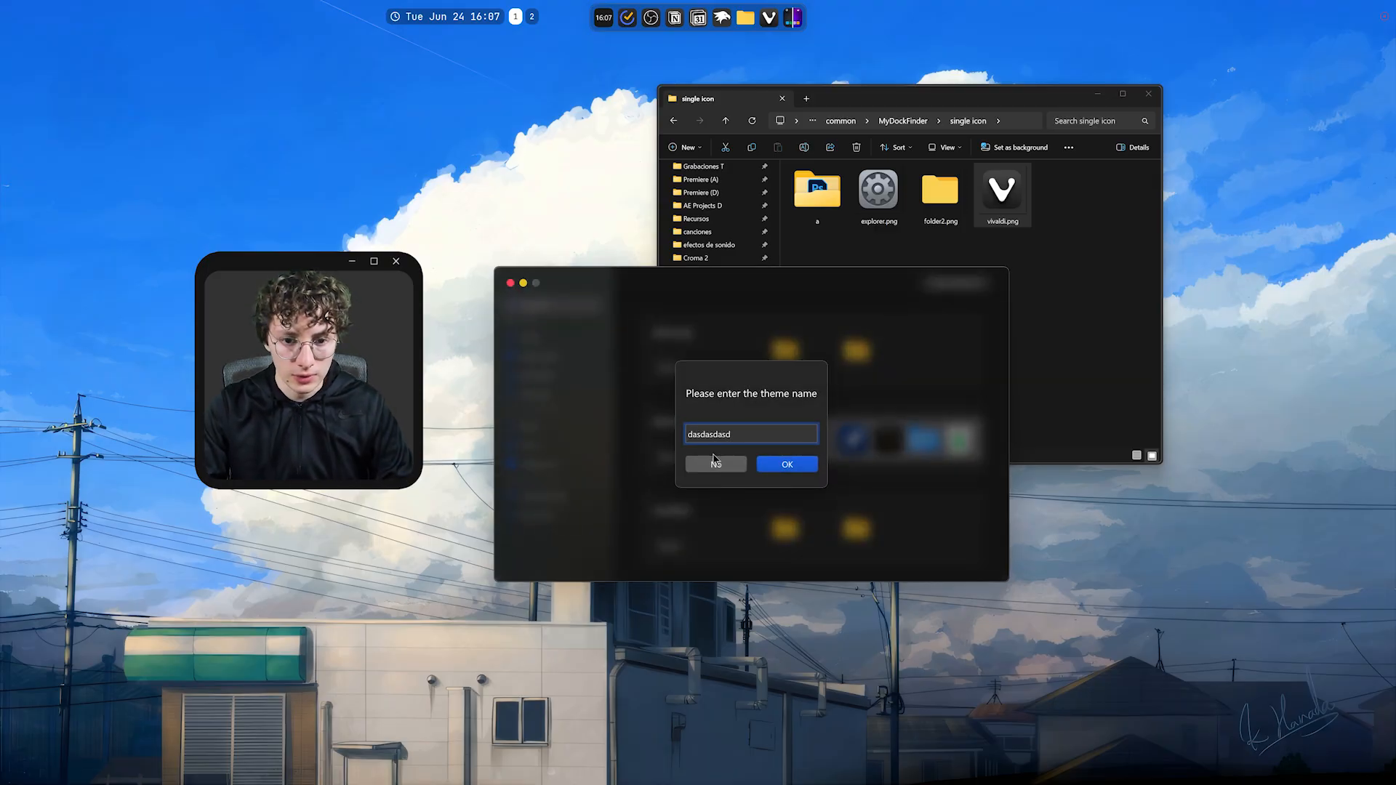
left_click(787, 464)
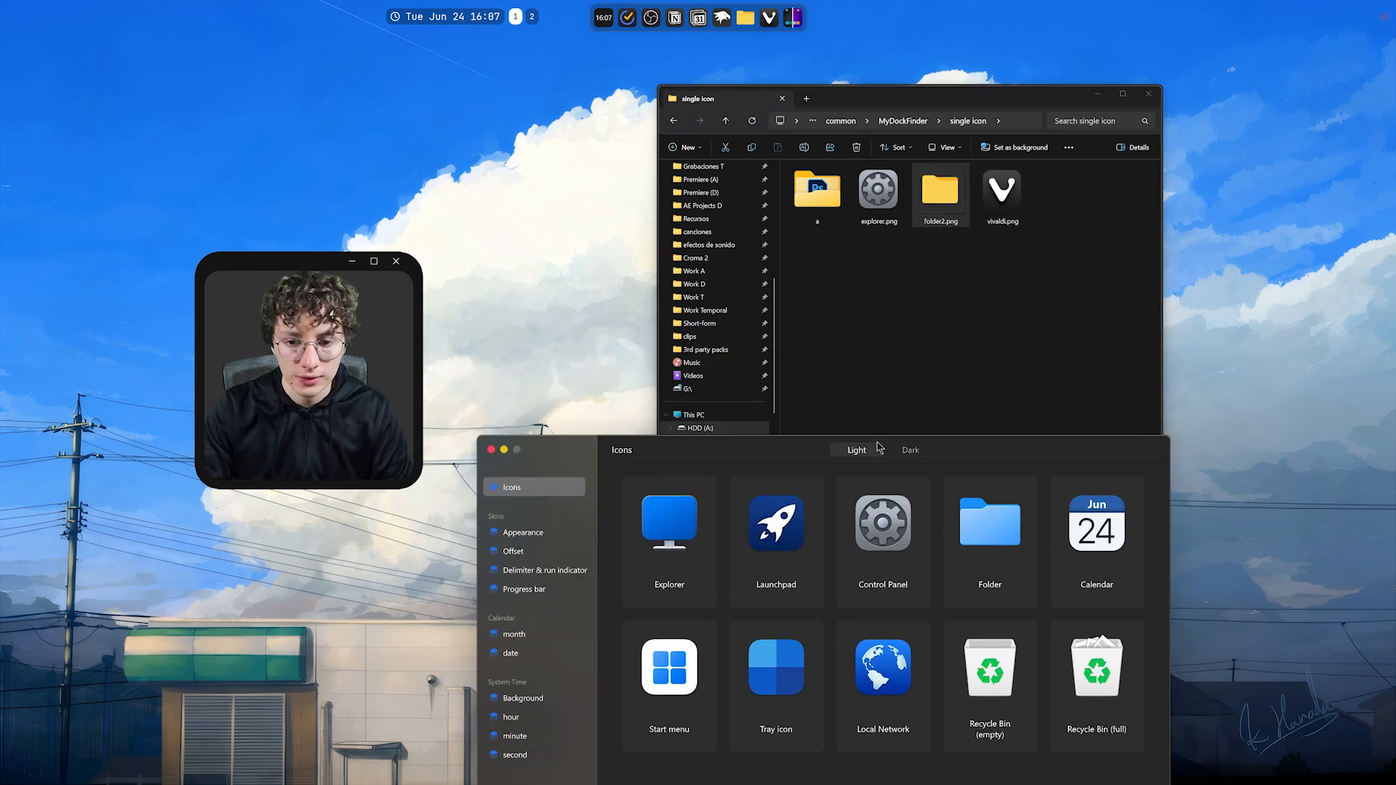
- Replace the theme's Folder icon with folder2.png and confirm the replacement
left_click(669, 524)
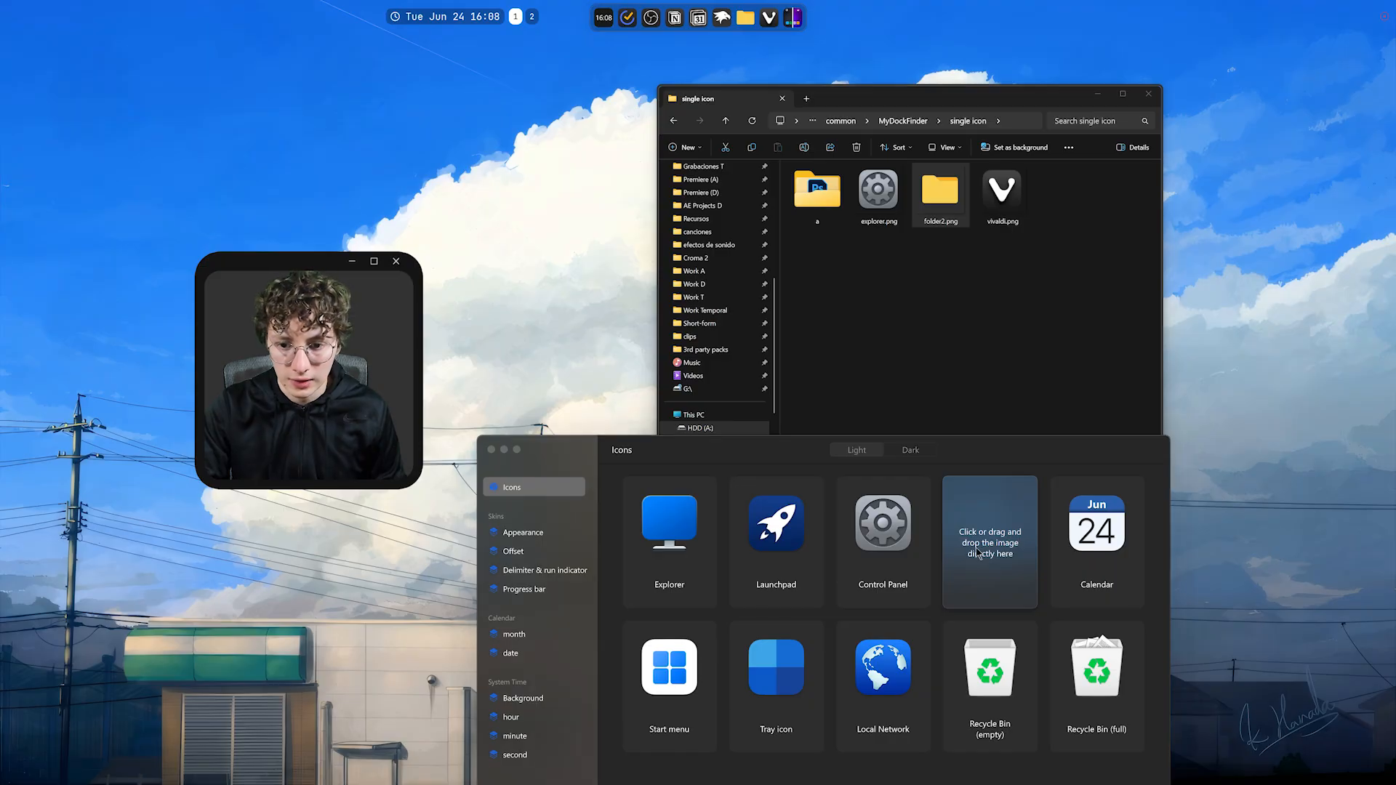
left_click(989, 541)
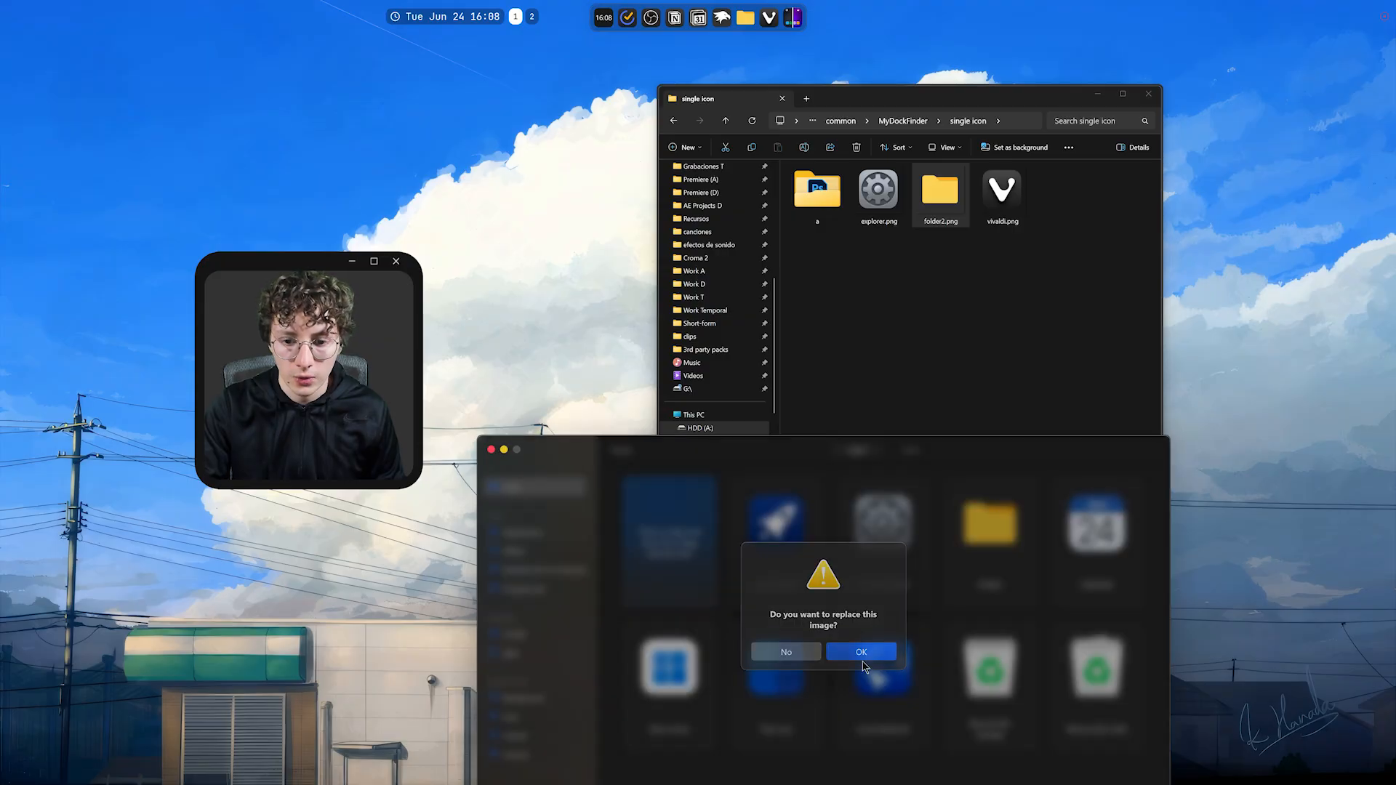
left_click(860, 652)
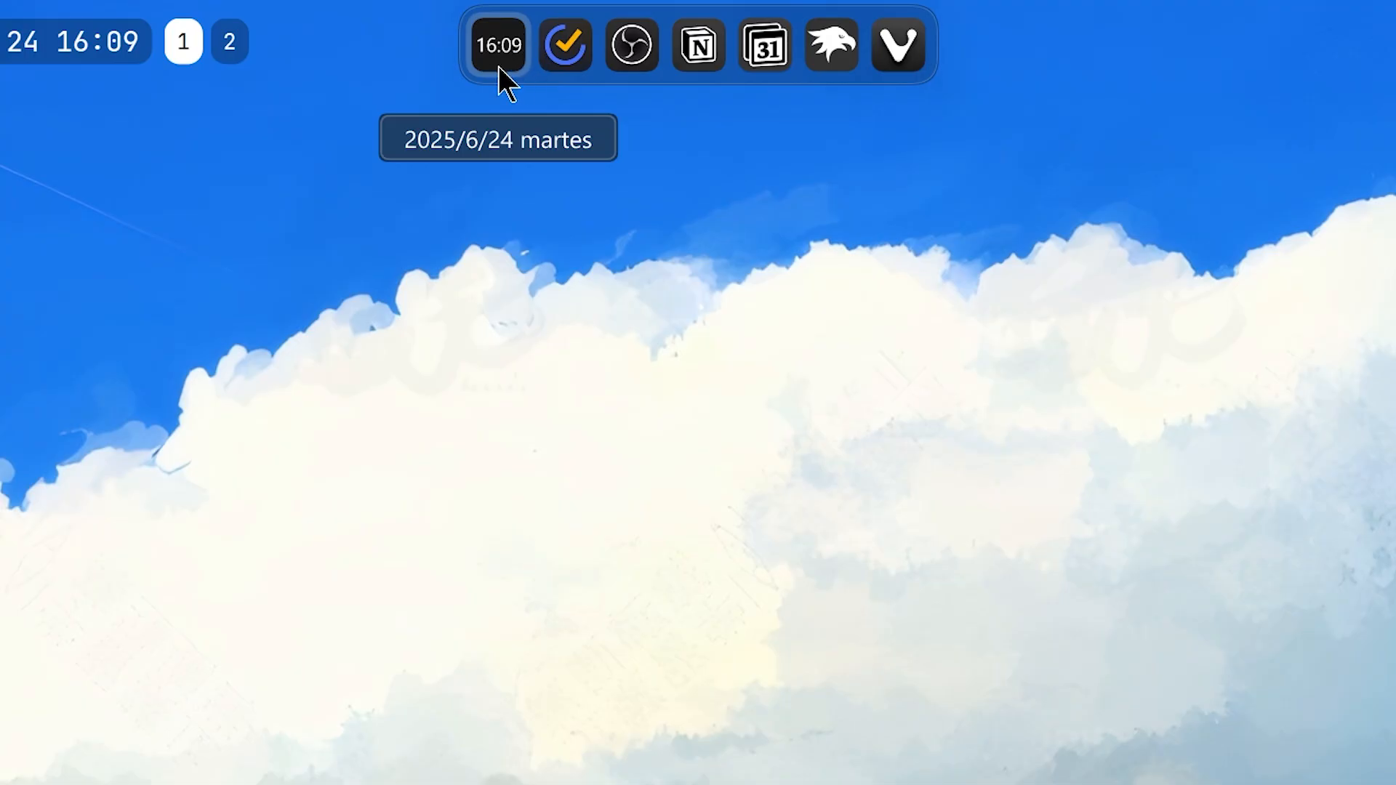
- Switch the dock clock back to the default watch face from its watch face menu
right_click(498, 45)
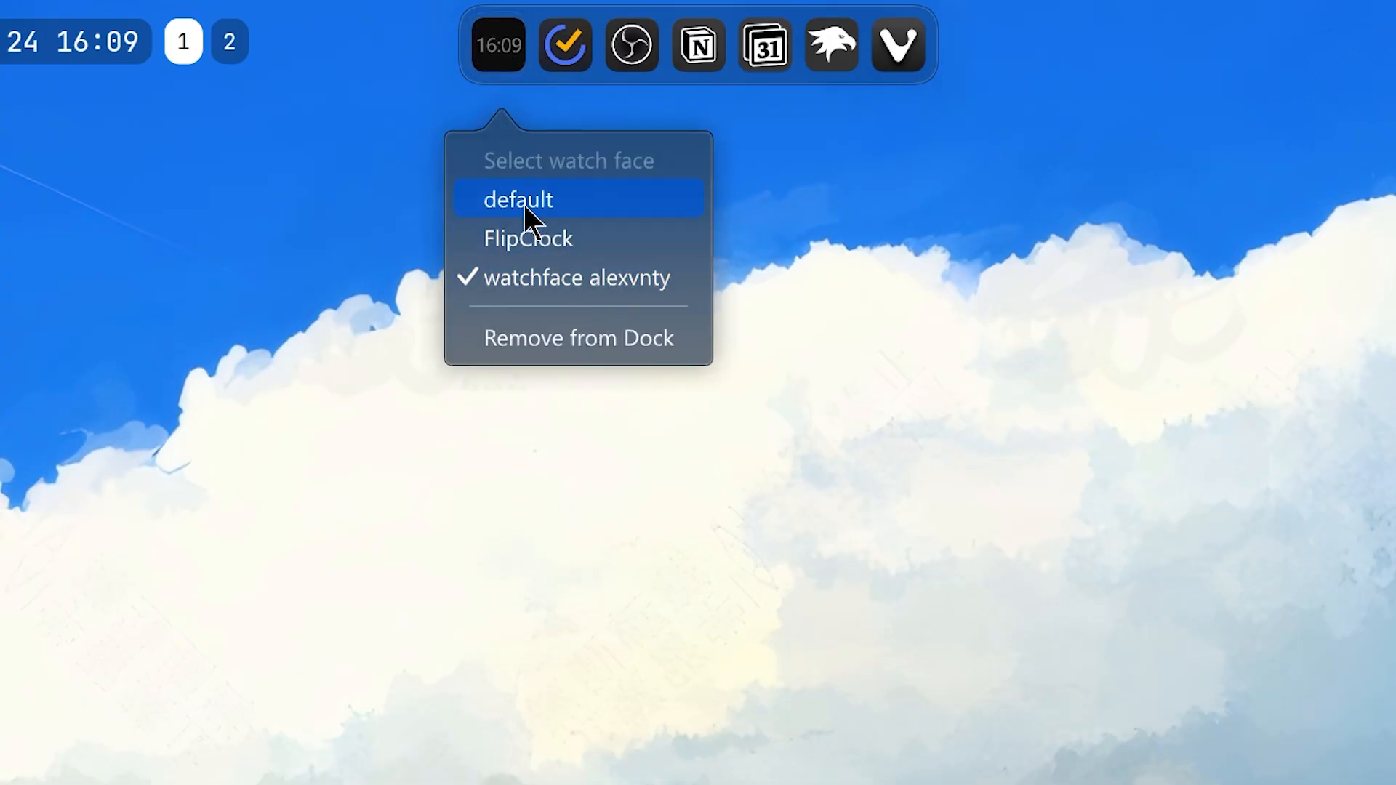
left_click(518, 200)
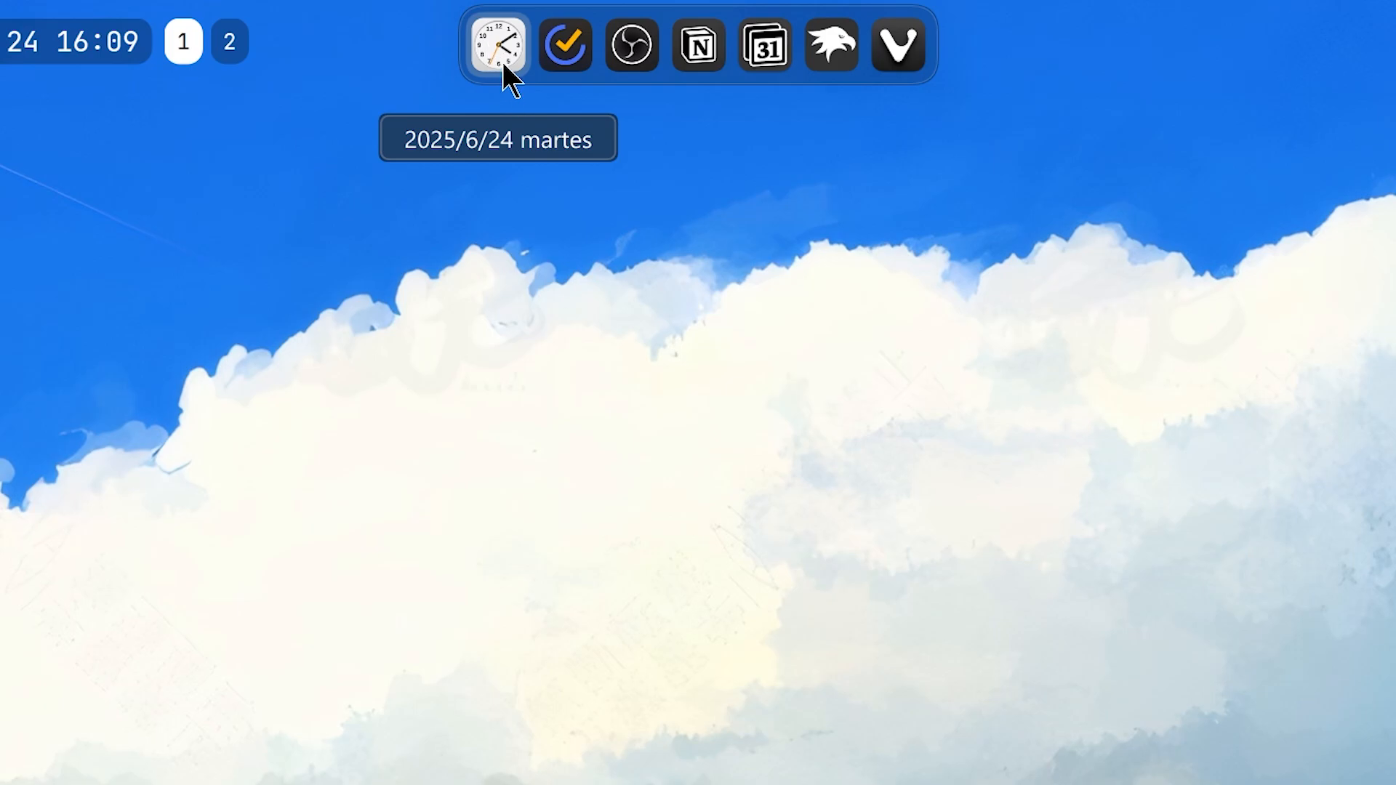
left_click(496, 45)
type("myod")
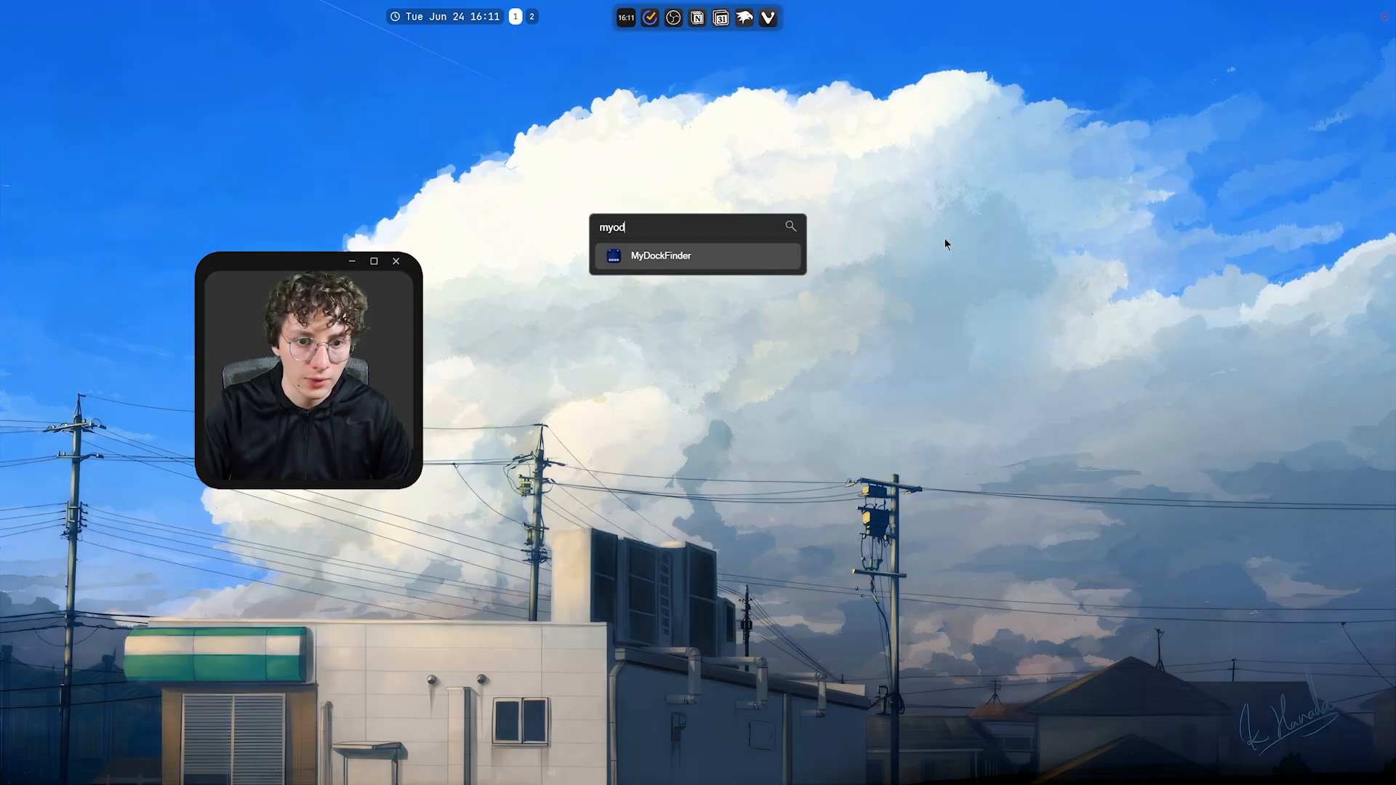
- Launch MyDockFinder from the search results
left_click(660, 256)
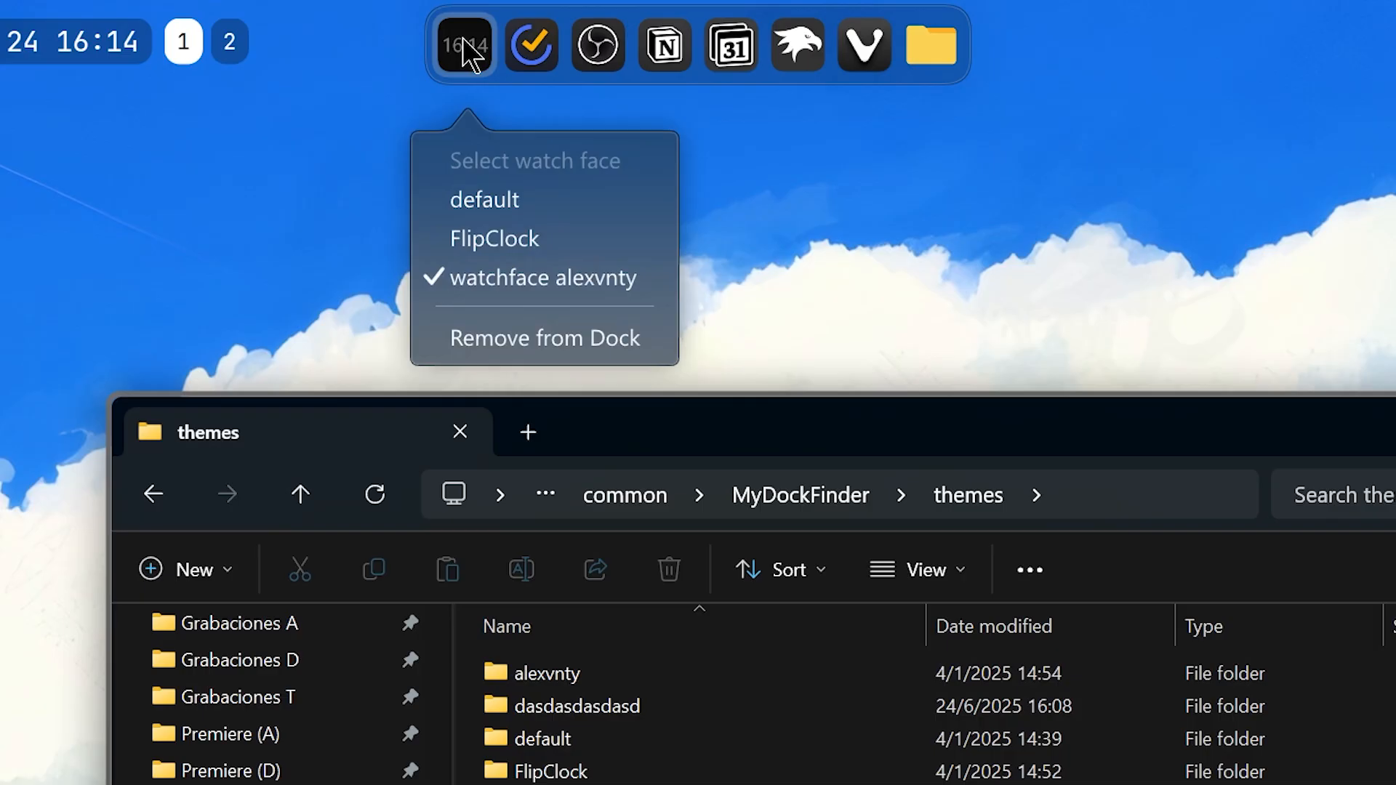
mouse_move(529, 259)
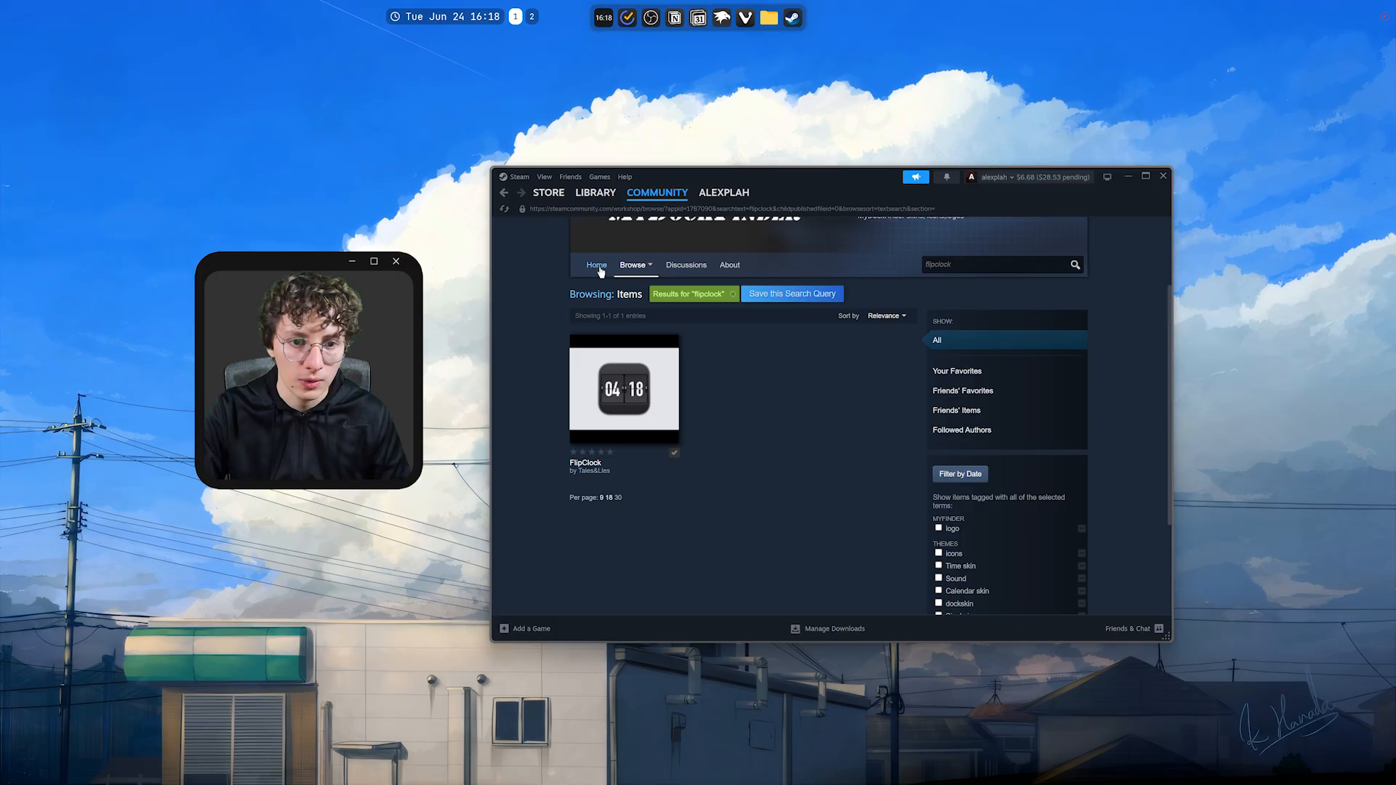
mouse_move(685, 463)
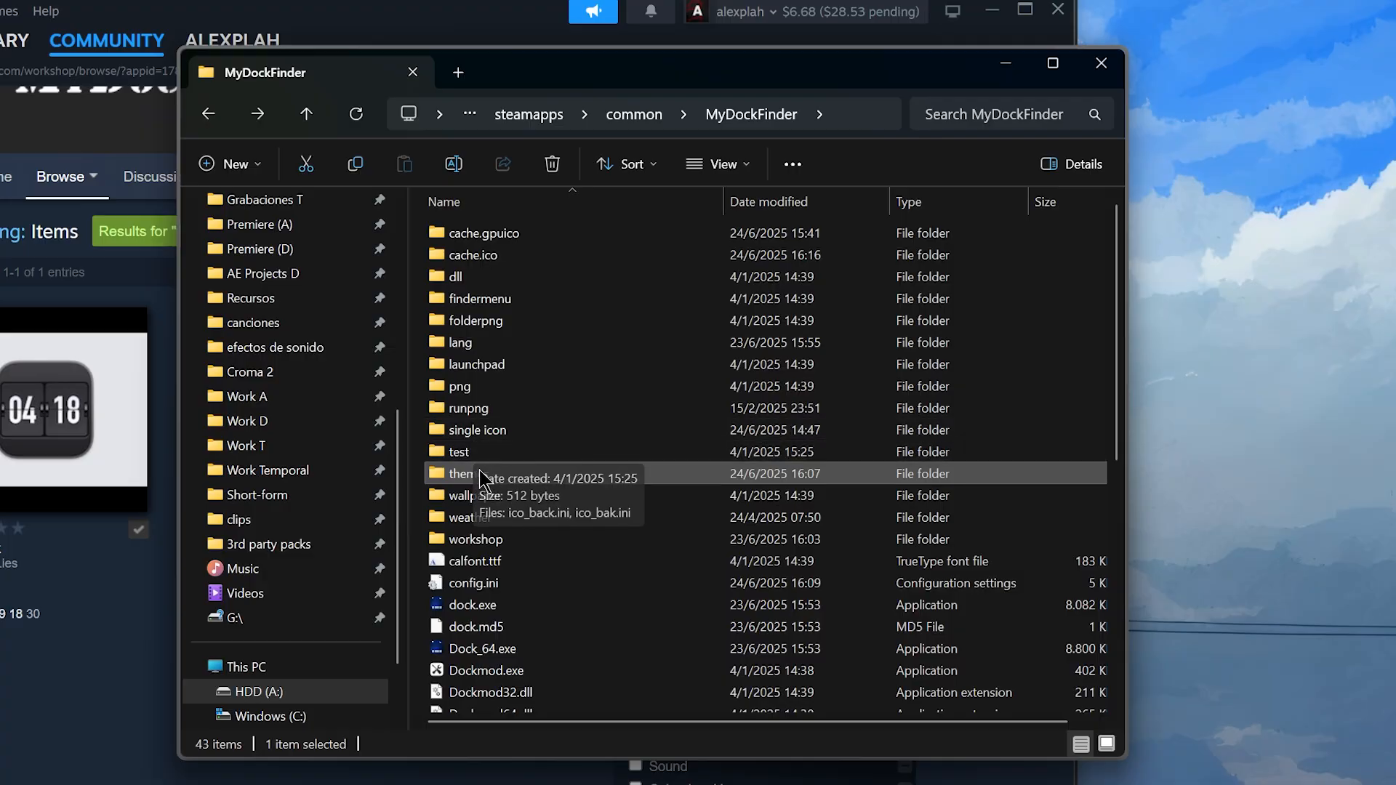
- Browse into the FlipClock theme folder to view its files, then return to the themes list
double_click(462, 472)
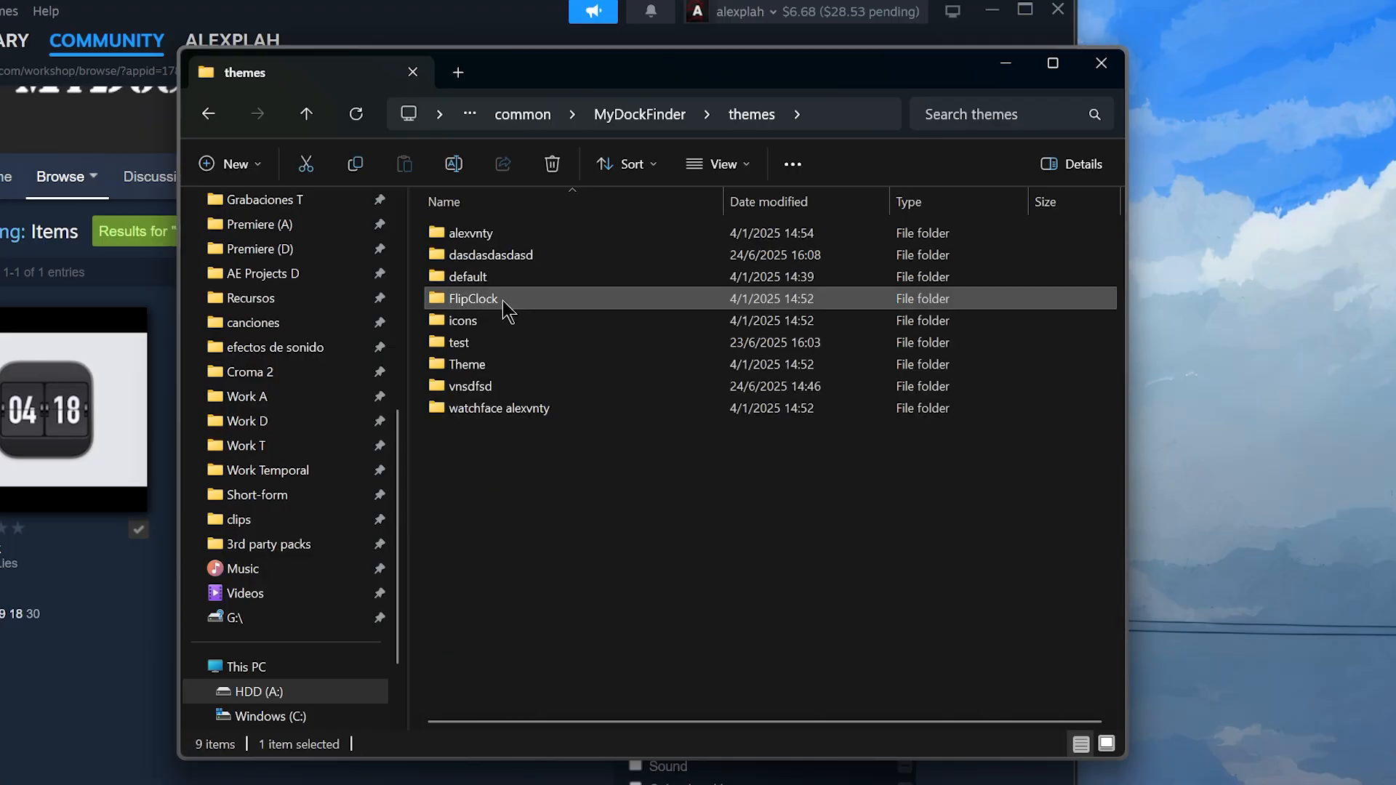
mouse_move(503, 307)
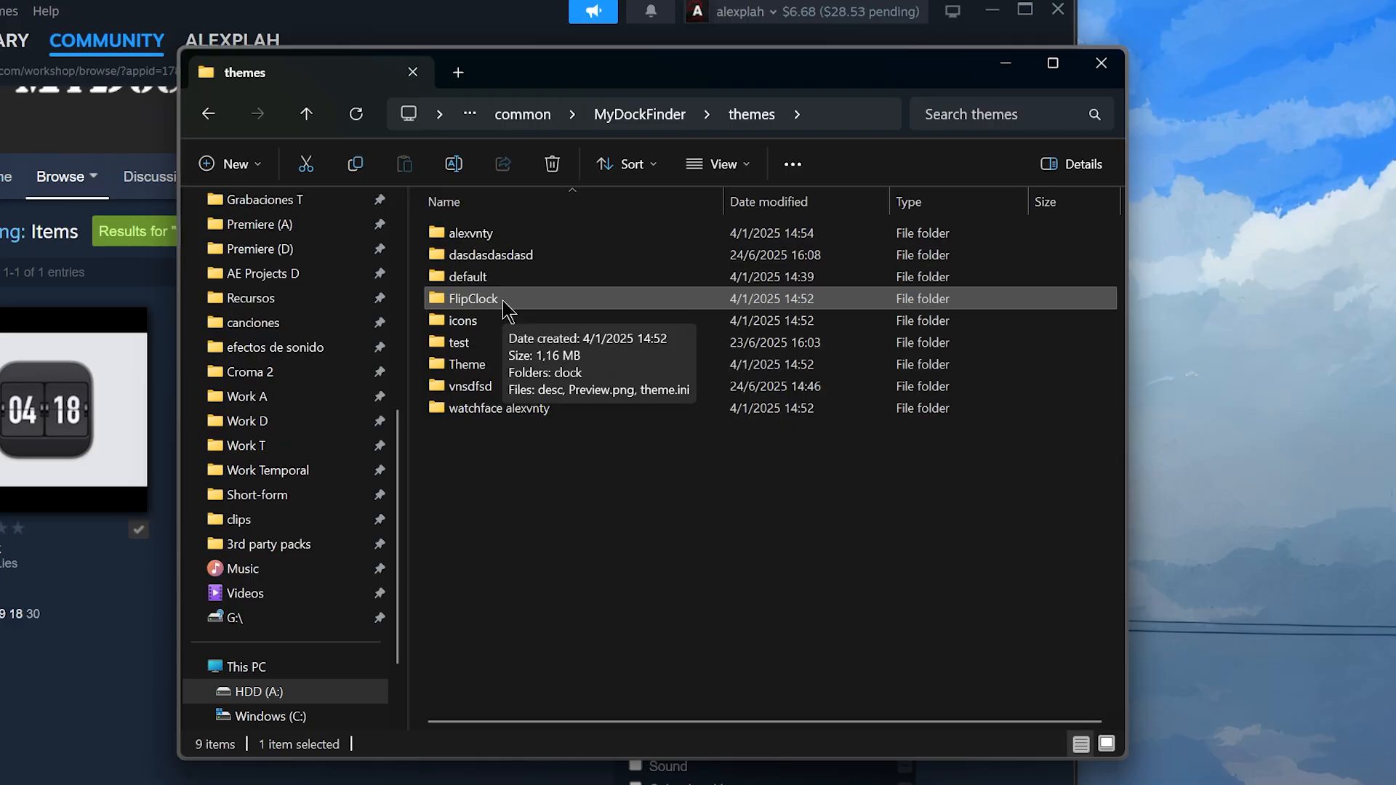
left_click(499, 407)
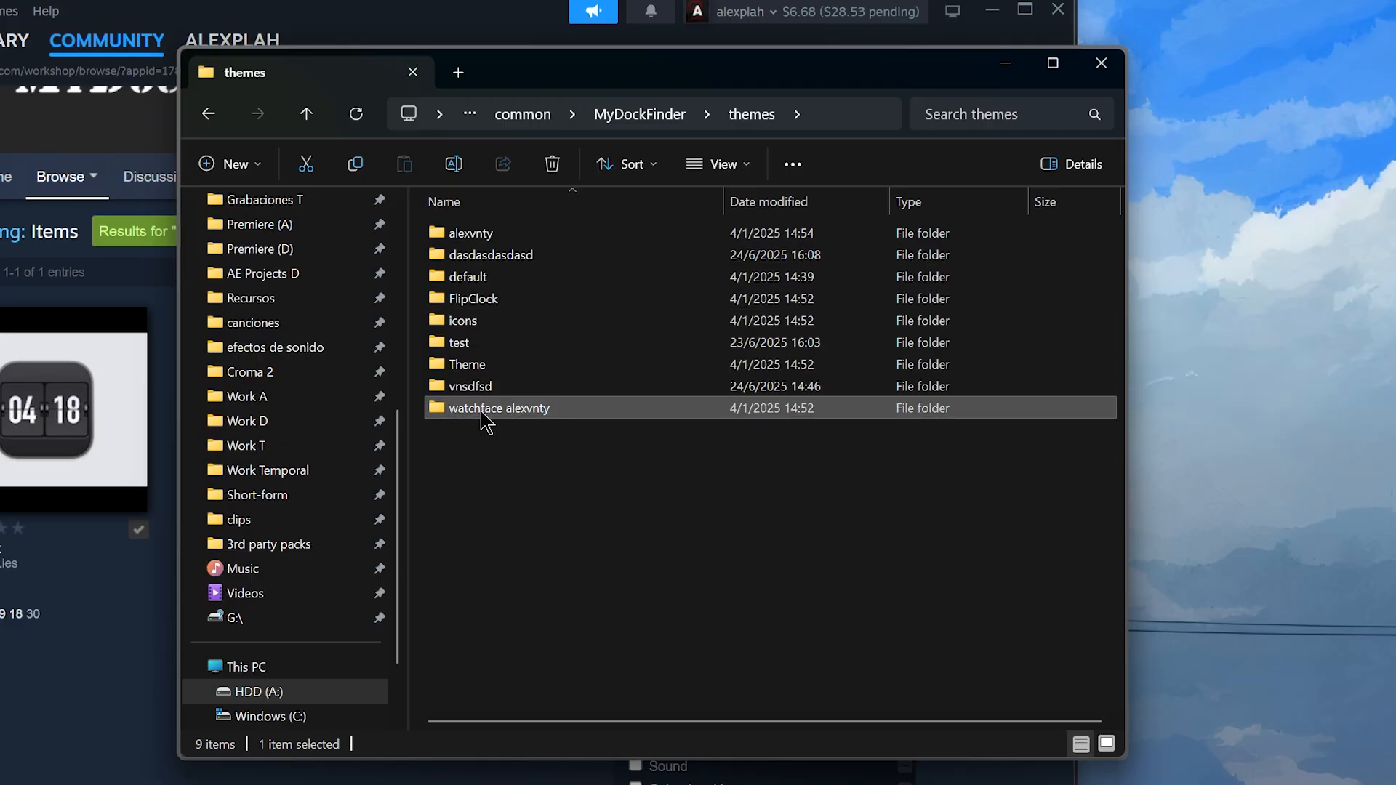
double_click(499, 407)
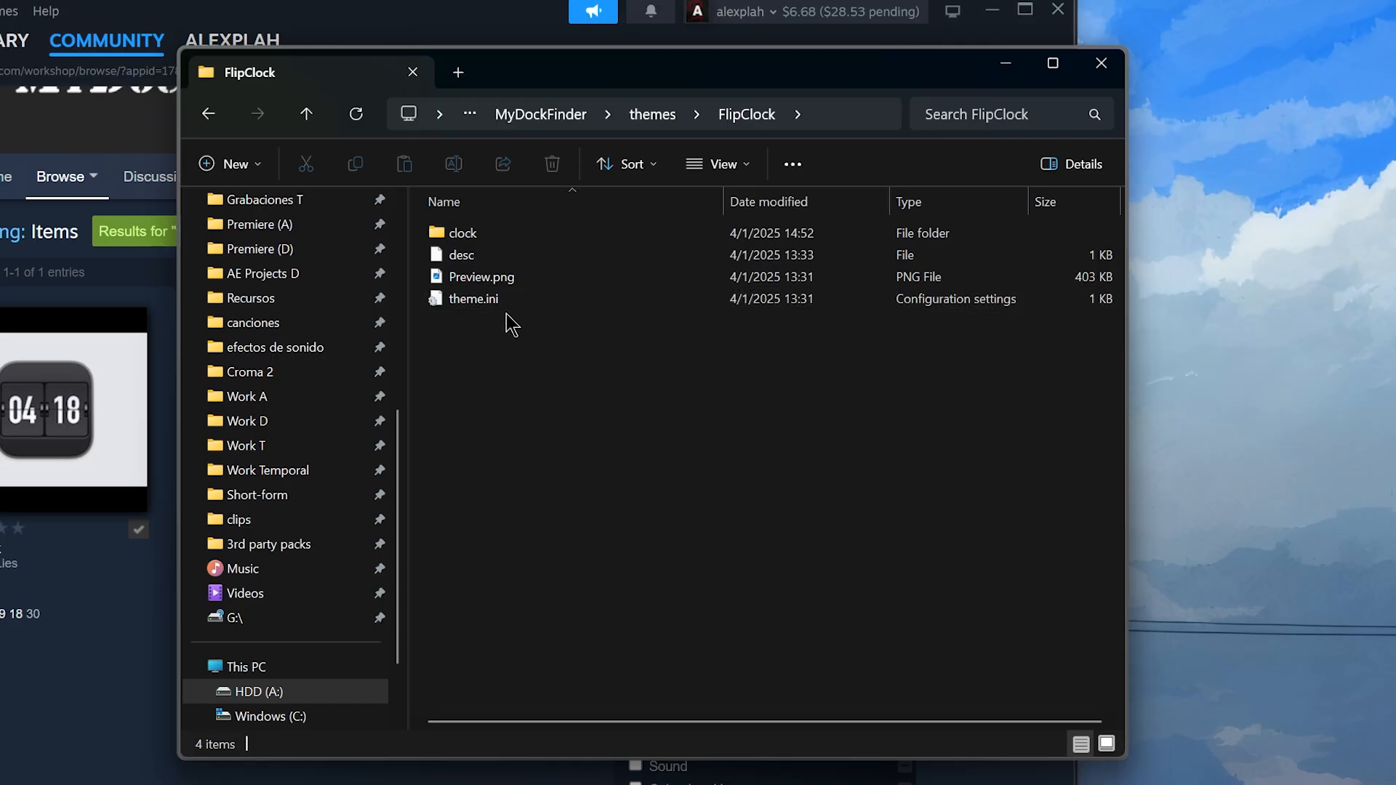
left_click(473, 298)
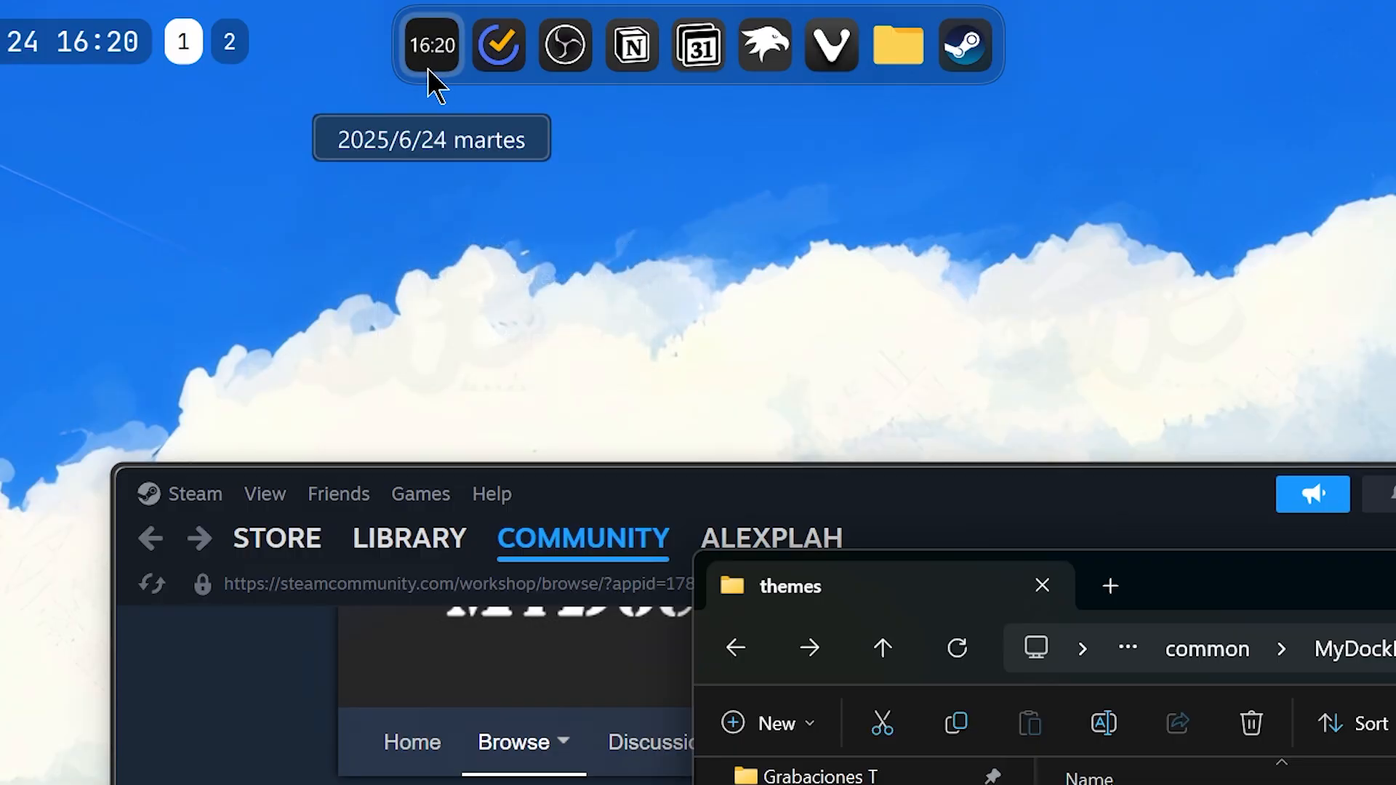
mouse_move(634, 144)
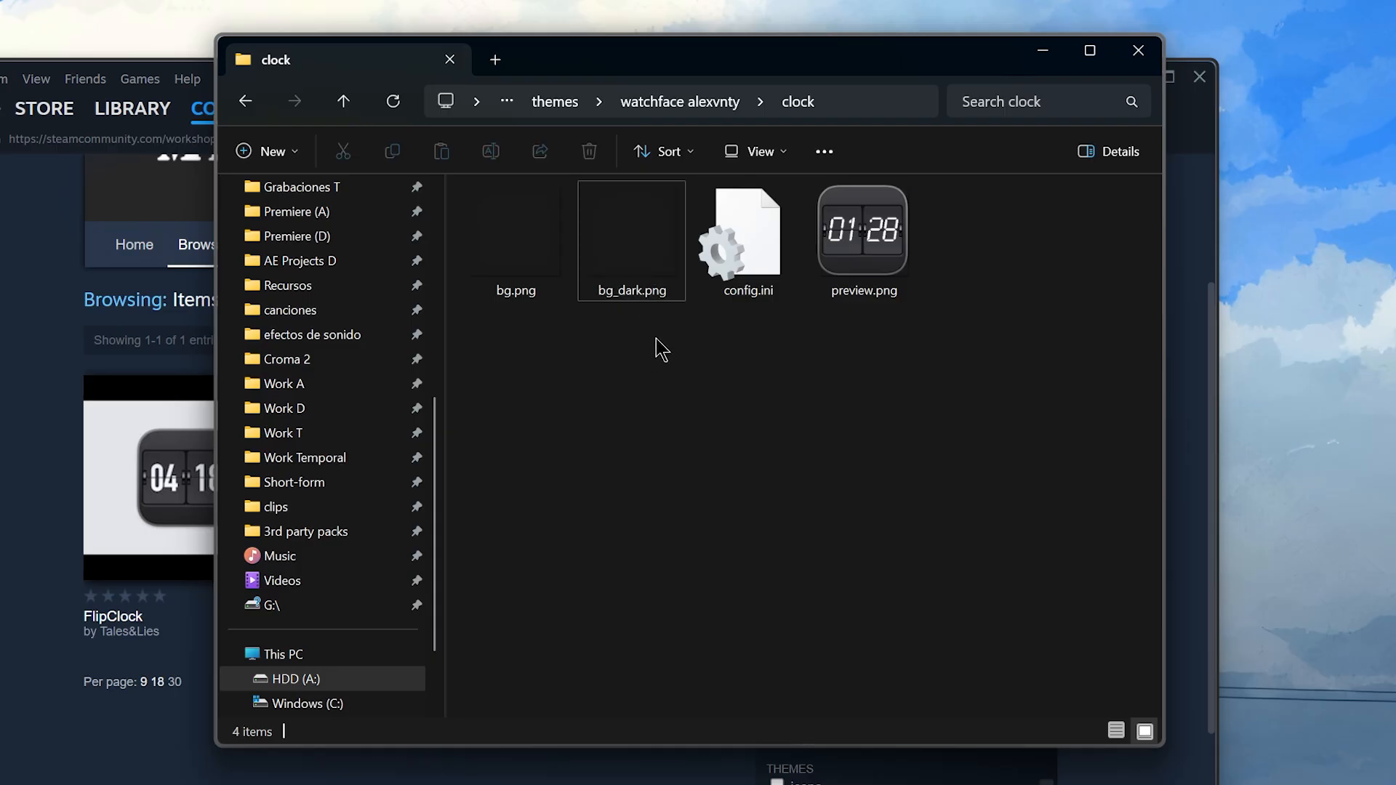
- Open config.ini from the watchface alexvnty clock folder in Notepad
left_click(630, 230)
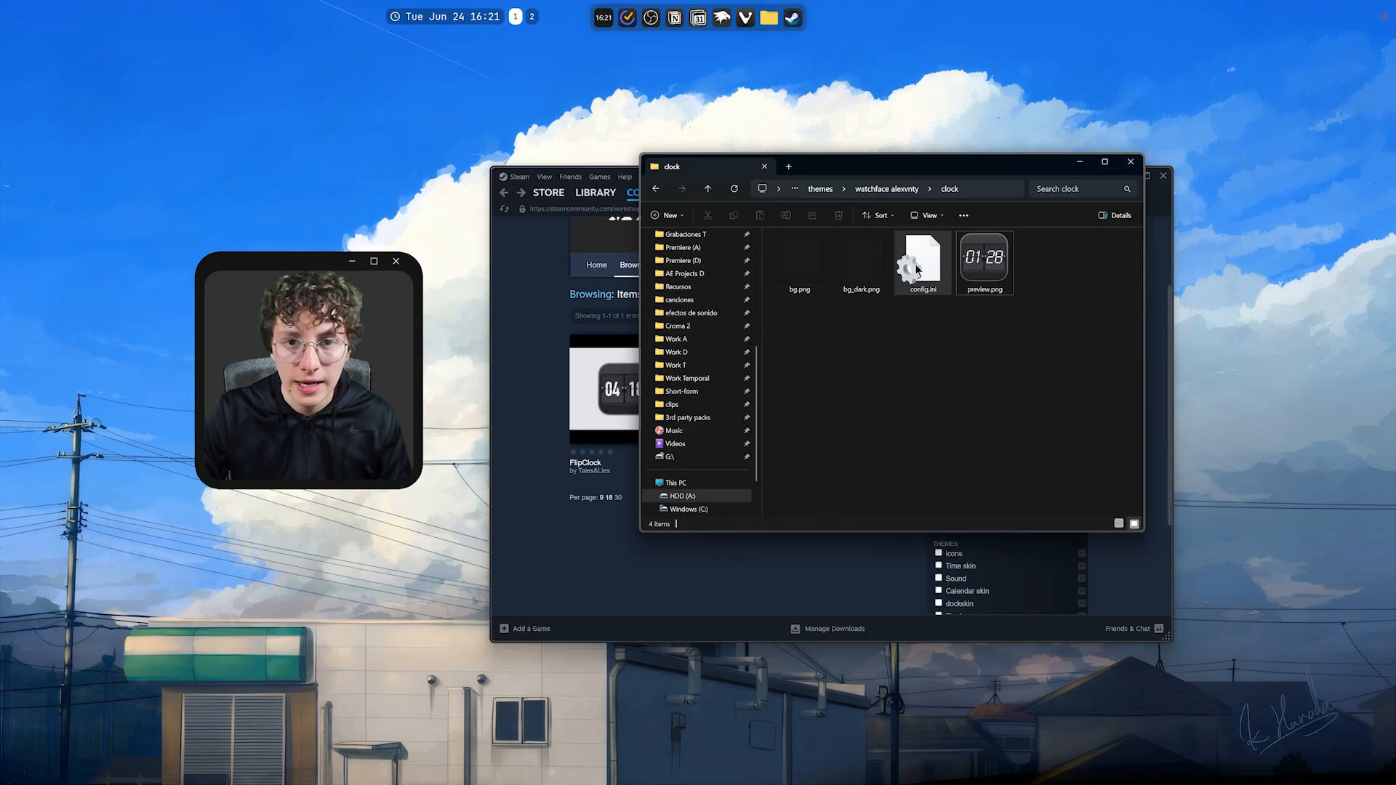
left_click(922, 259)
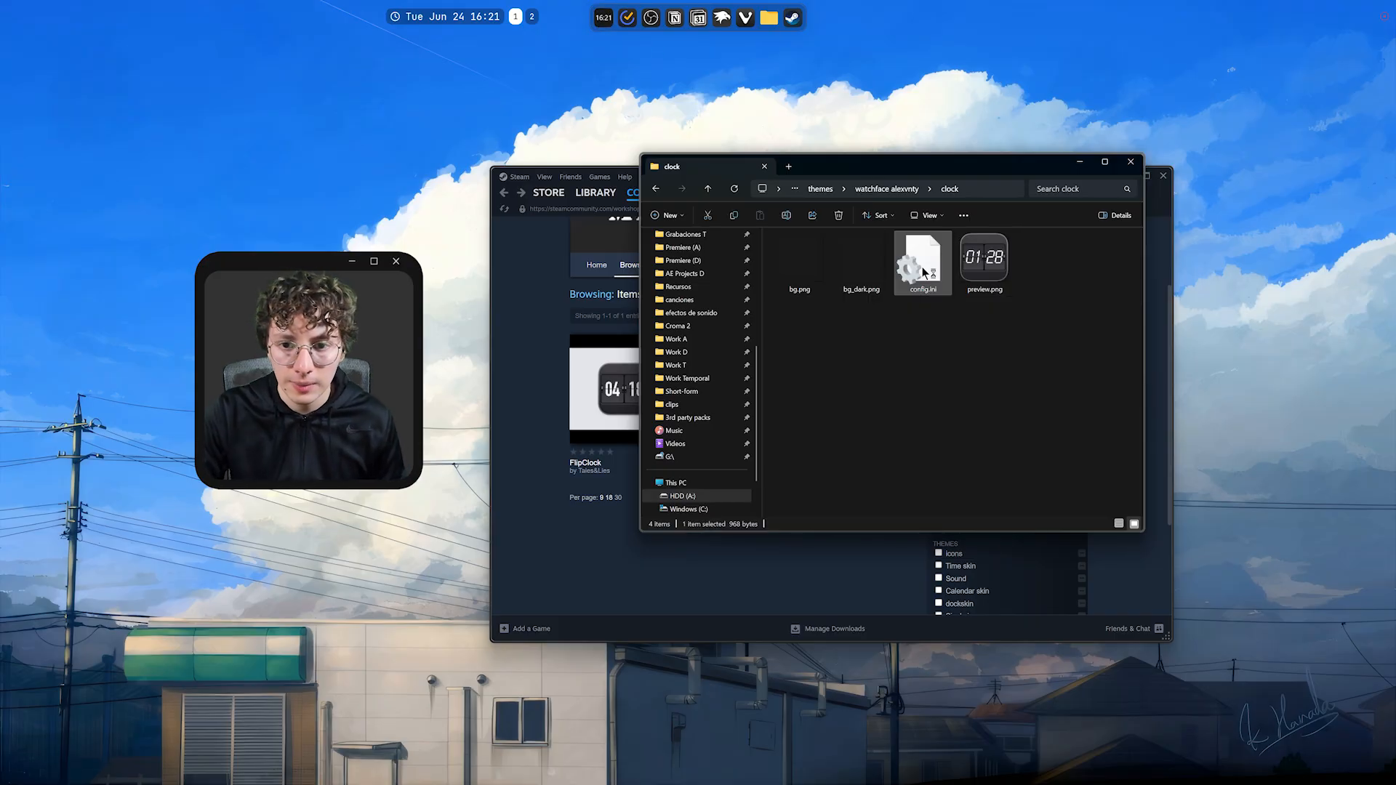
double_click(923, 259)
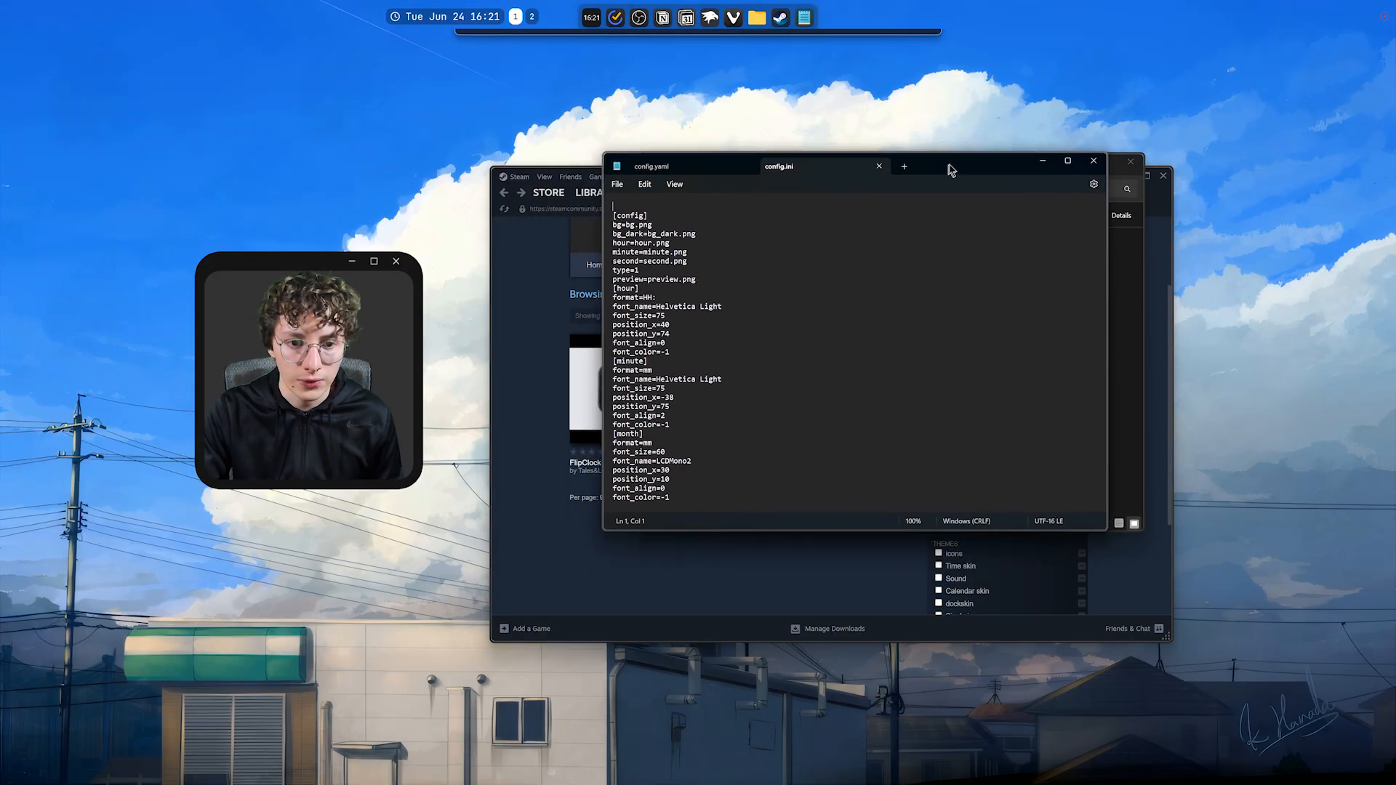
- Replace the [hour] format value HH with hh
double_click(634, 297)
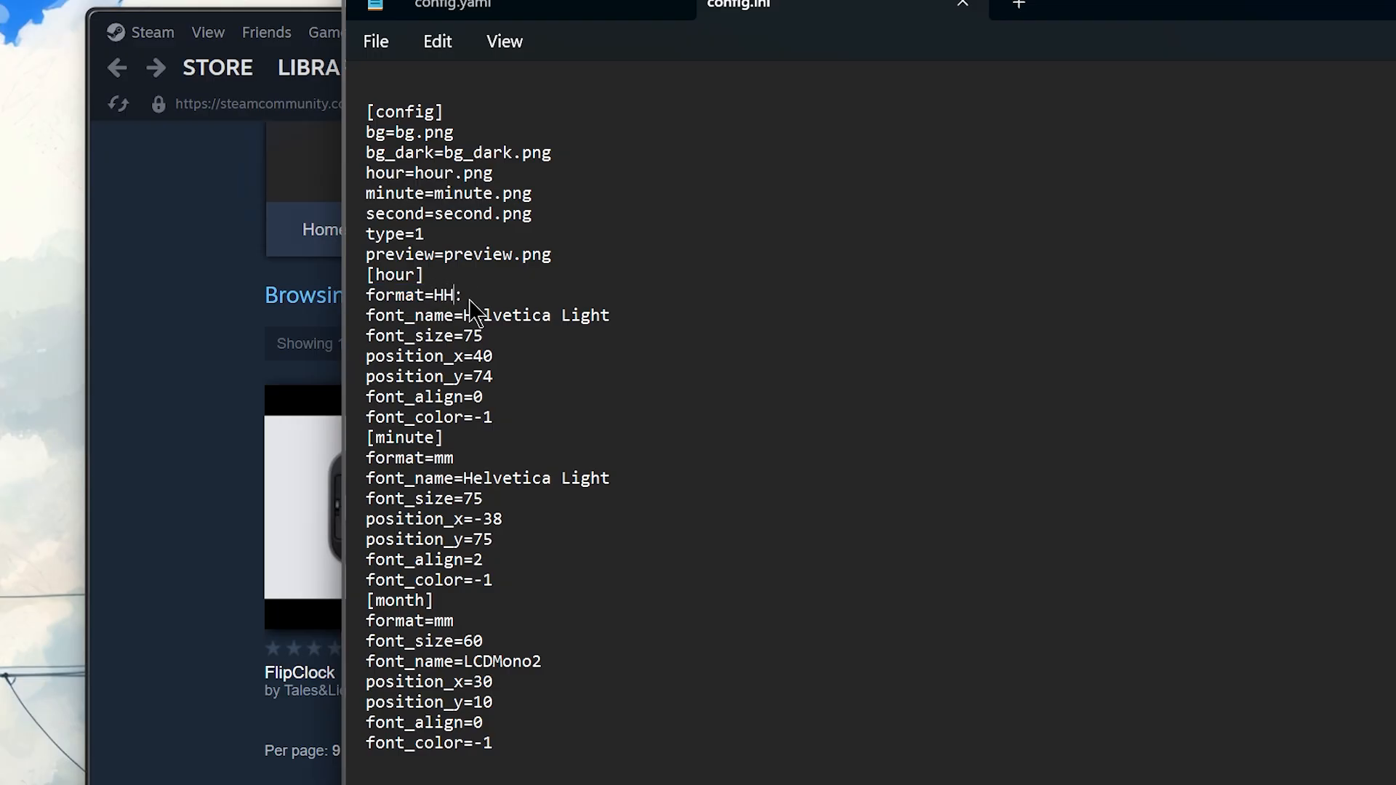
type("hh")
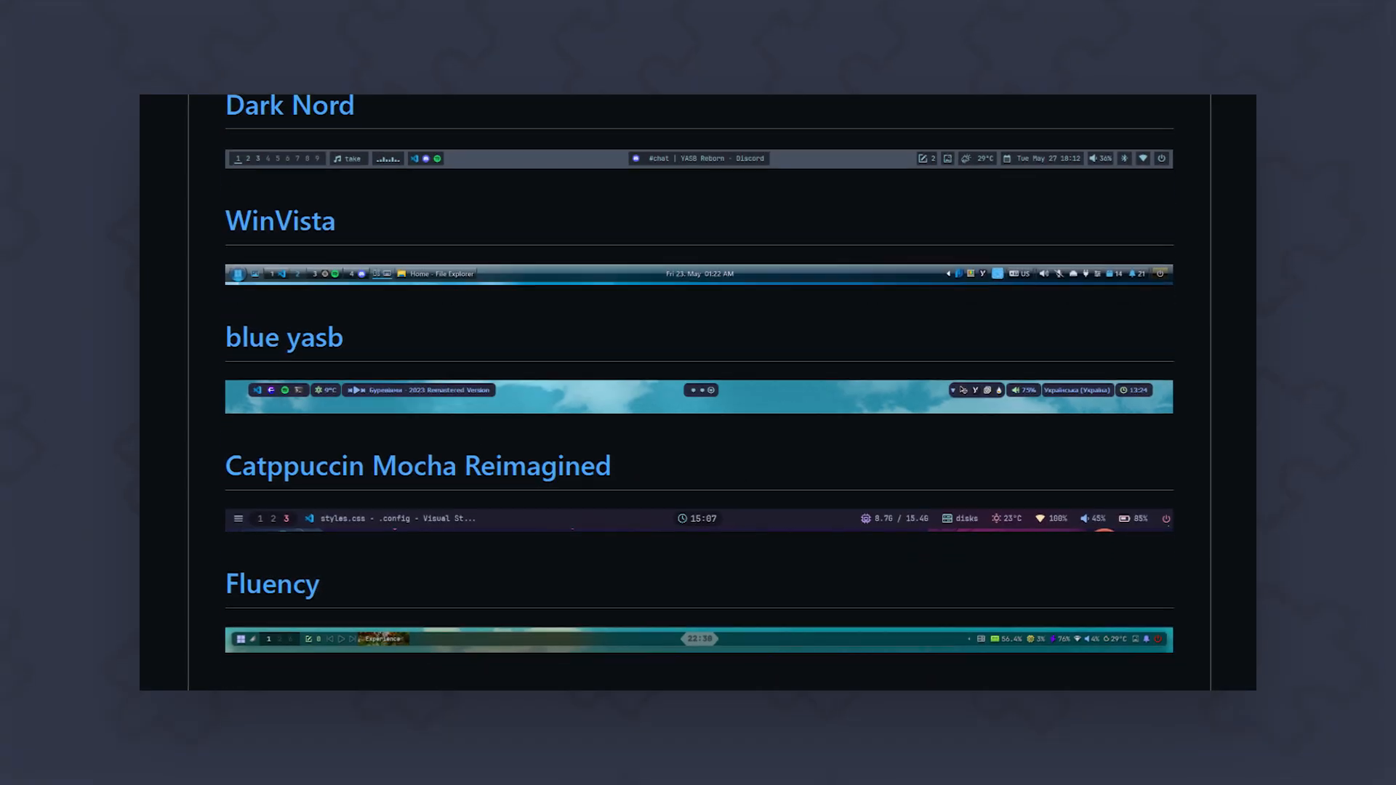
- Scroll down through the YASB shared themes gallery
scroll("down", 3)
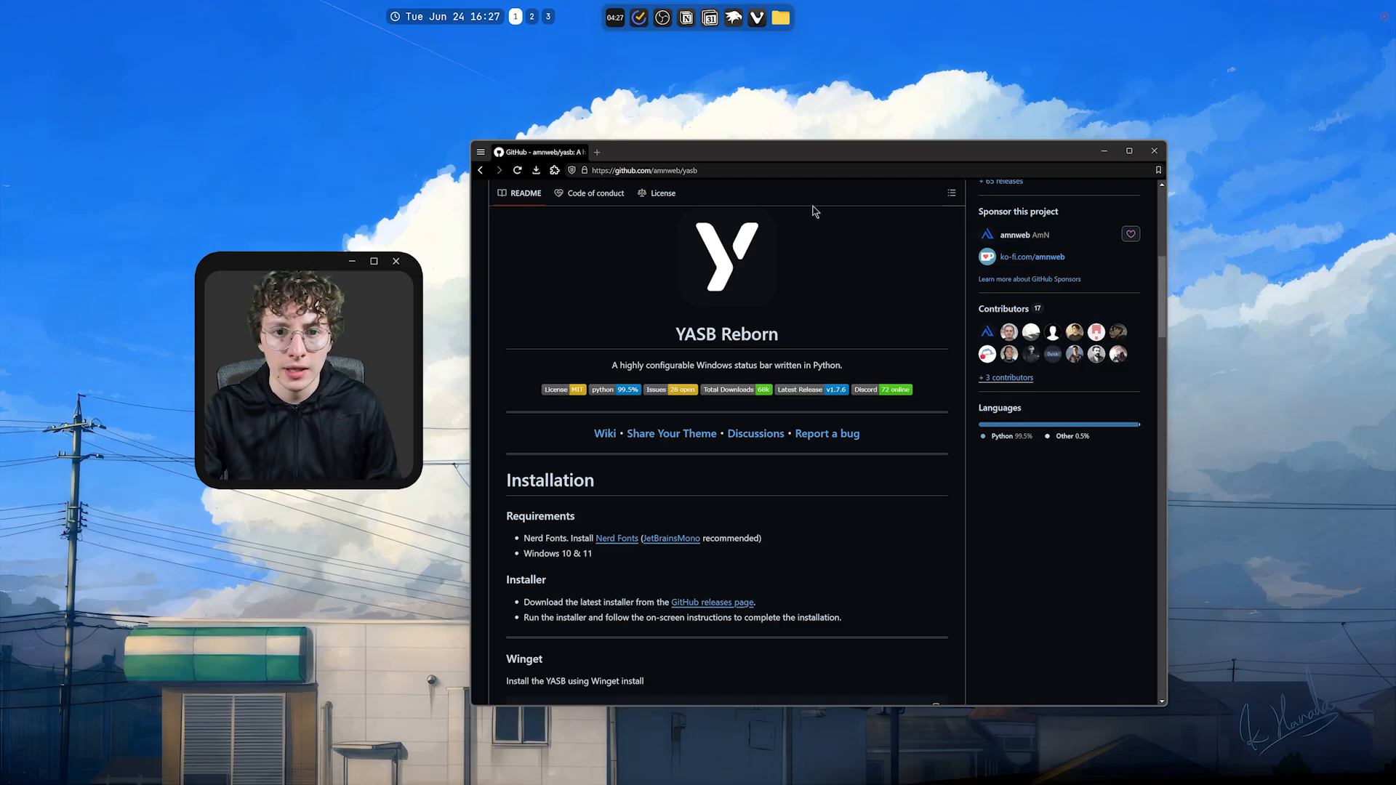
- Reposition the browser and scroll the README through the installation options to the widgets list
left_click_drag(810, 151, 801, 146)
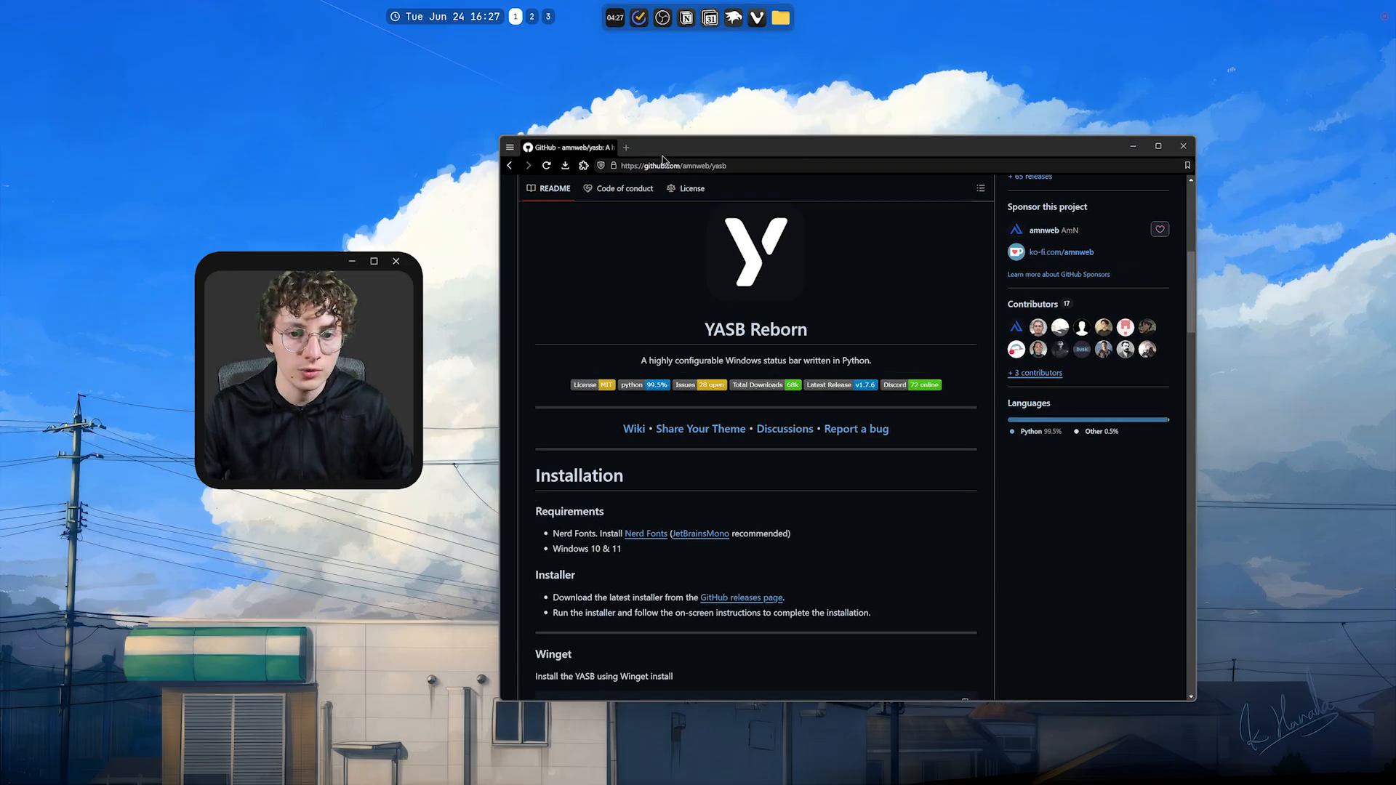
left_click(531, 16)
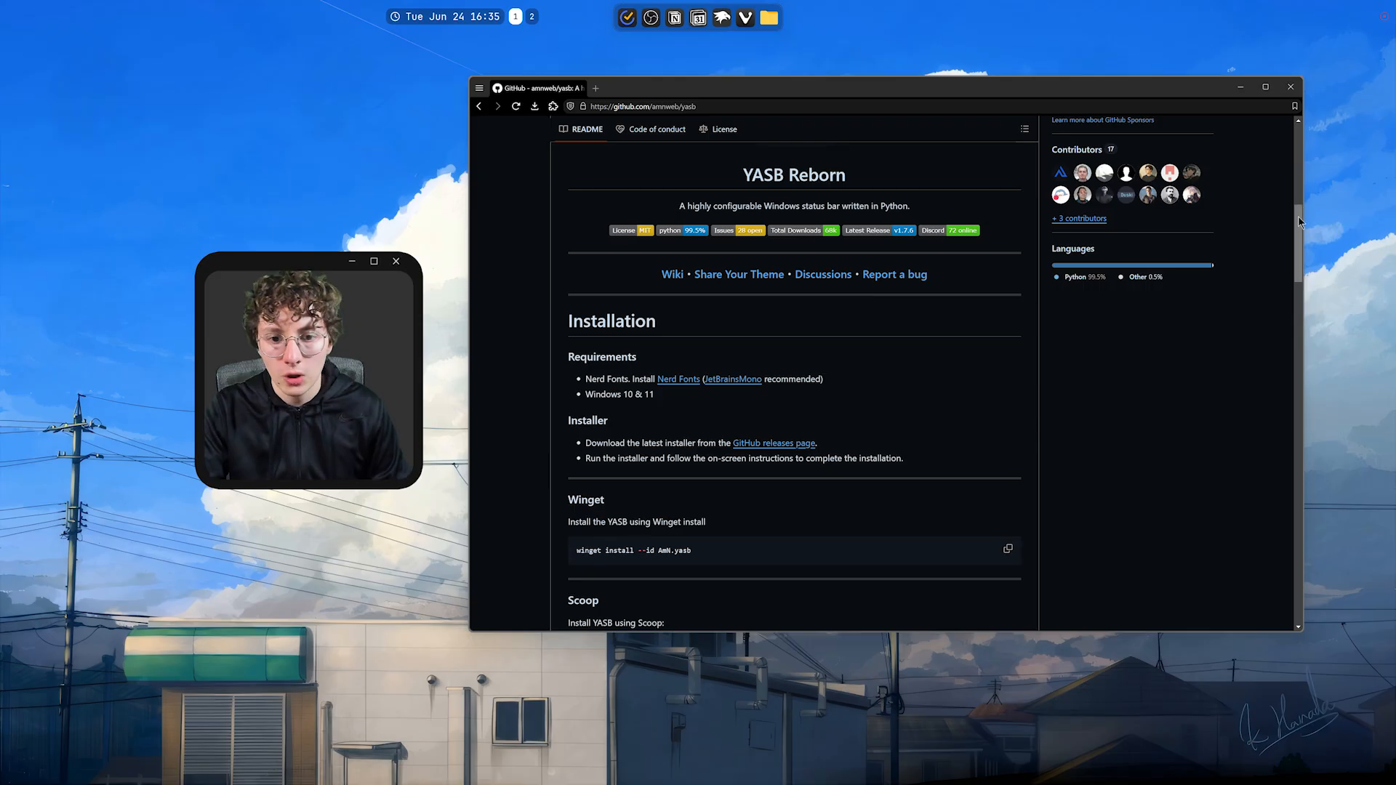
scroll("down", 3)
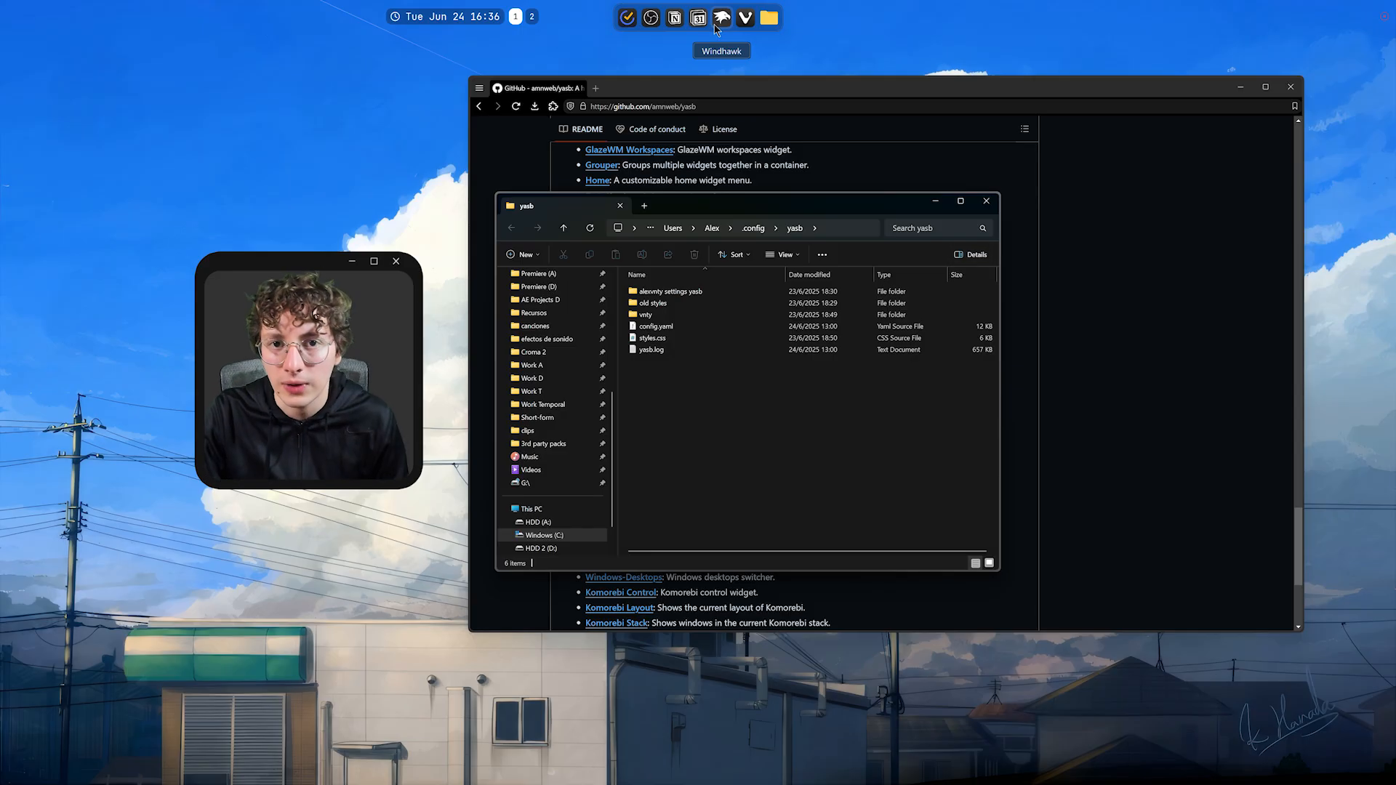
mouse_move(486, 33)
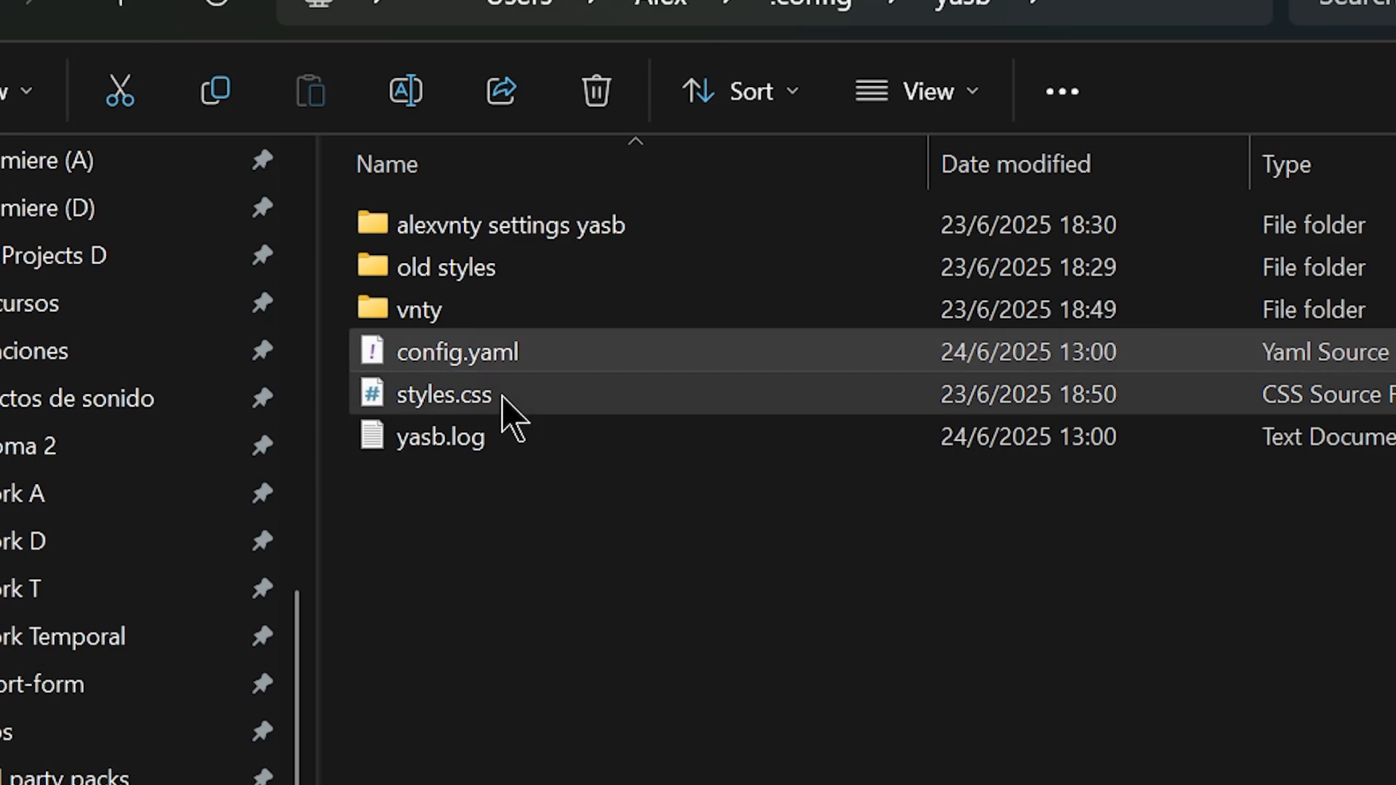
mouse_move(499, 374)
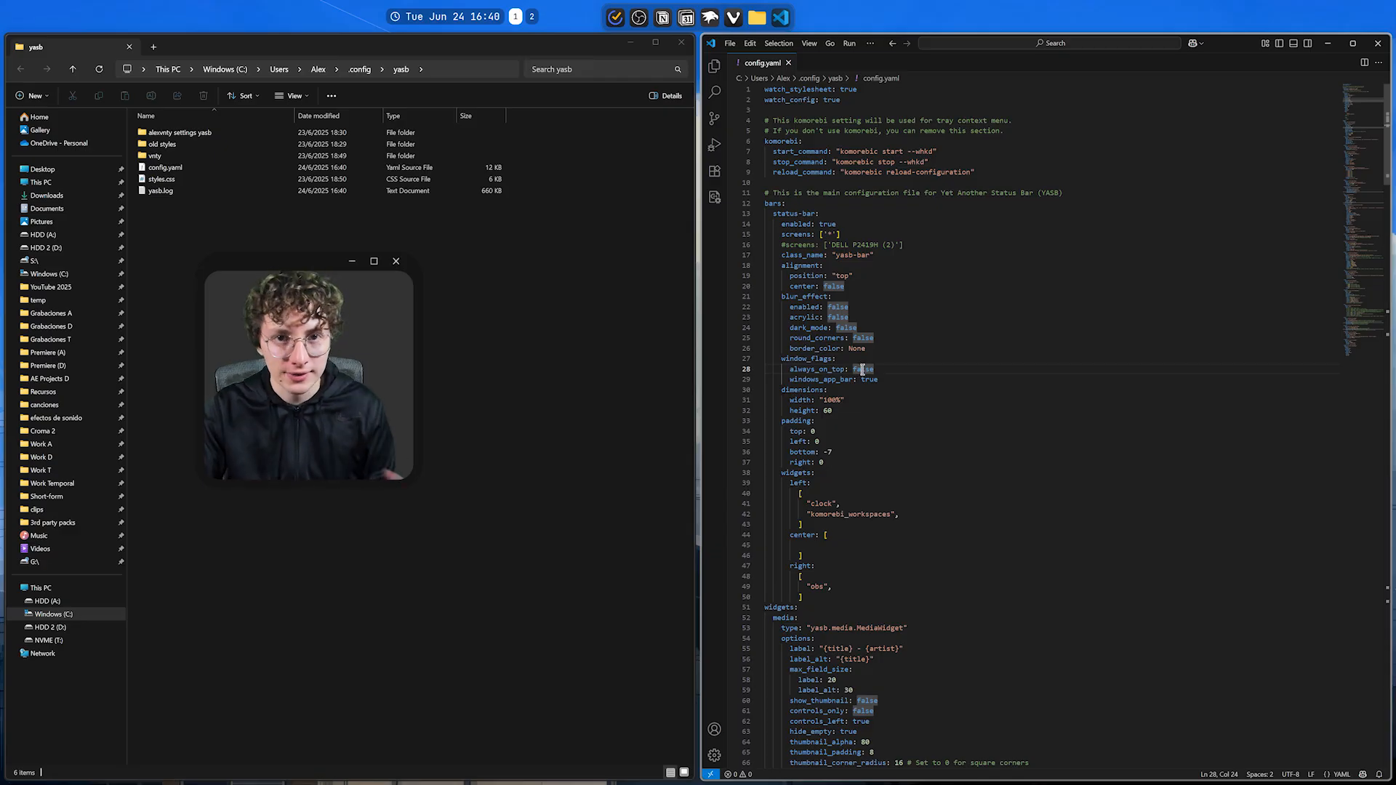
- Review config.yaml in VS Code, then bring up the Vivaldi dock item's context menu
left_click(161, 179)
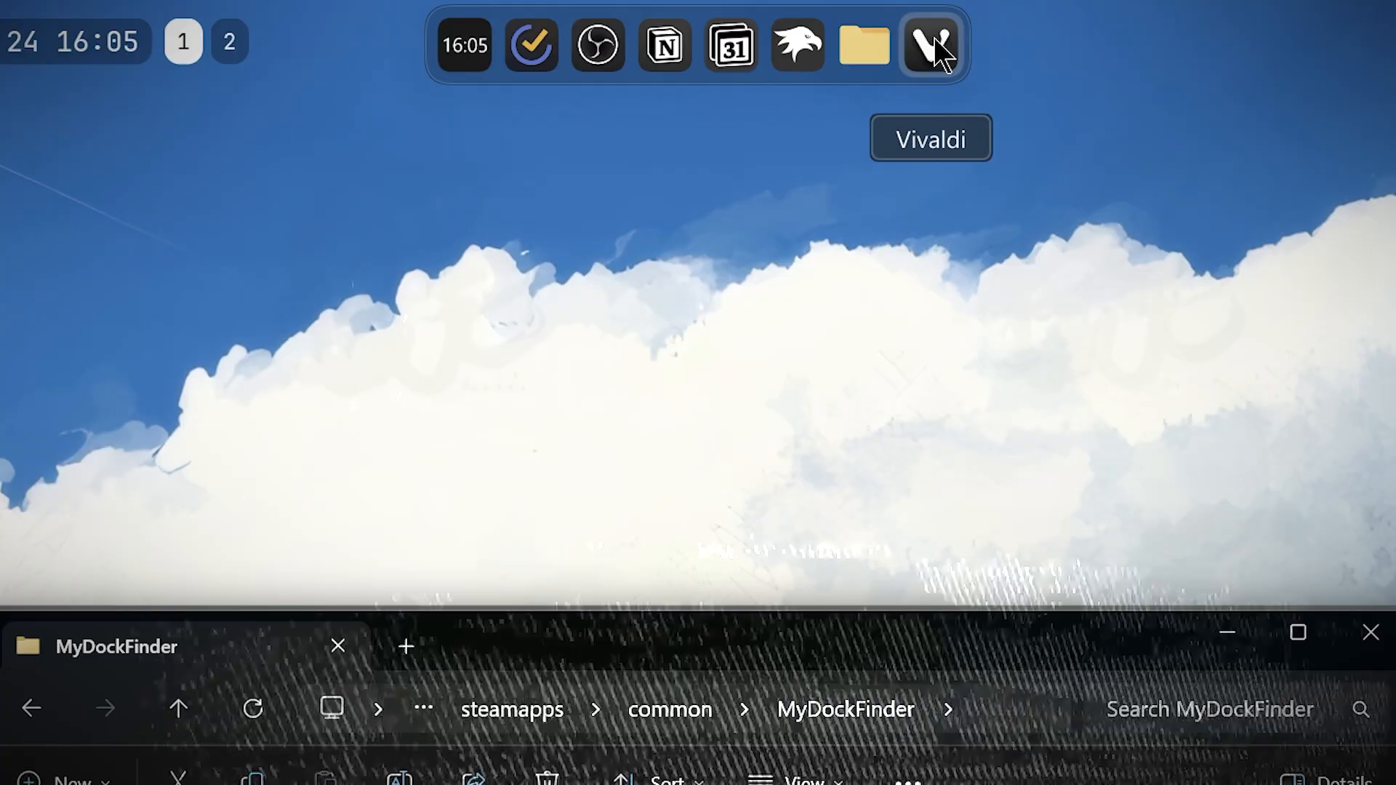
right_click(930, 45)
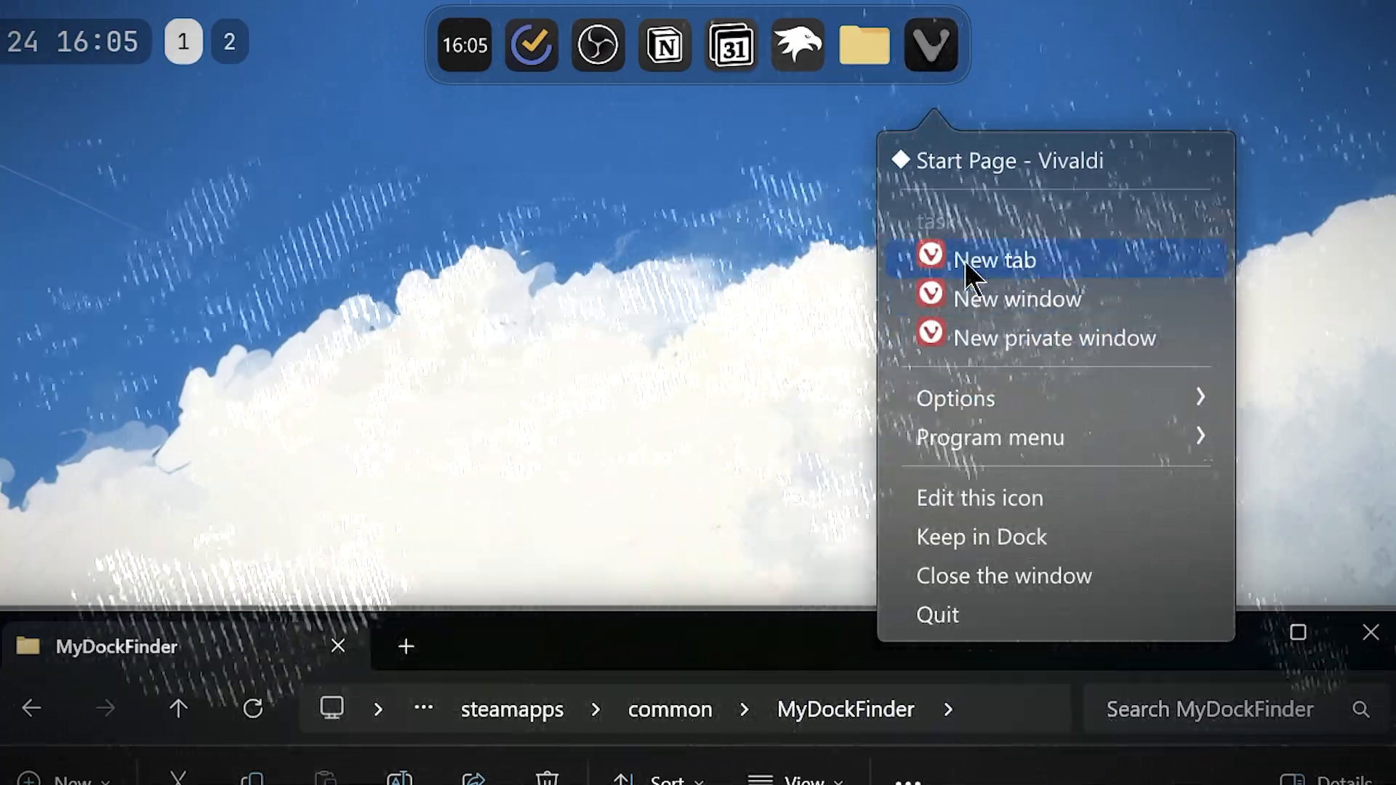